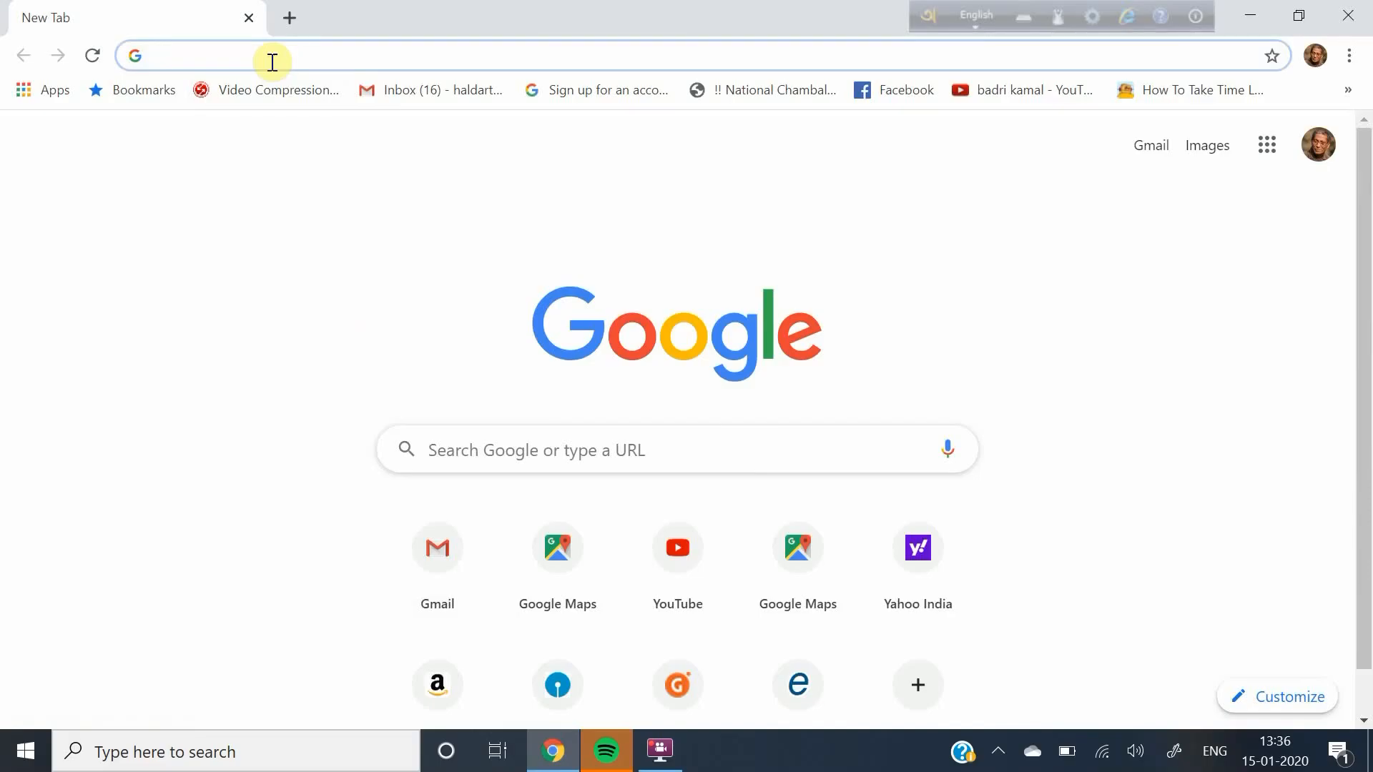
Step: Search Google for 'digital sky' and open the Digital Sky portal result
{"action": "type", "text": "digitalsky"}
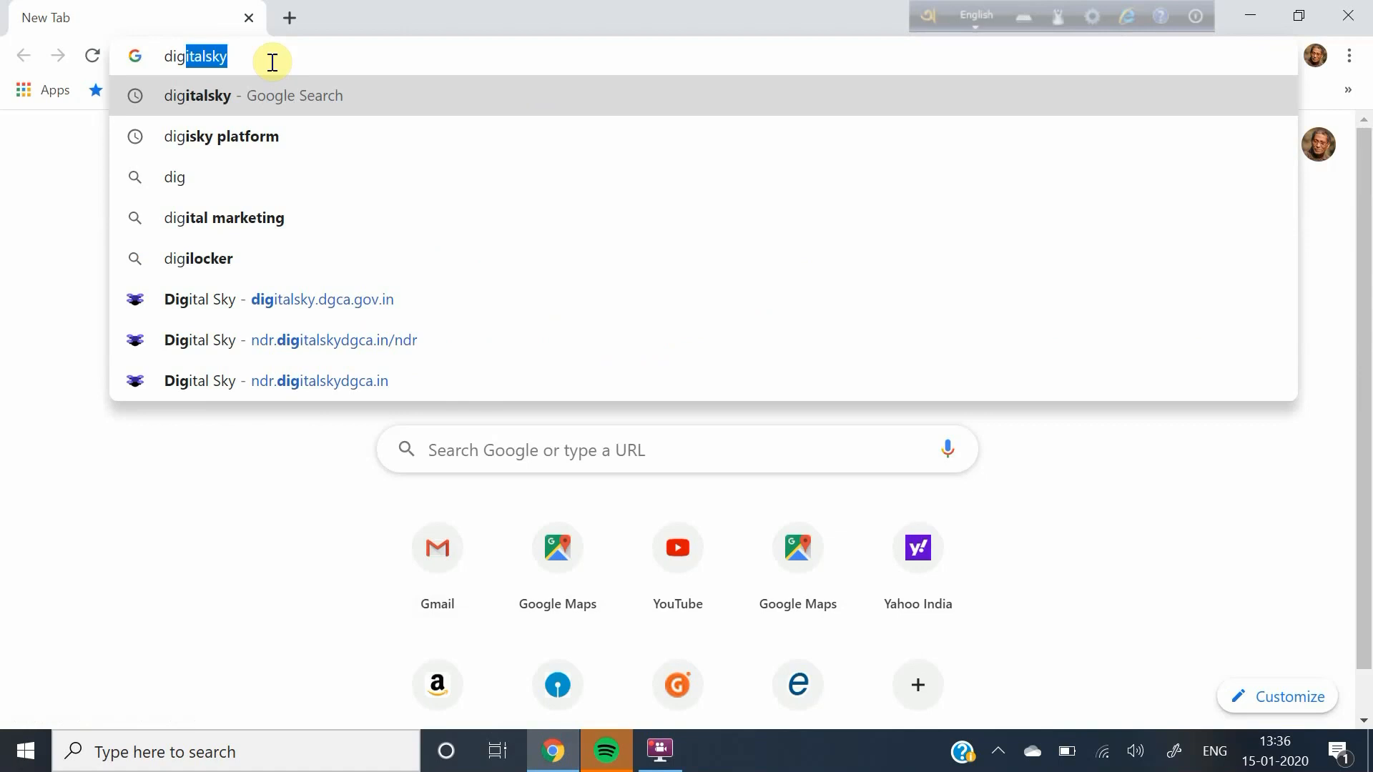
{"action": "type", "text": "digital sky"}
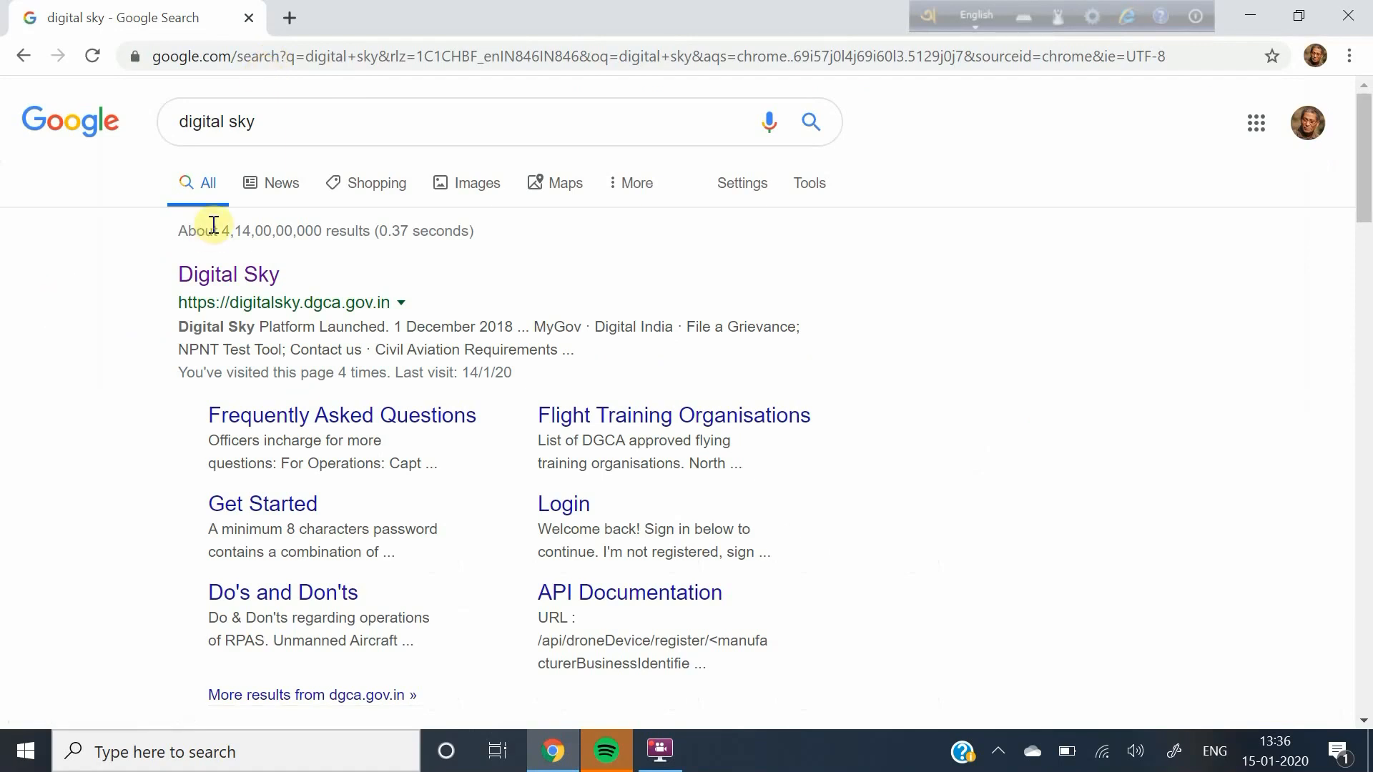
{"action": "left_click", "coordinate": [227, 274]}
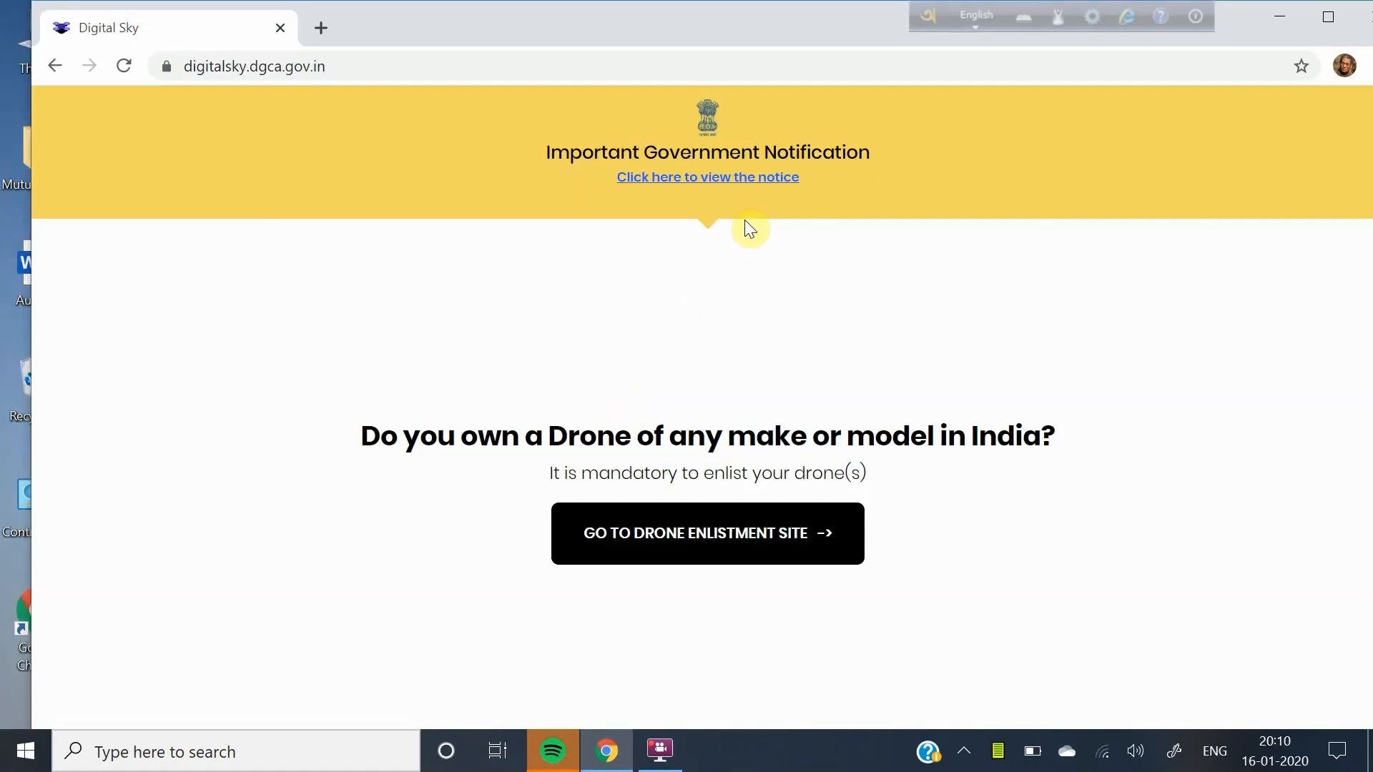
{"action": "mouse_move", "coordinate": [689, 184]}
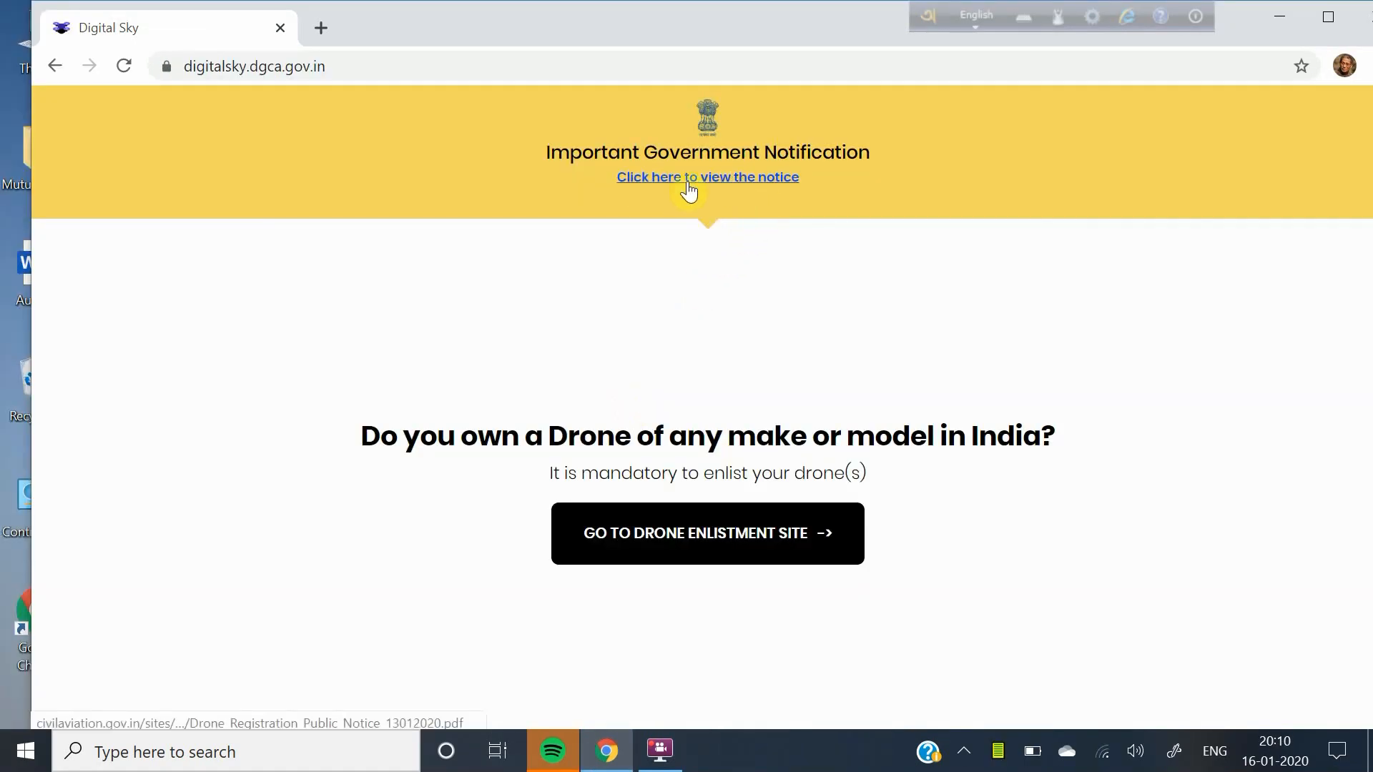
Step: View the DGCA drone registration public notice PDF and read it through to page two
{"action": "left_click", "coordinate": [707, 177]}
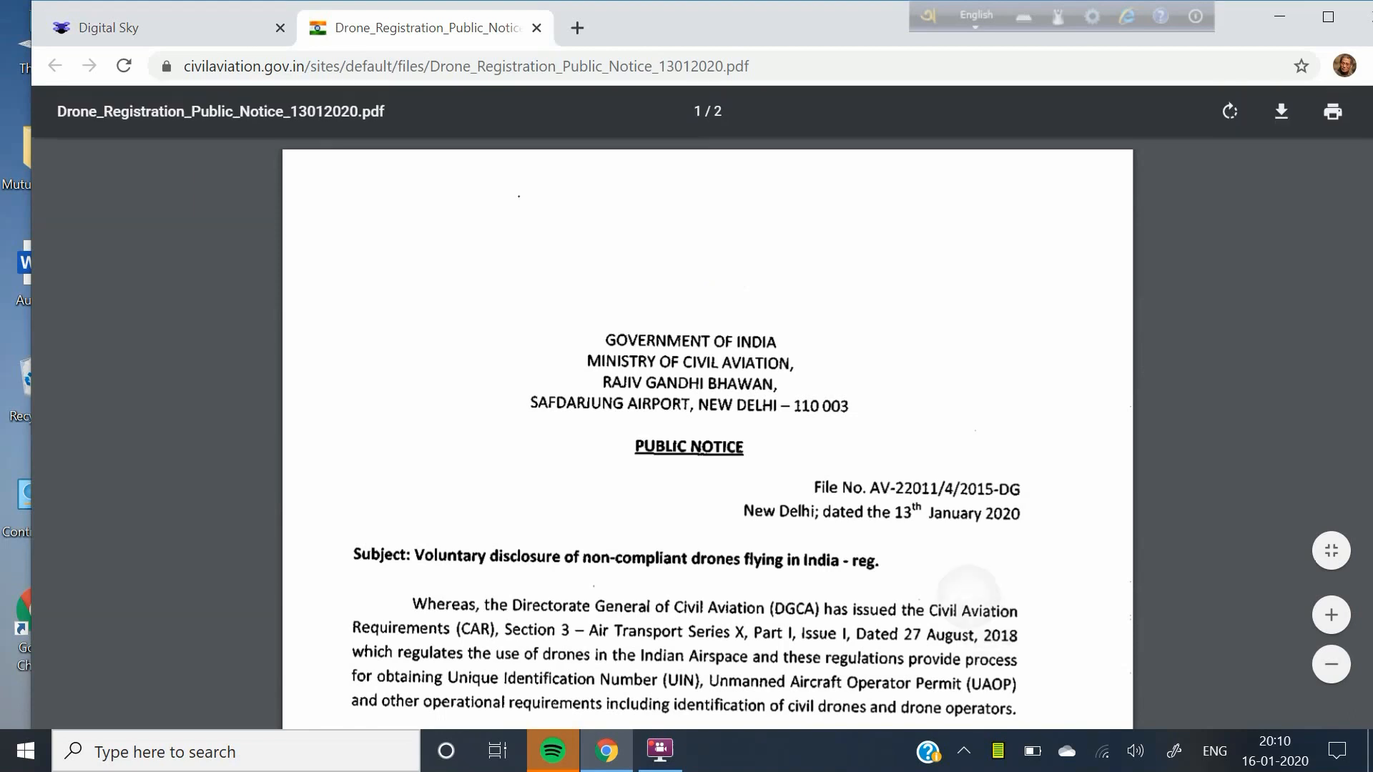
{"action": "scroll", "scroll_direction": "down", "scroll_amount": 3}
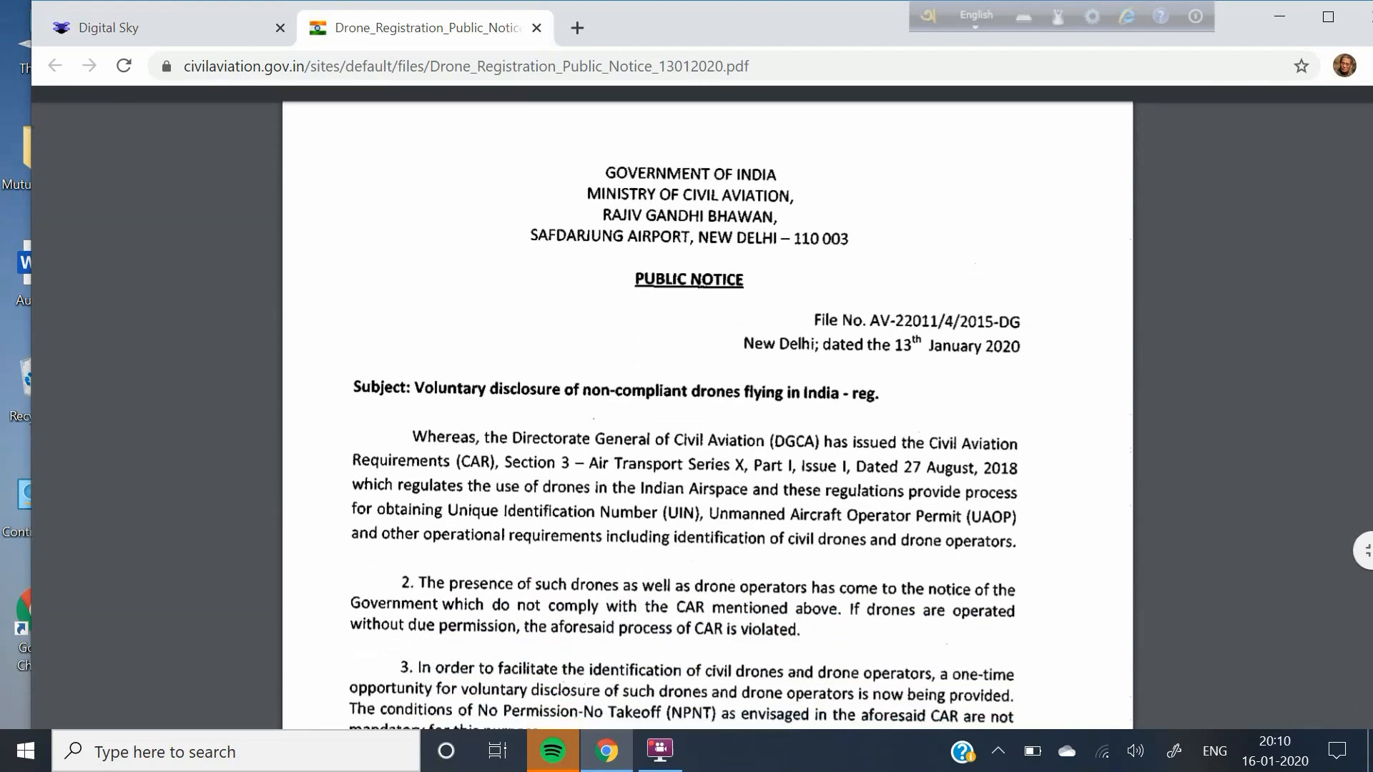
{"action": "scroll", "scroll_direction": "down", "scroll_amount": 3}
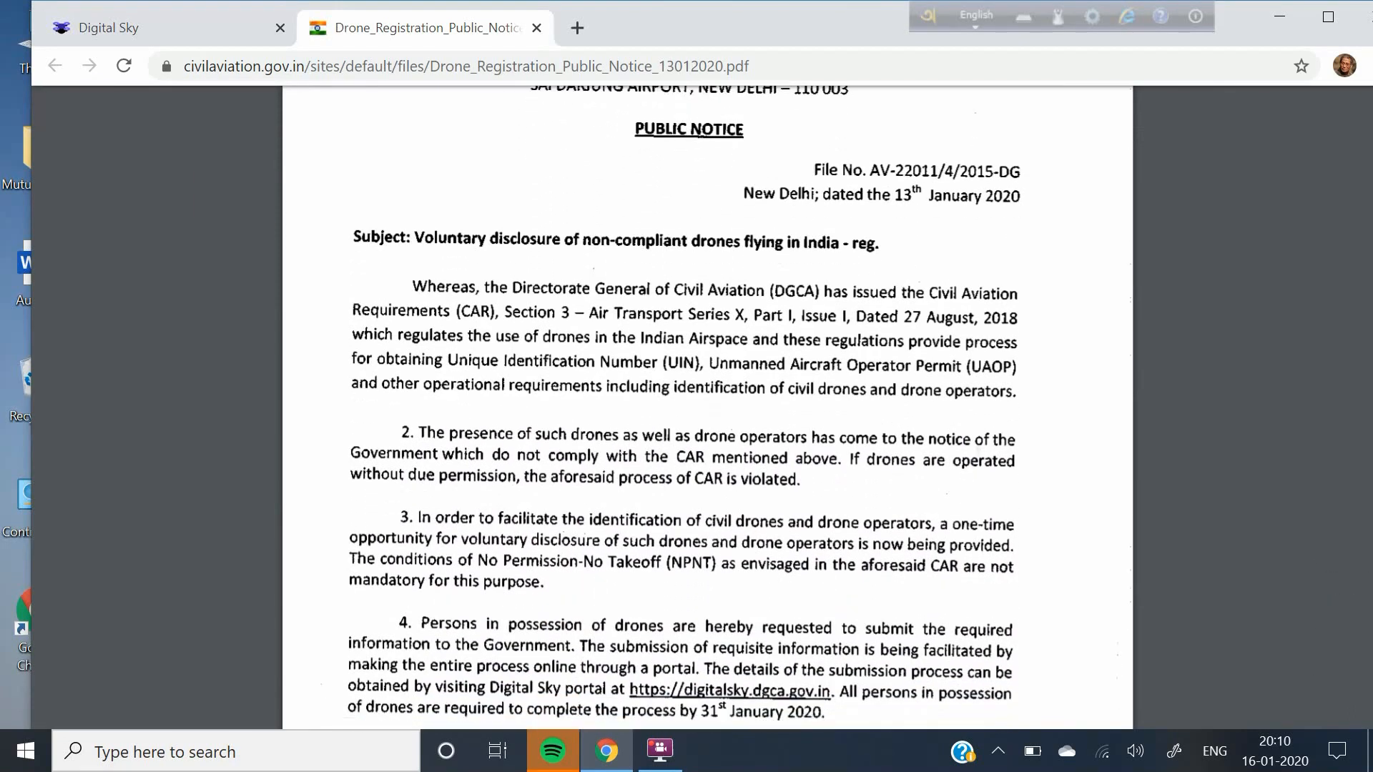
{"action": "scroll", "scroll_direction": "down", "scroll_amount": 3}
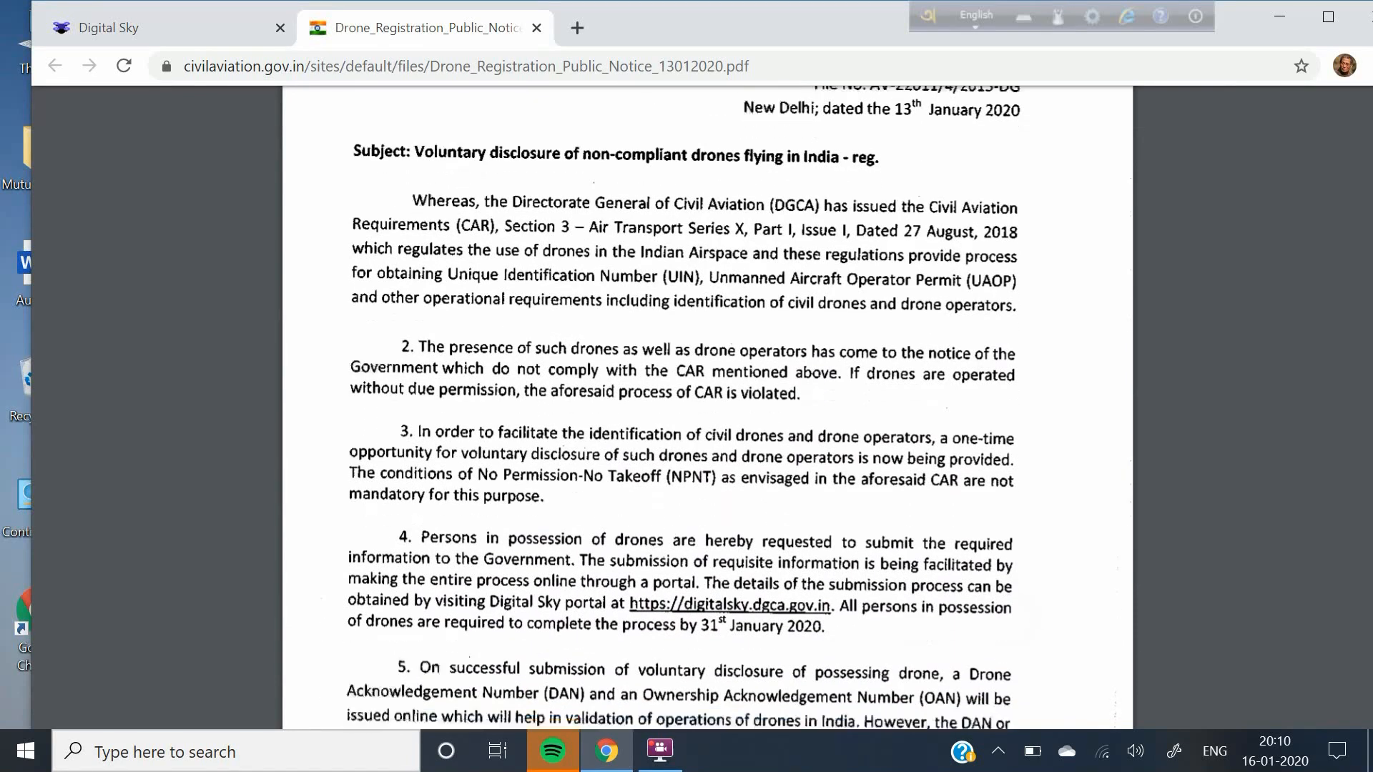
{"action": "scroll", "scroll_direction": "down", "scroll_amount": 3}
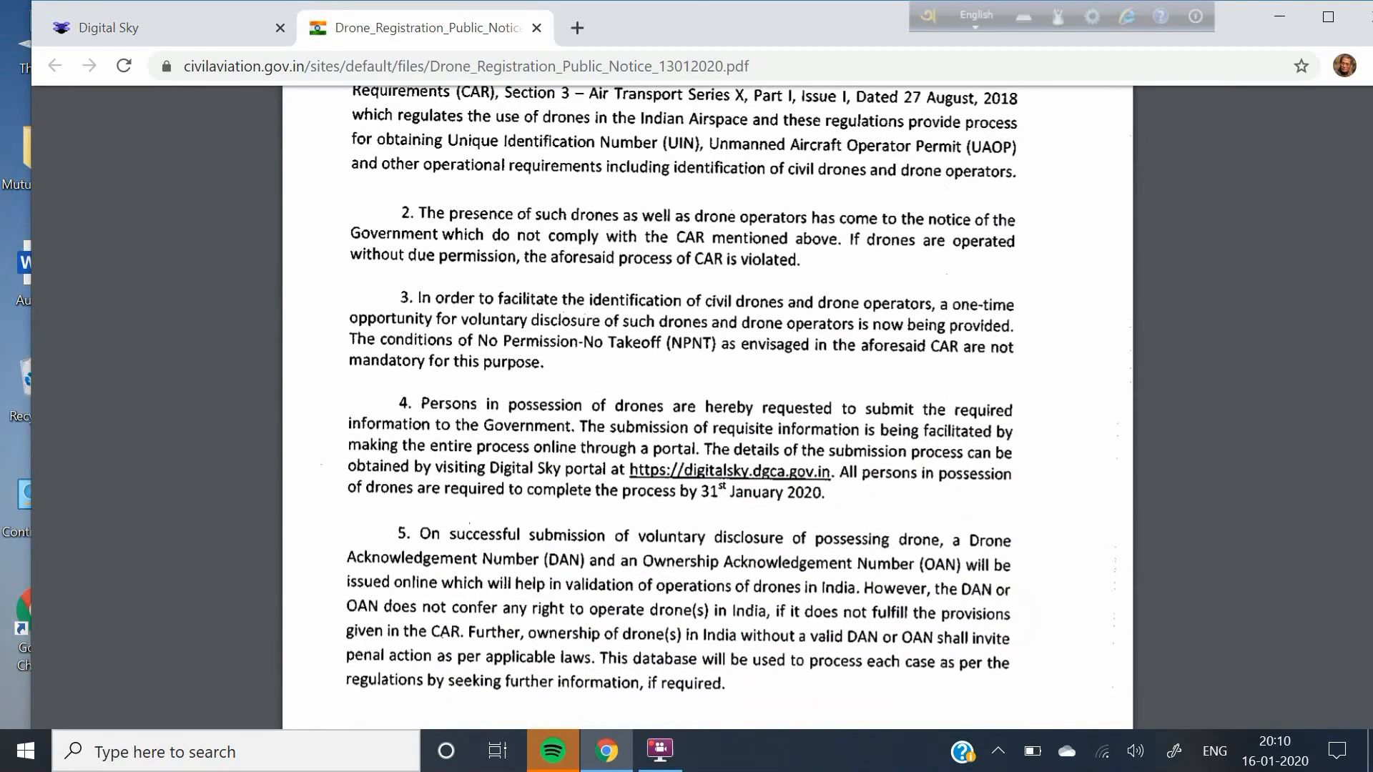
{"action": "scroll", "scroll_direction": "down", "scroll_amount": 3}
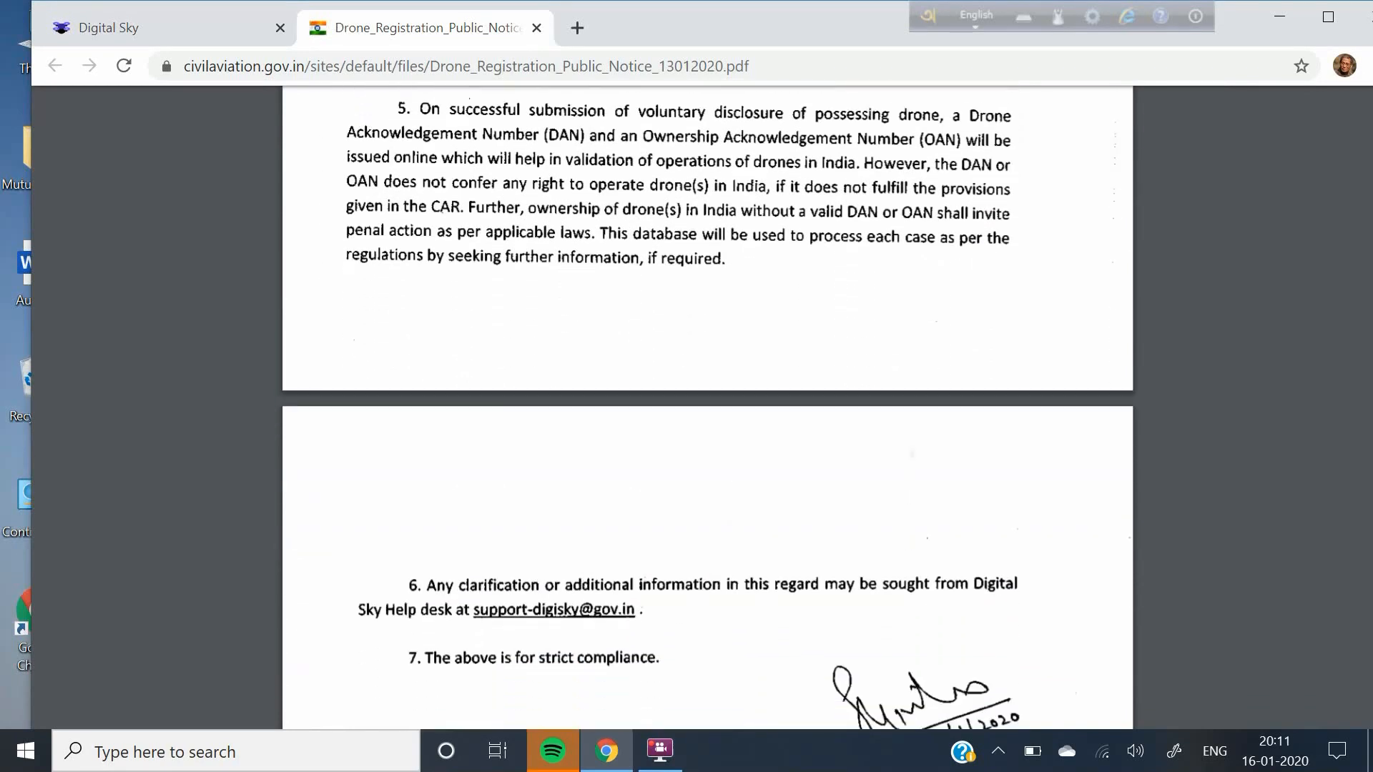
{"action": "scroll", "scroll_direction": "down", "scroll_amount": 3}
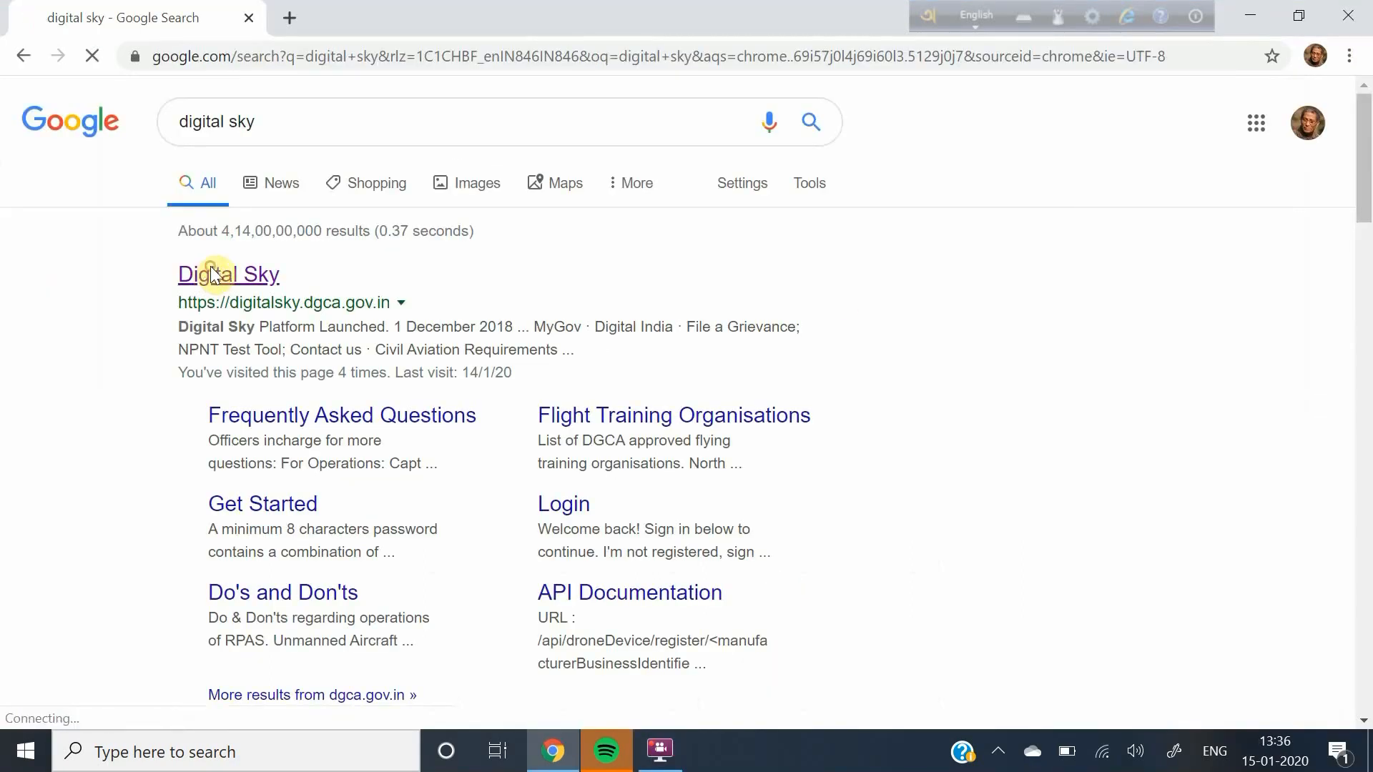
Step: Return to the Digital Sky portal and go to the drone enlistment site
{"action": "left_click", "coordinate": [229, 274]}
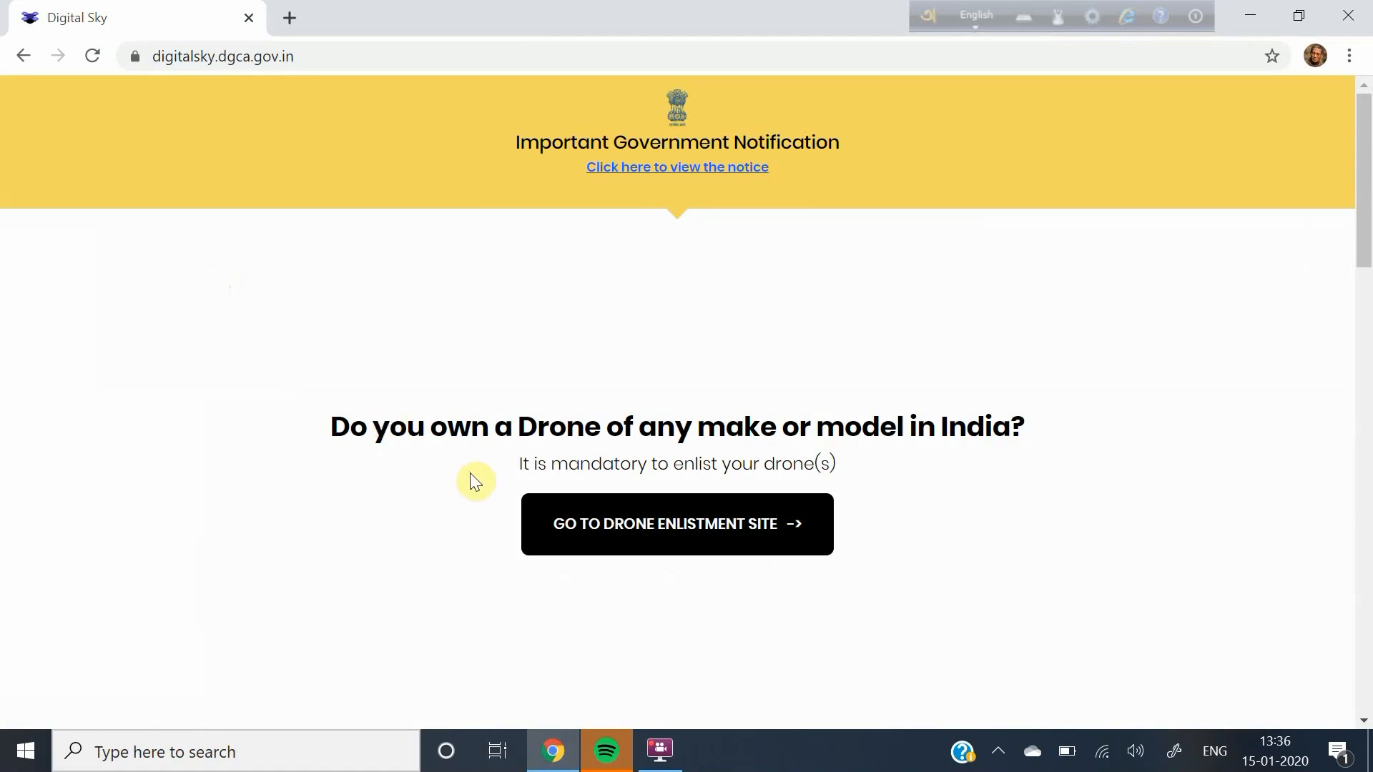
{"action": "mouse_move", "coordinate": [667, 532]}
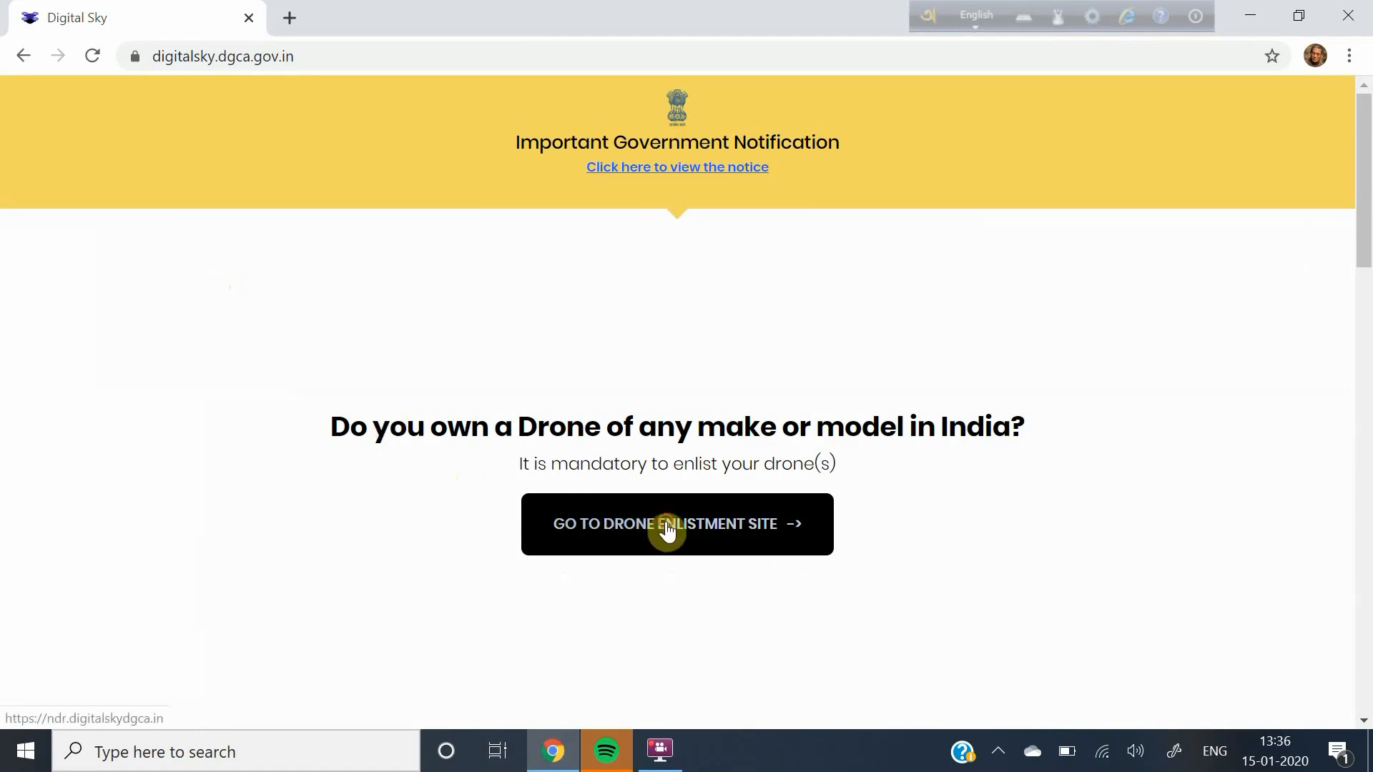
{"action": "left_click", "coordinate": [675, 524]}
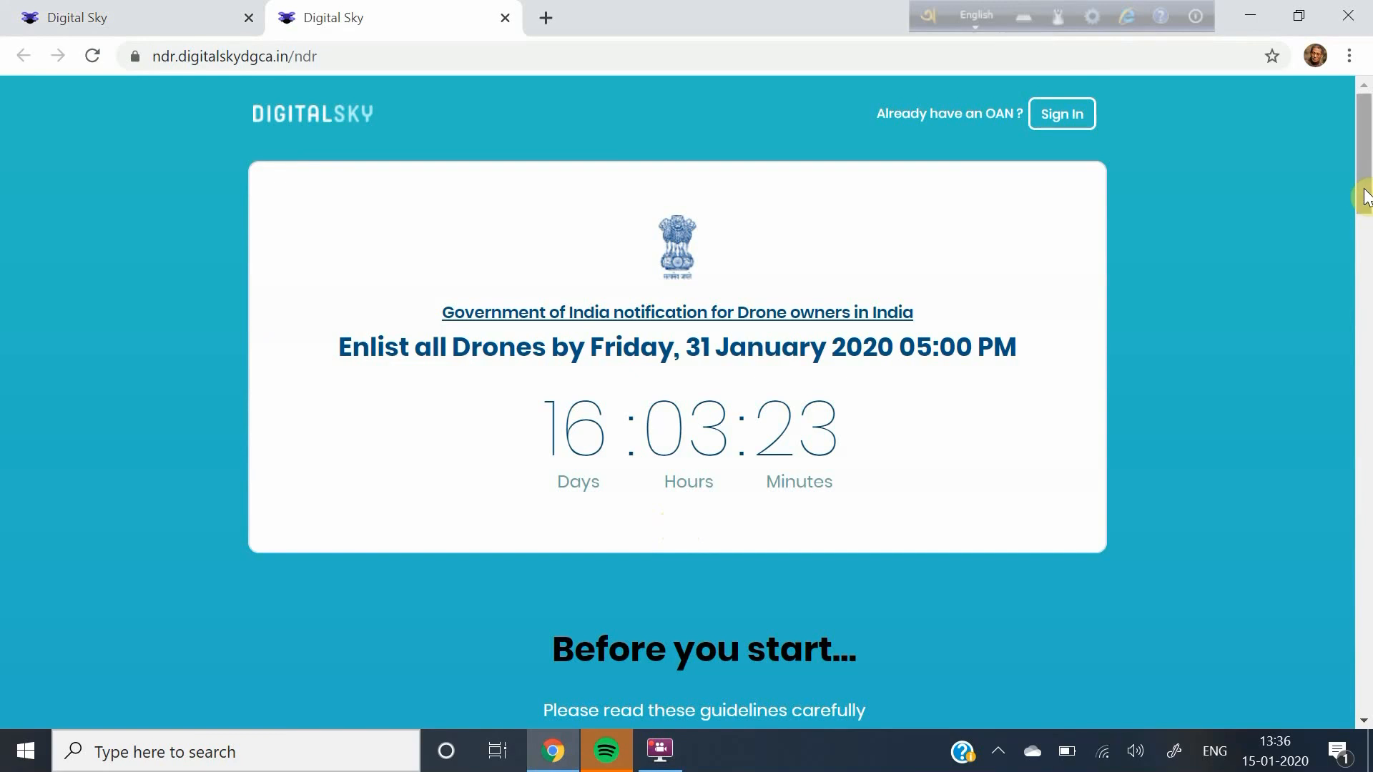
Step: Read through the 'Before you start' guidelines and choose 'ENLIST MY DRONE'
{"action": "scroll", "scroll_direction": "down", "scroll_amount": 3}
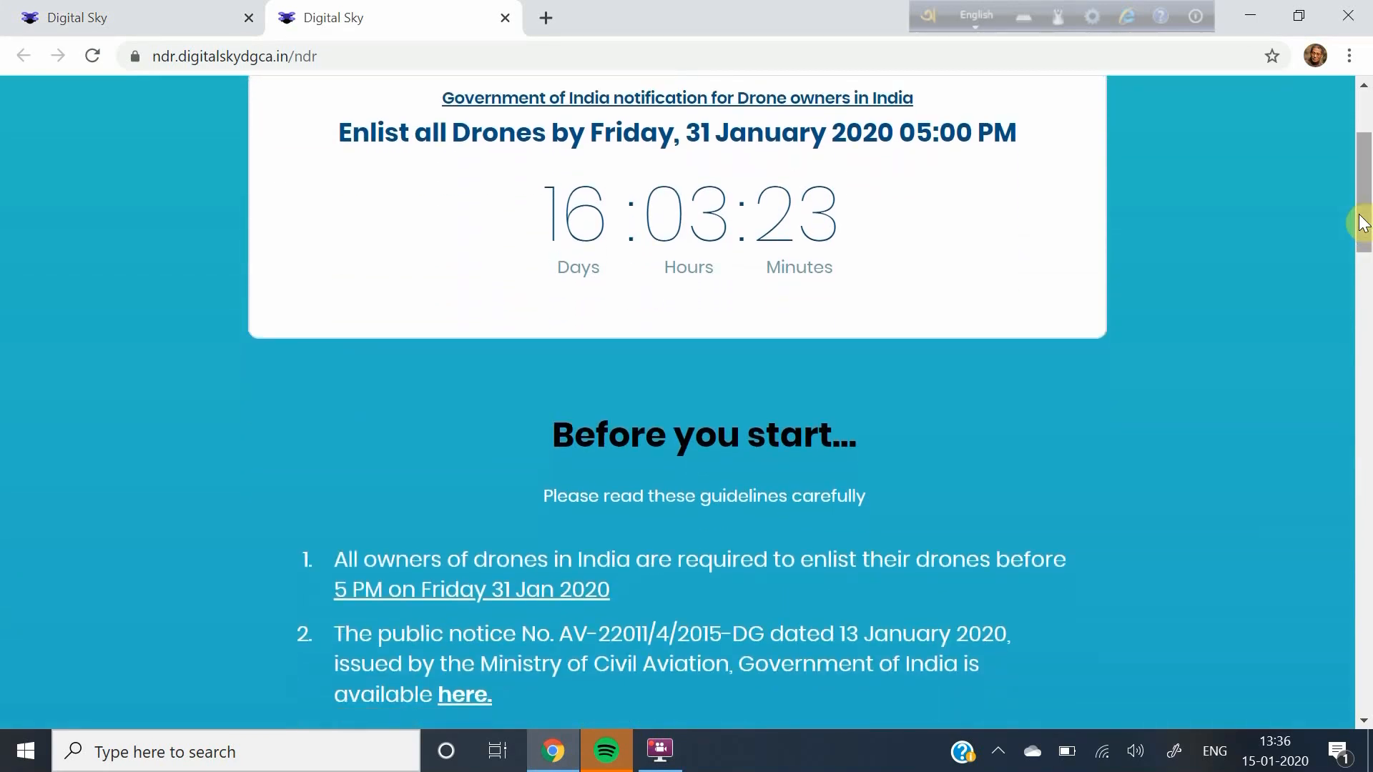
{"action": "scroll", "scroll_direction": "down", "scroll_amount": 3}
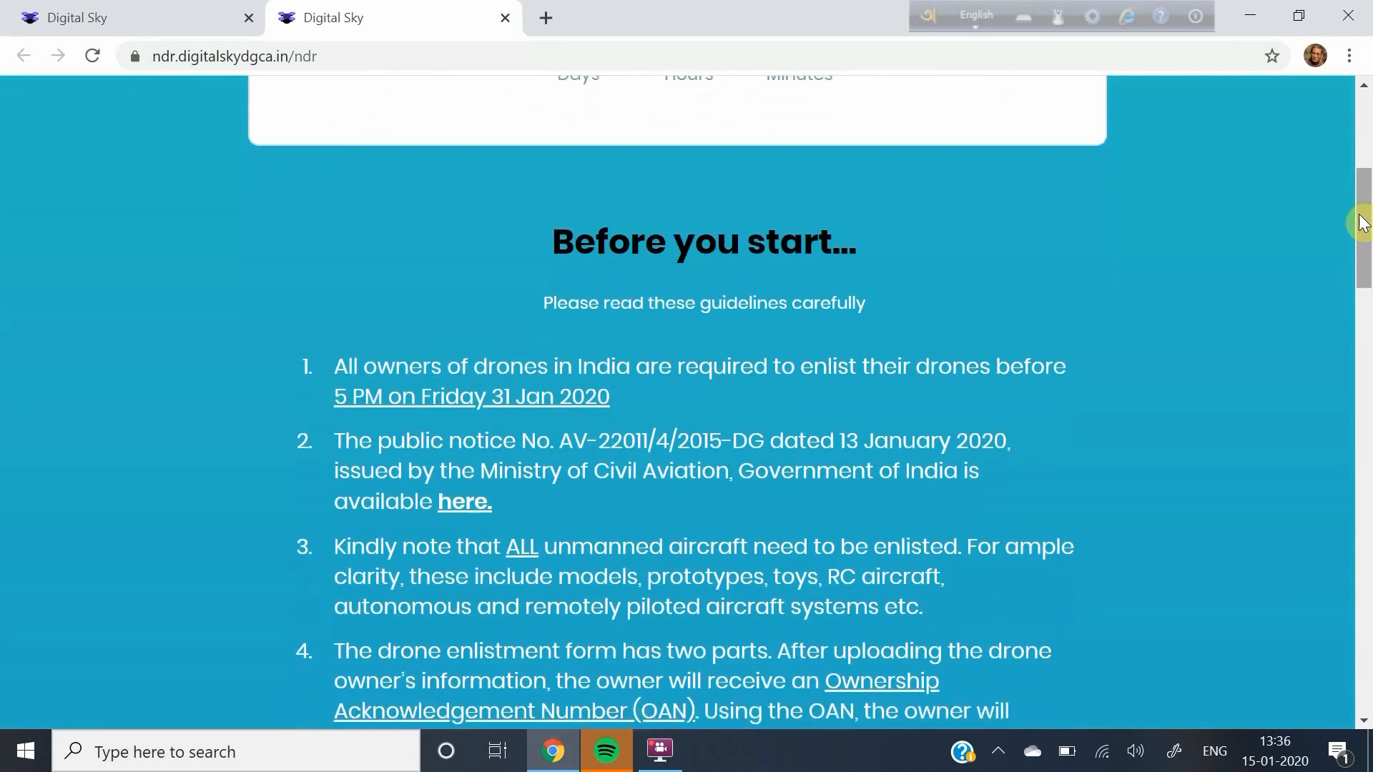
{"action": "scroll", "scroll_direction": "down", "scroll_amount": 3}
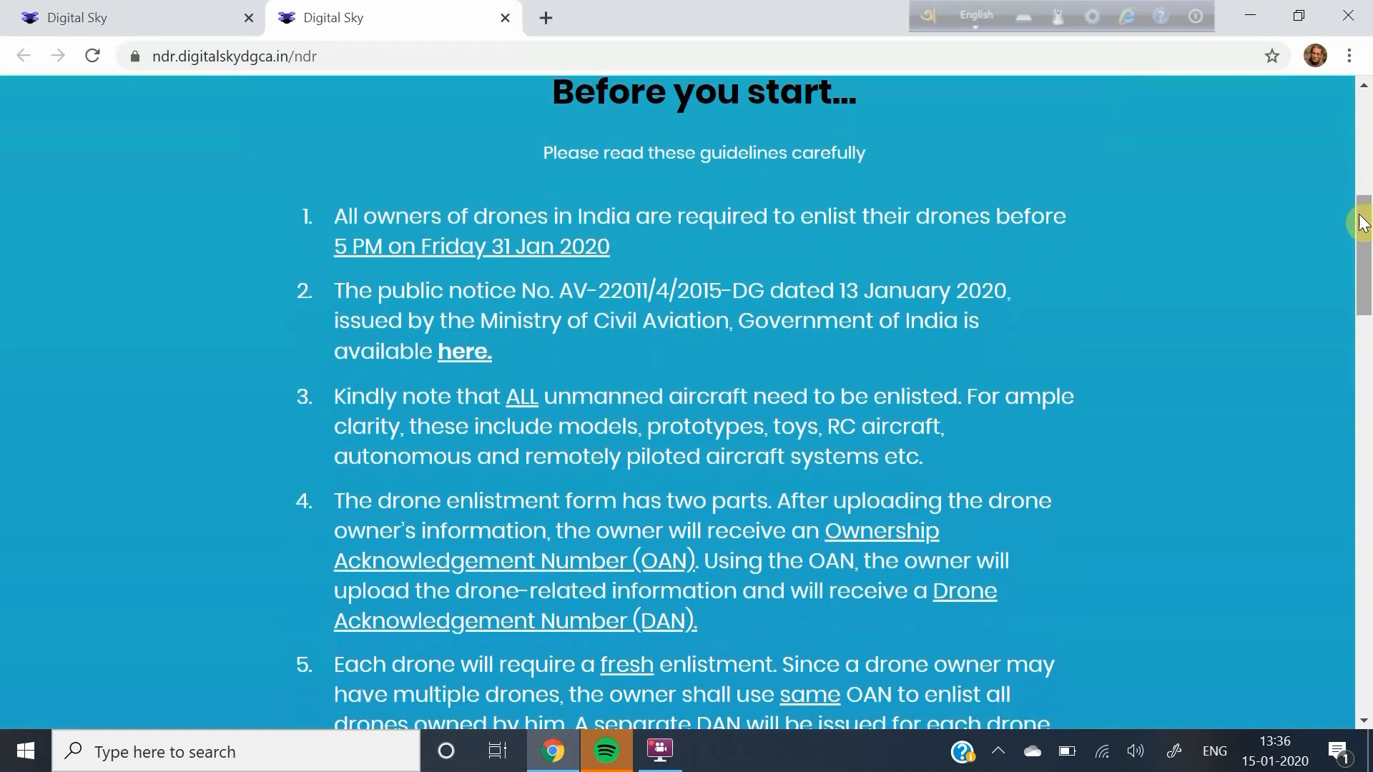
{"action": "scroll", "scroll_direction": "down", "scroll_amount": 3}
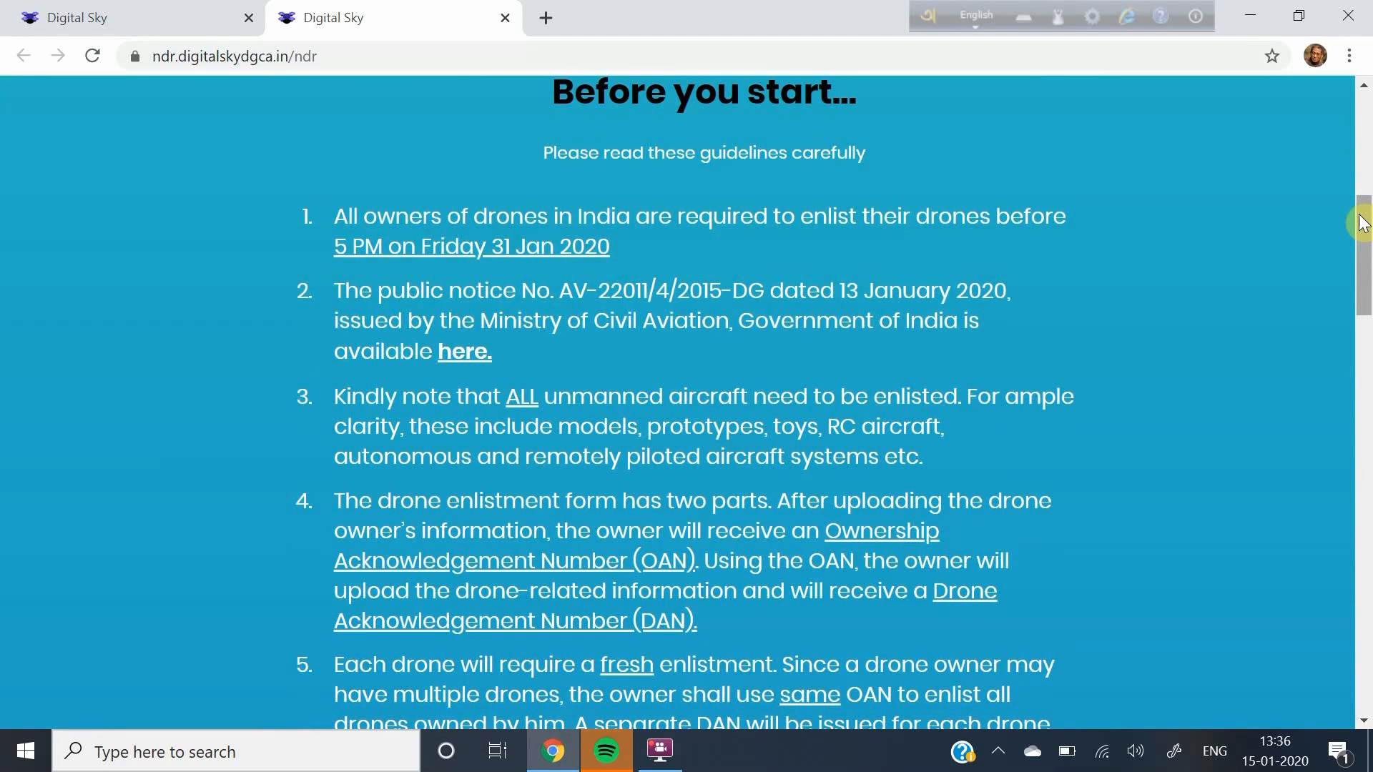
{"action": "scroll", "scroll_direction": "down", "scroll_amount": 3}
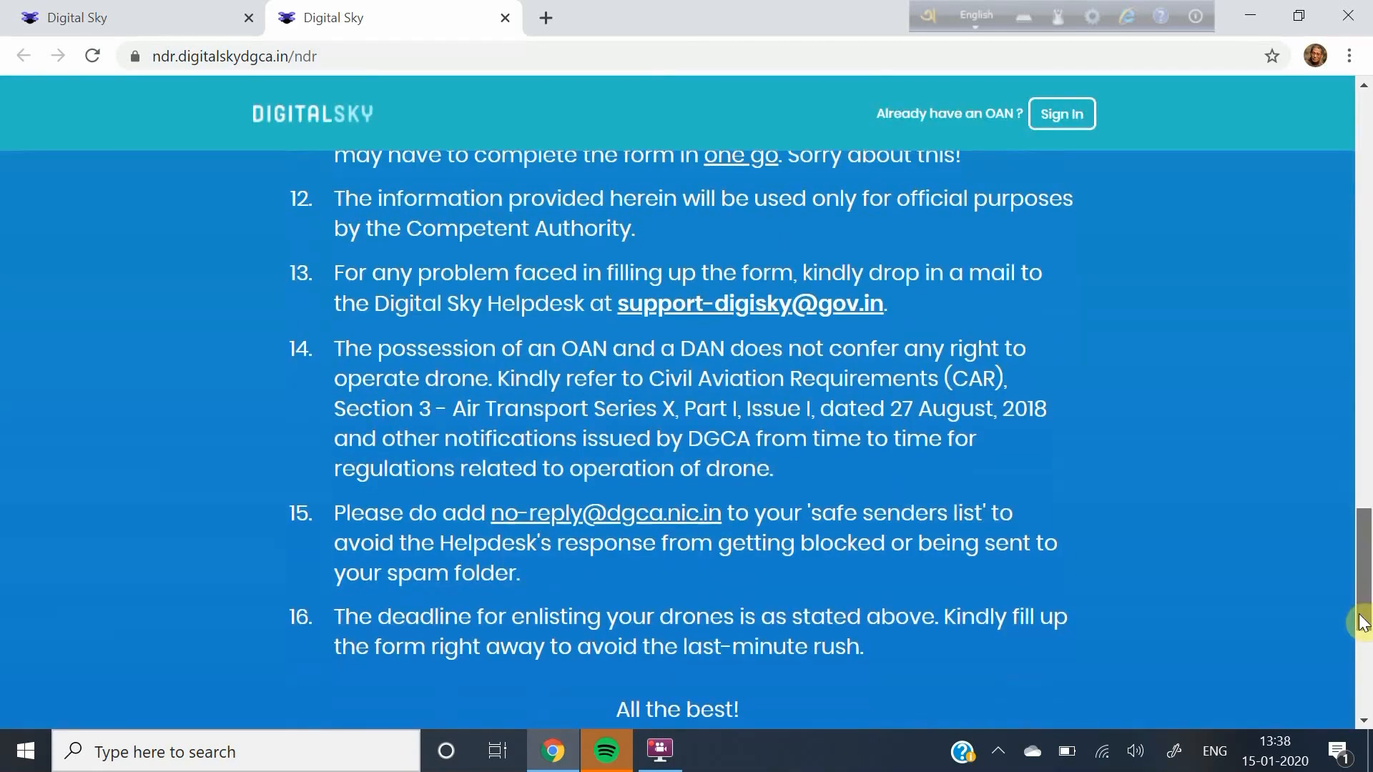
{"action": "scroll", "scroll_direction": "down", "scroll_amount": 3}
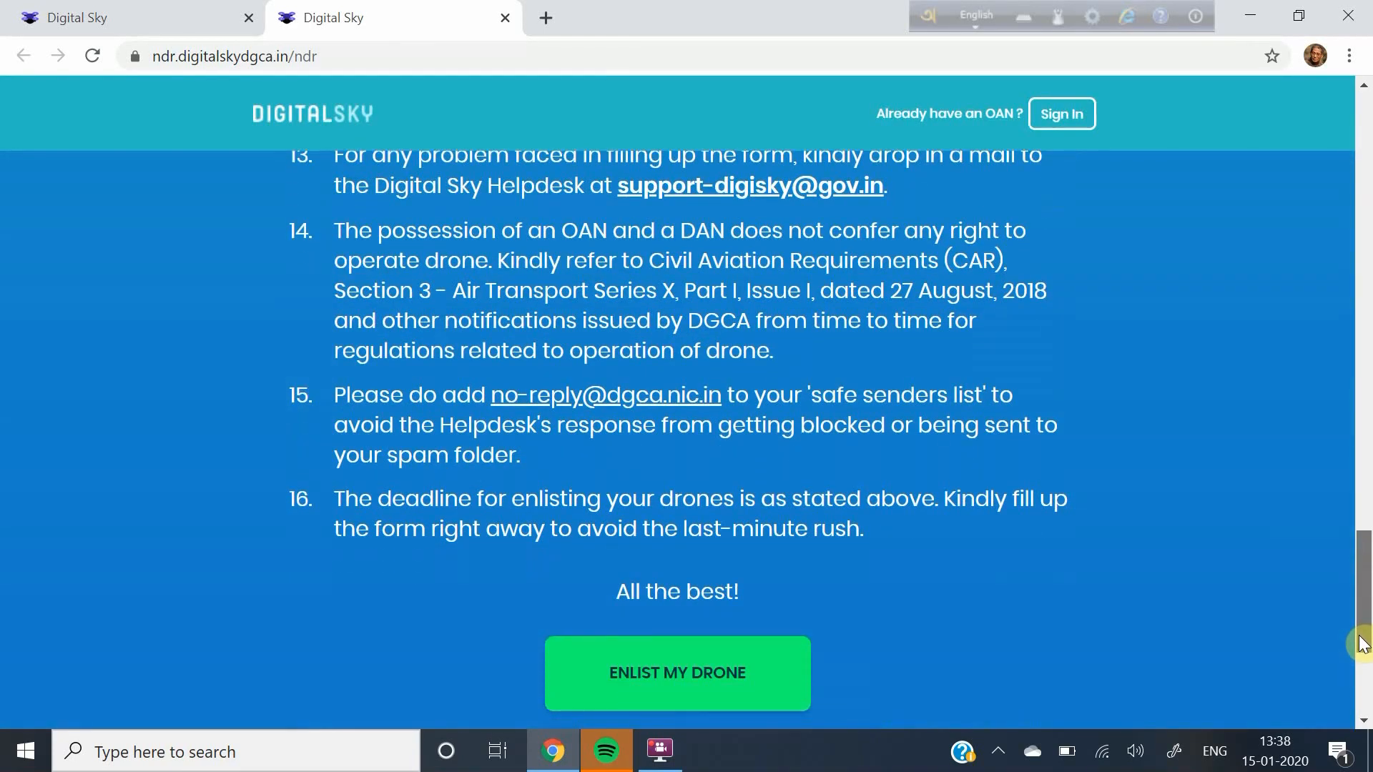
{"action": "scroll", "scroll_direction": "down", "scroll_amount": 3}
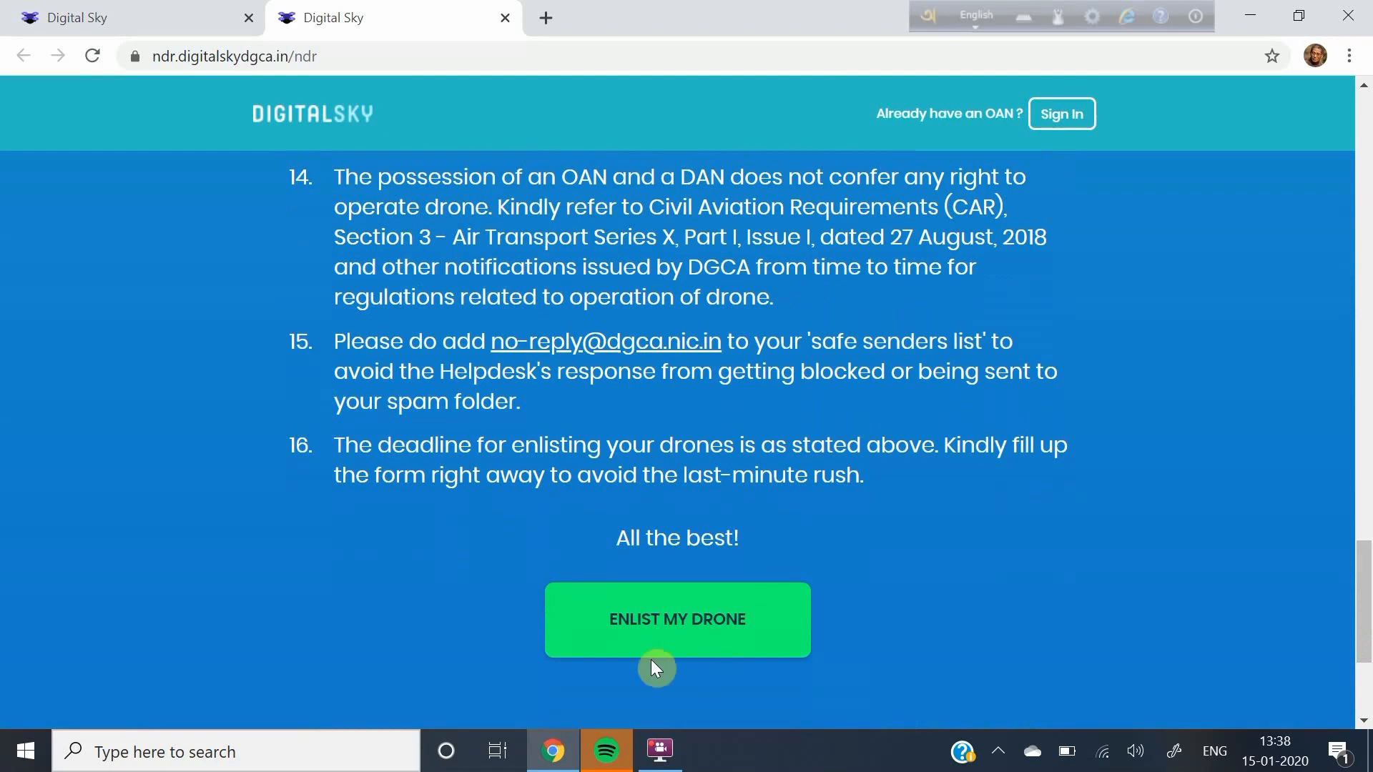
{"action": "left_click", "coordinate": [677, 619]}
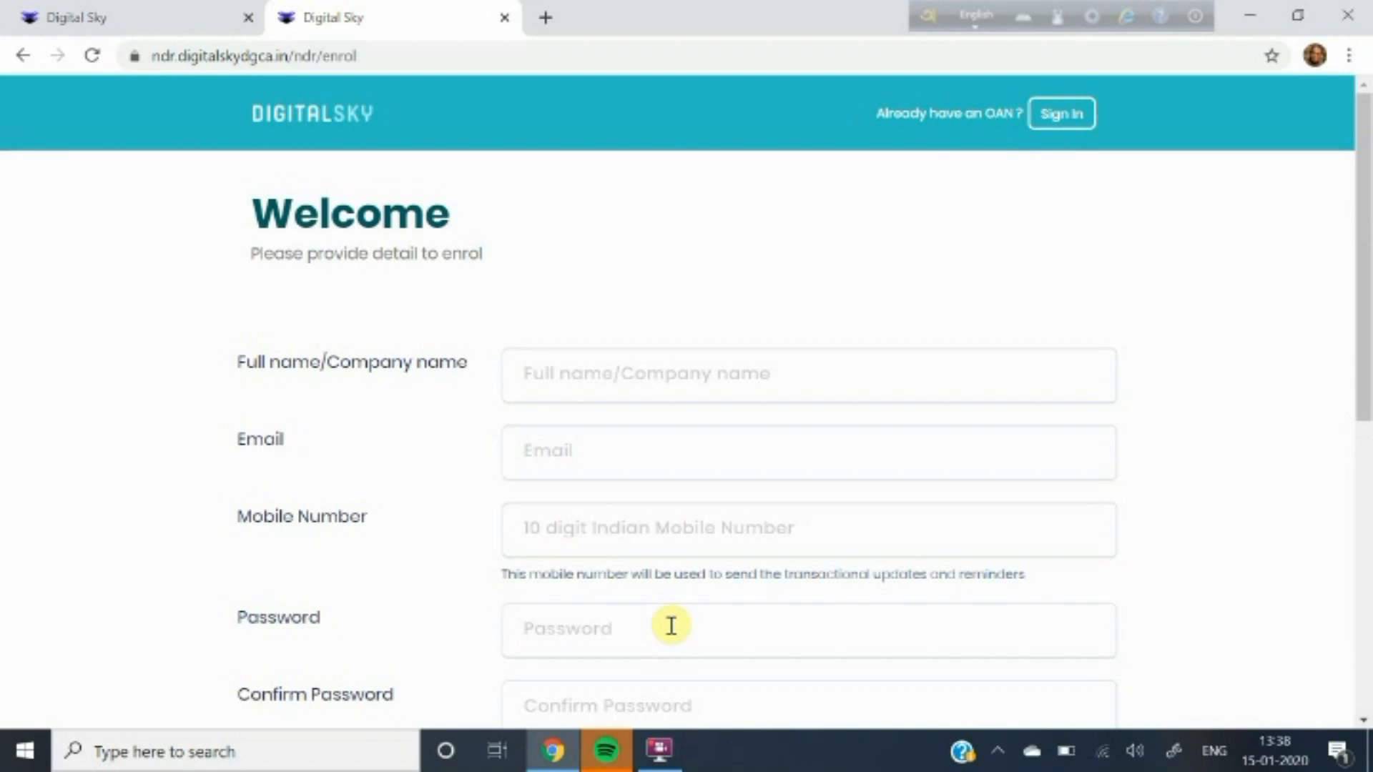
{"action": "type", "text": "X"}
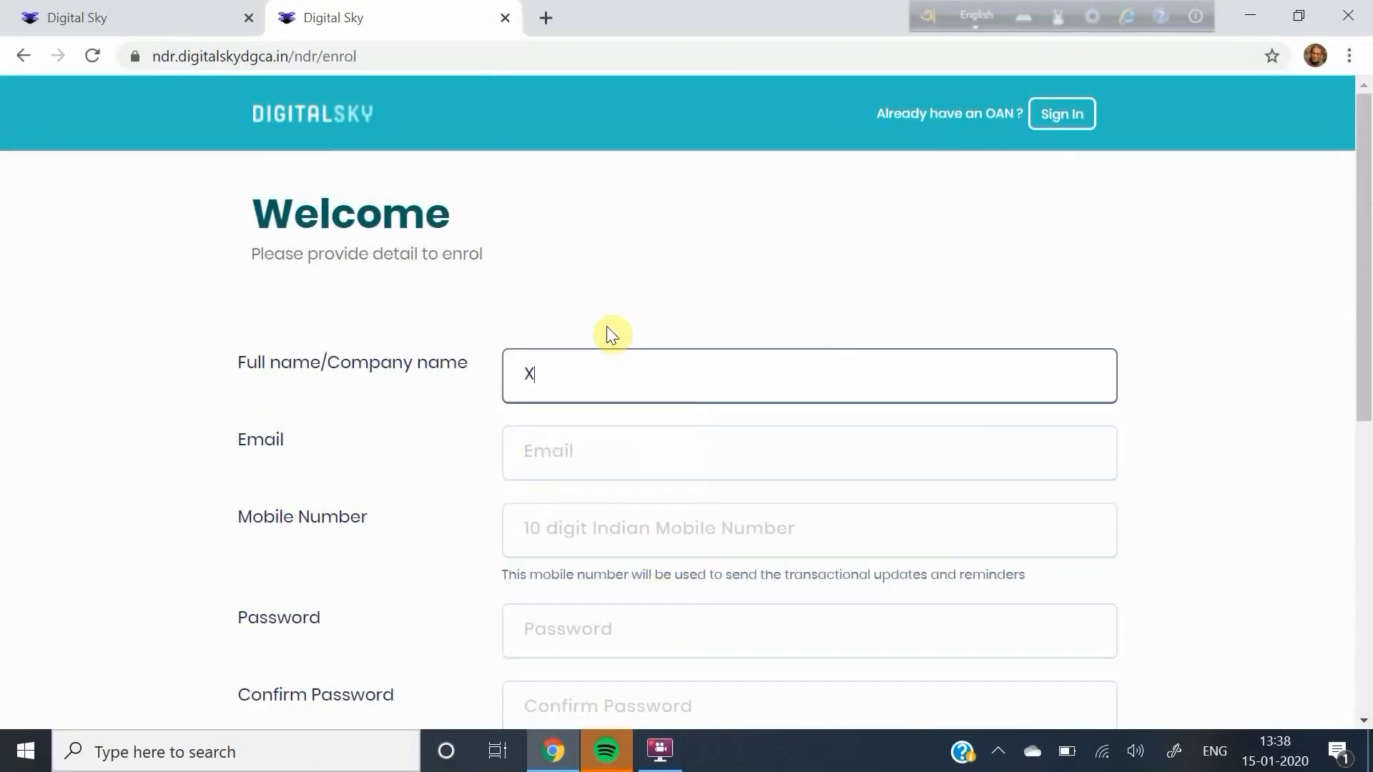
{"action": "type", "text": "XXXXXXX"}
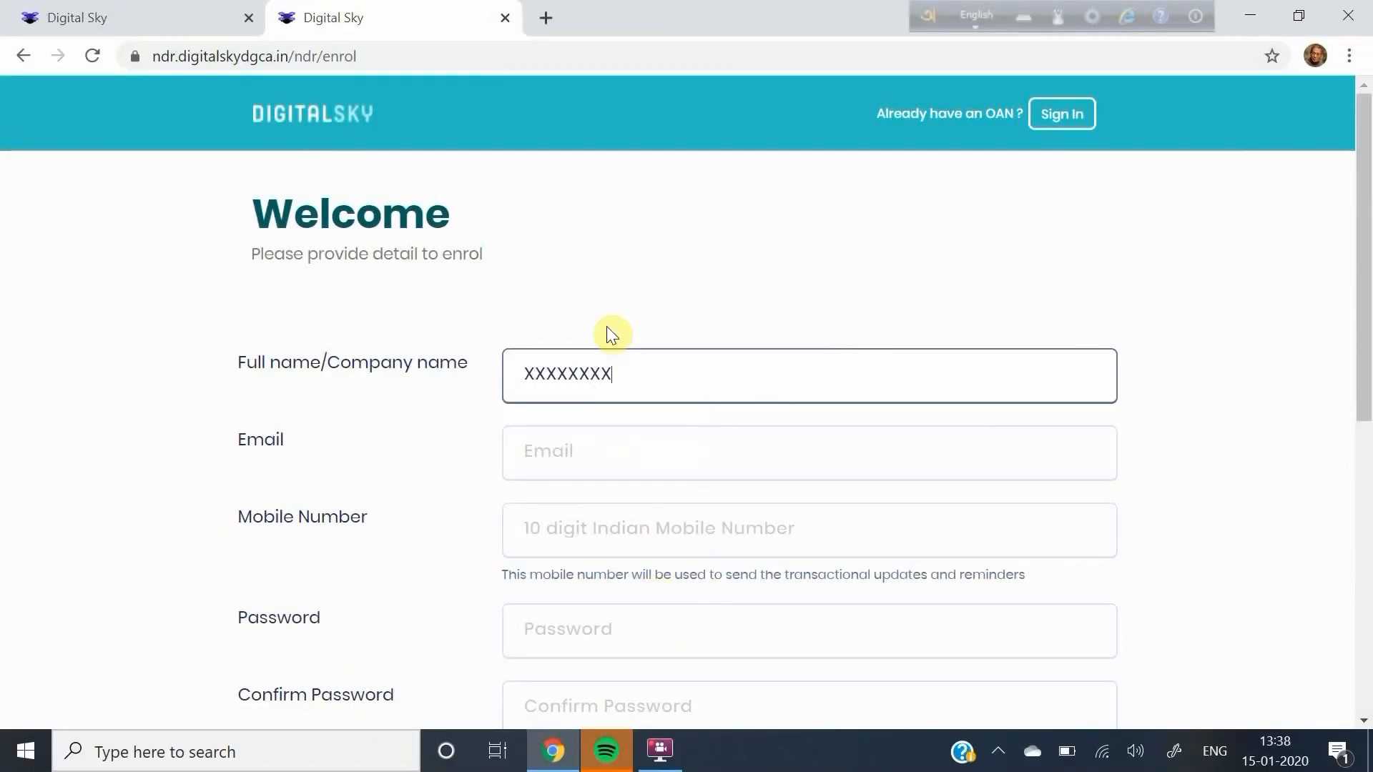
{"action": "type", "text": "XXXXXXXX@XXXX.com"}
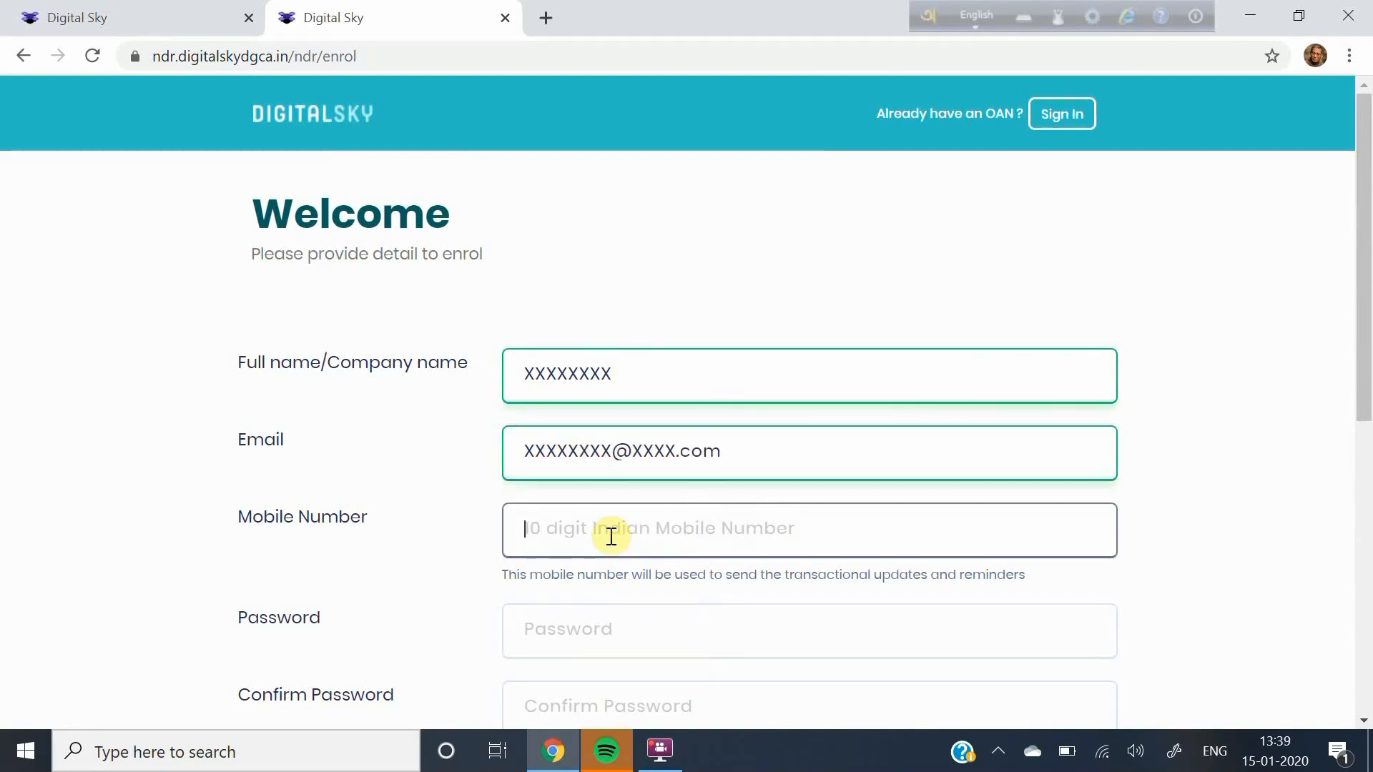
{"action": "type", "text": "123456"}
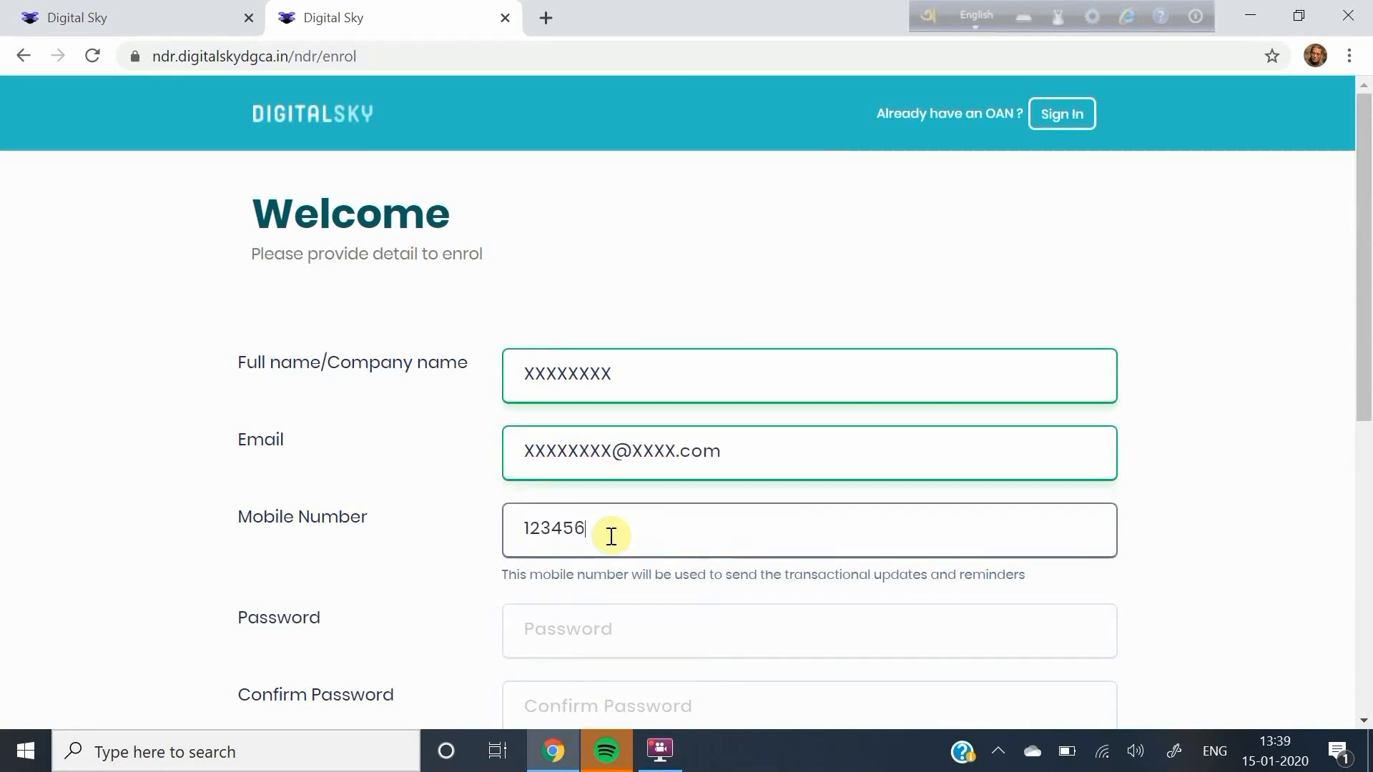
{"action": "type", "text": "7890"}
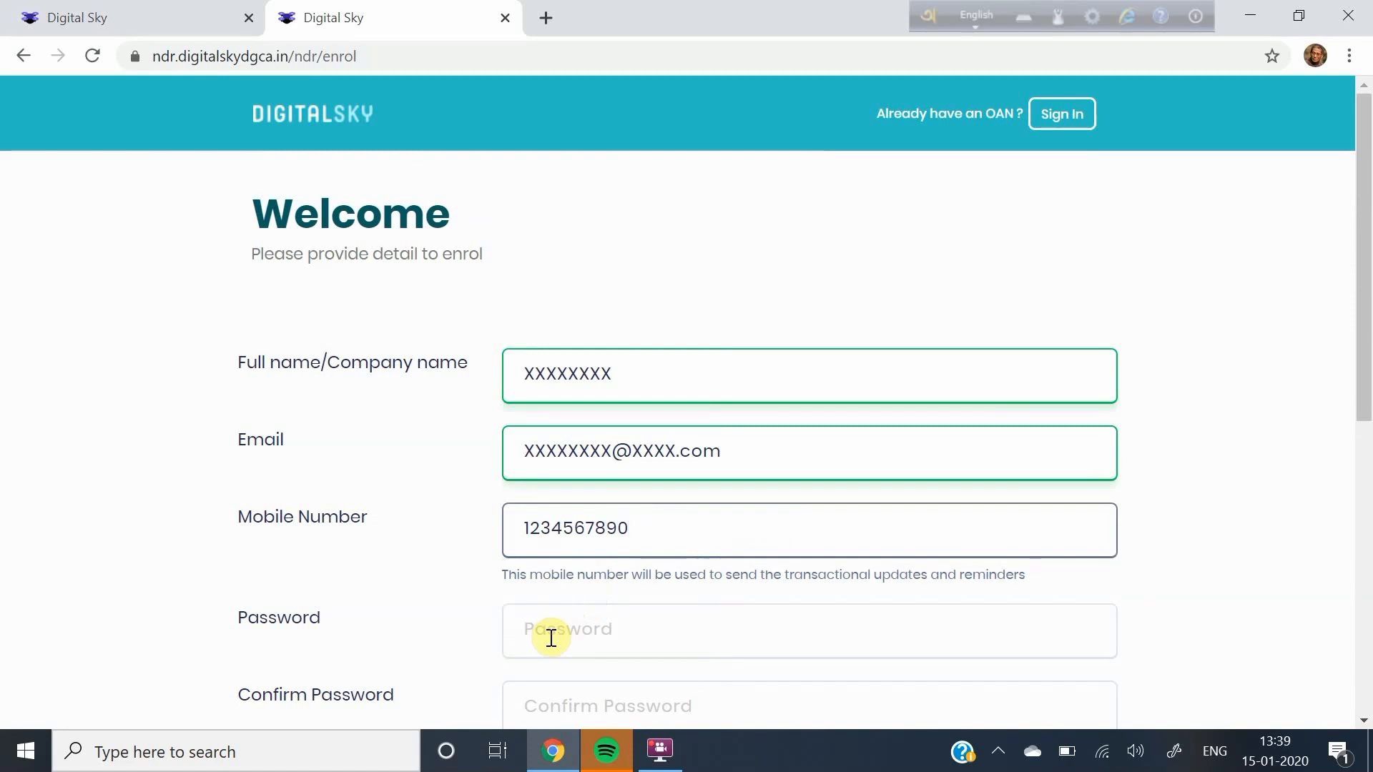
{"action": "left_click", "coordinate": [806, 631]}
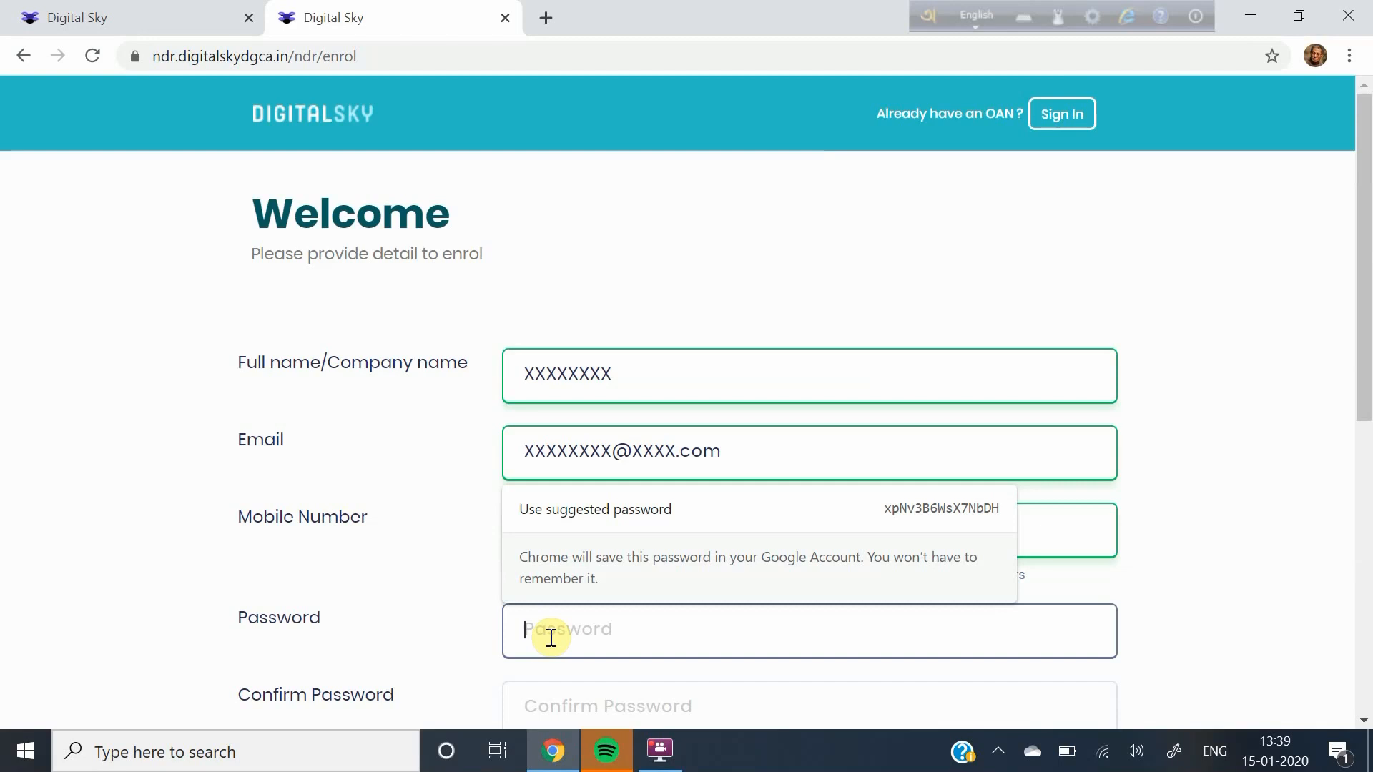
Step: Enter the account password and repeat it in Confirm Password
{"action": "type", "text": "•"}
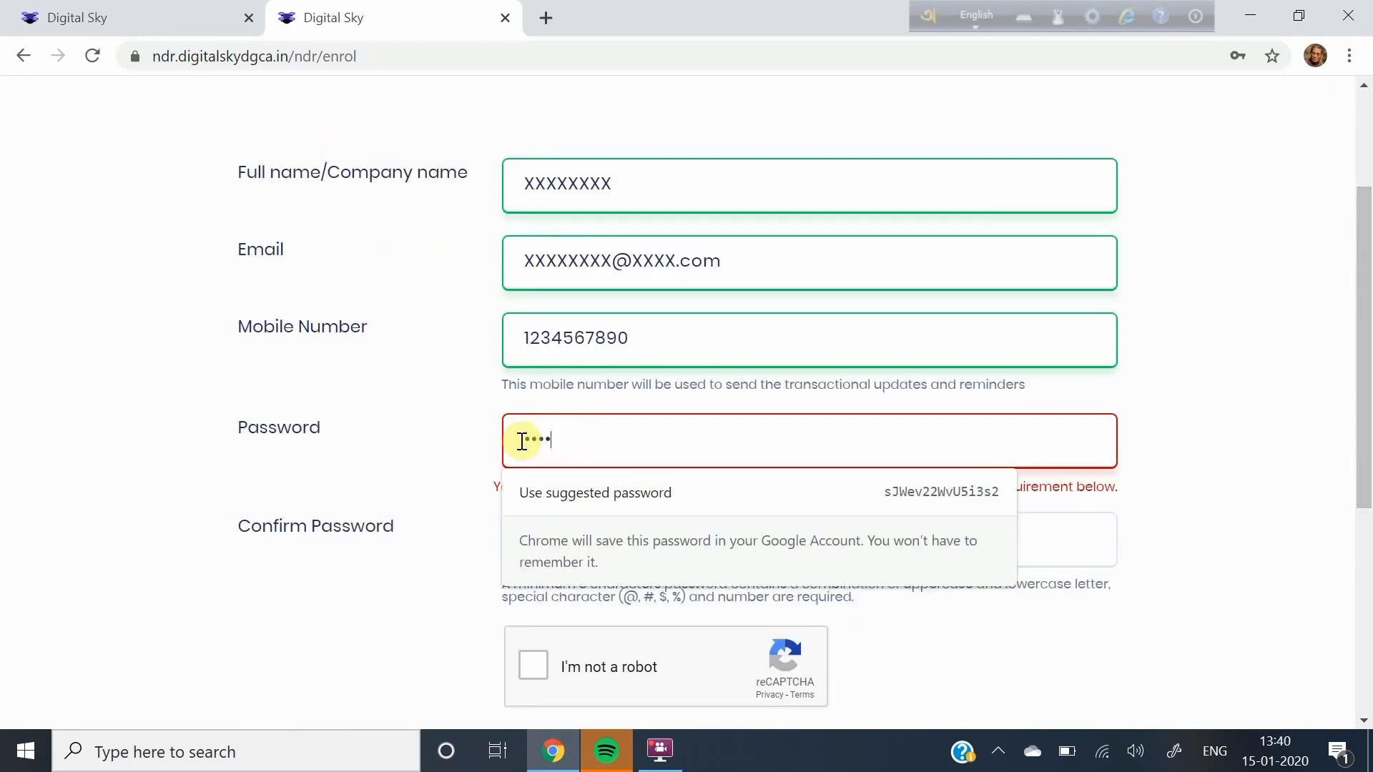
{"action": "type", "text": "•"}
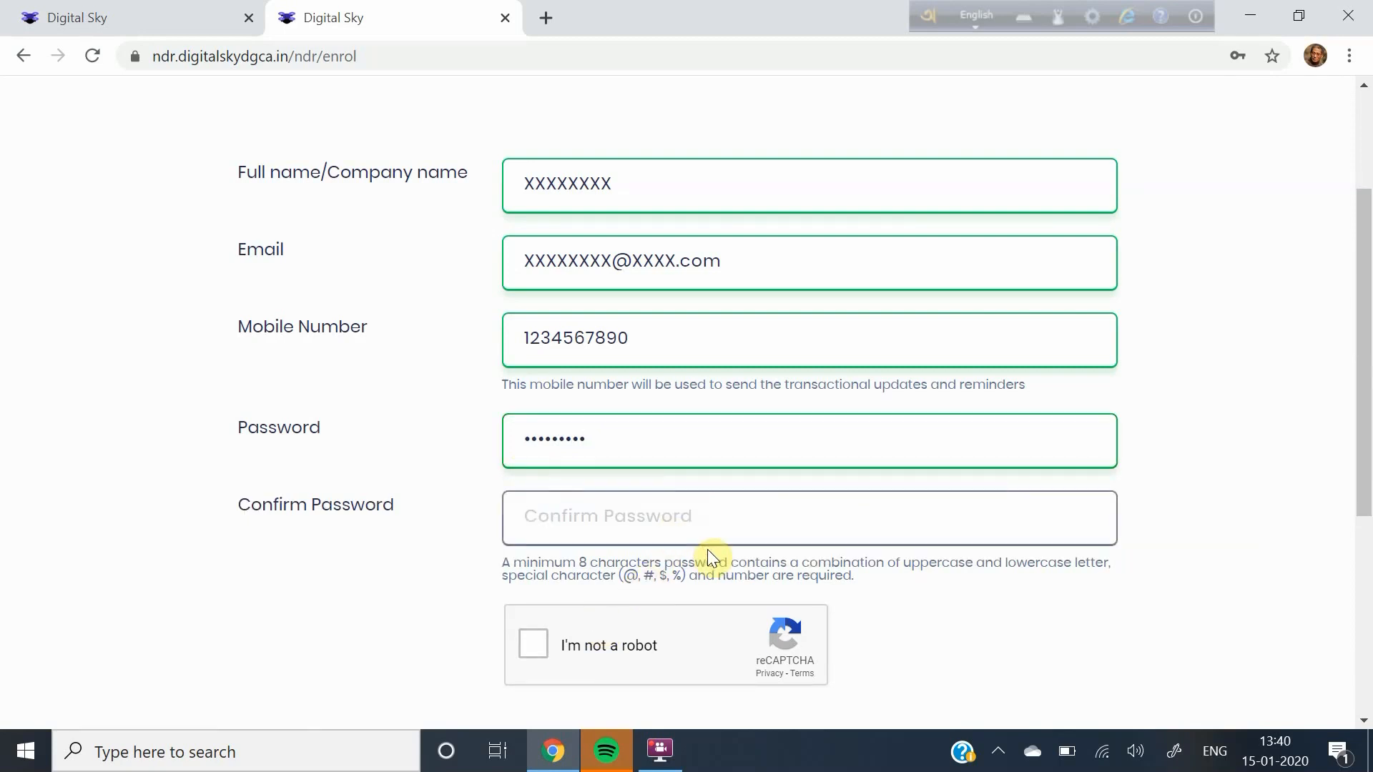
{"action": "type", "text": "••••"}
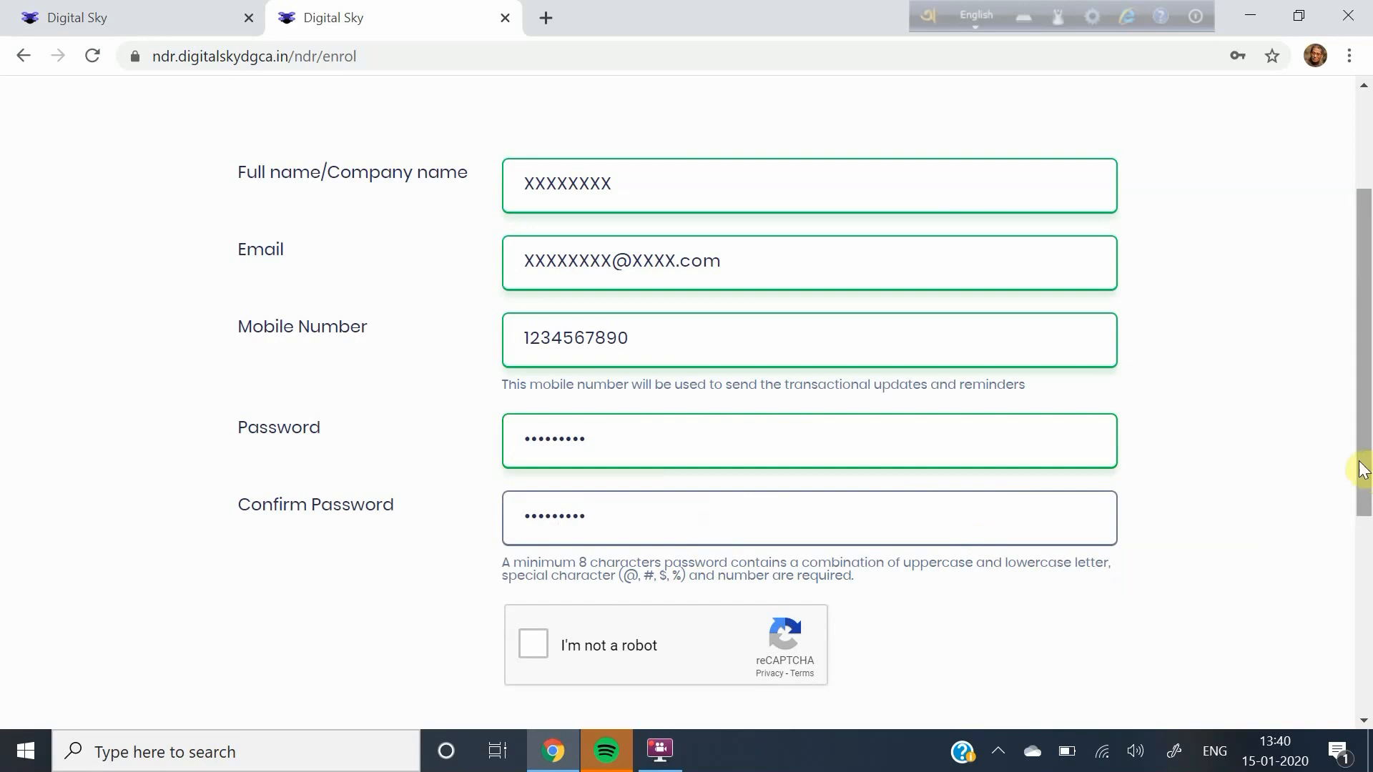
{"action": "scroll", "scroll_direction": "down", "scroll_amount": 3}
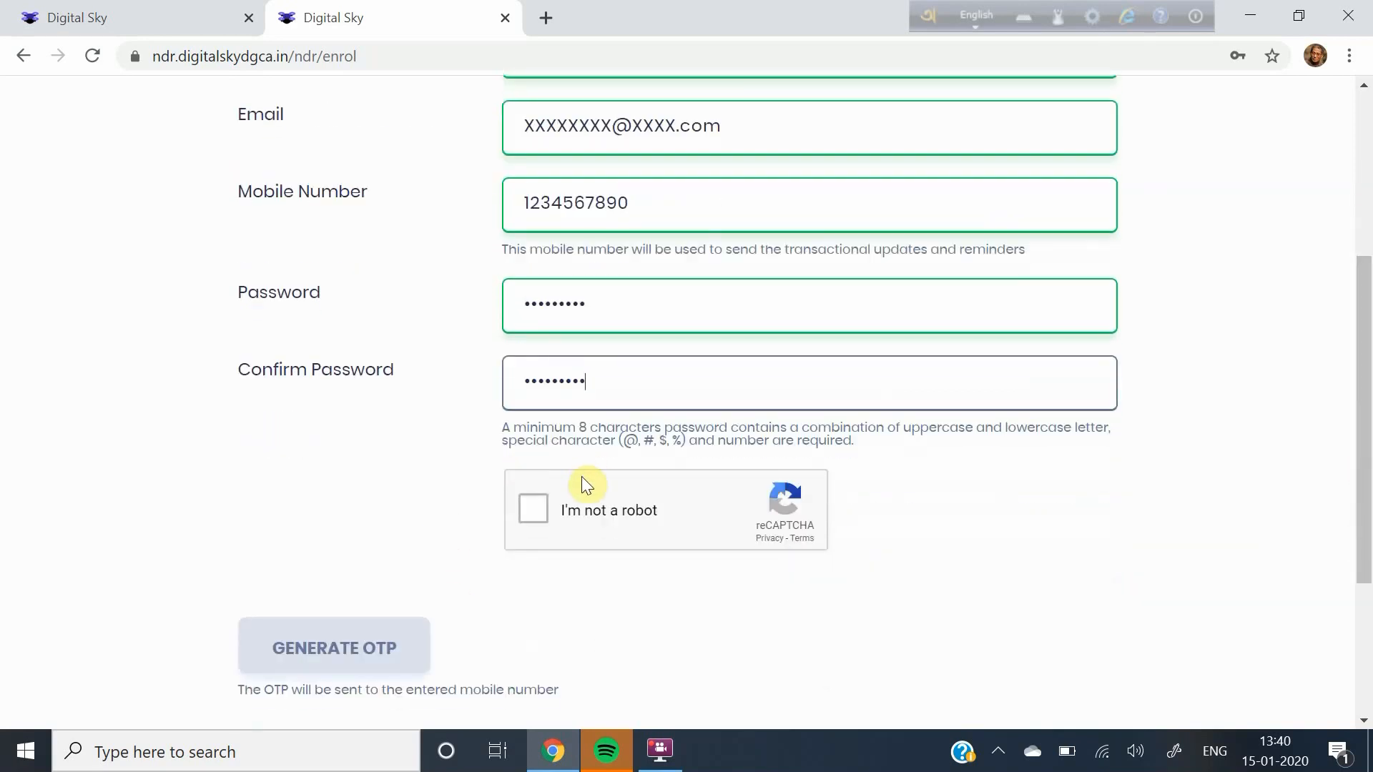
Step: Tick the reCAPTCHA, generate an OTP, and sign in with the existing account
{"action": "left_click", "coordinate": [532, 510]}
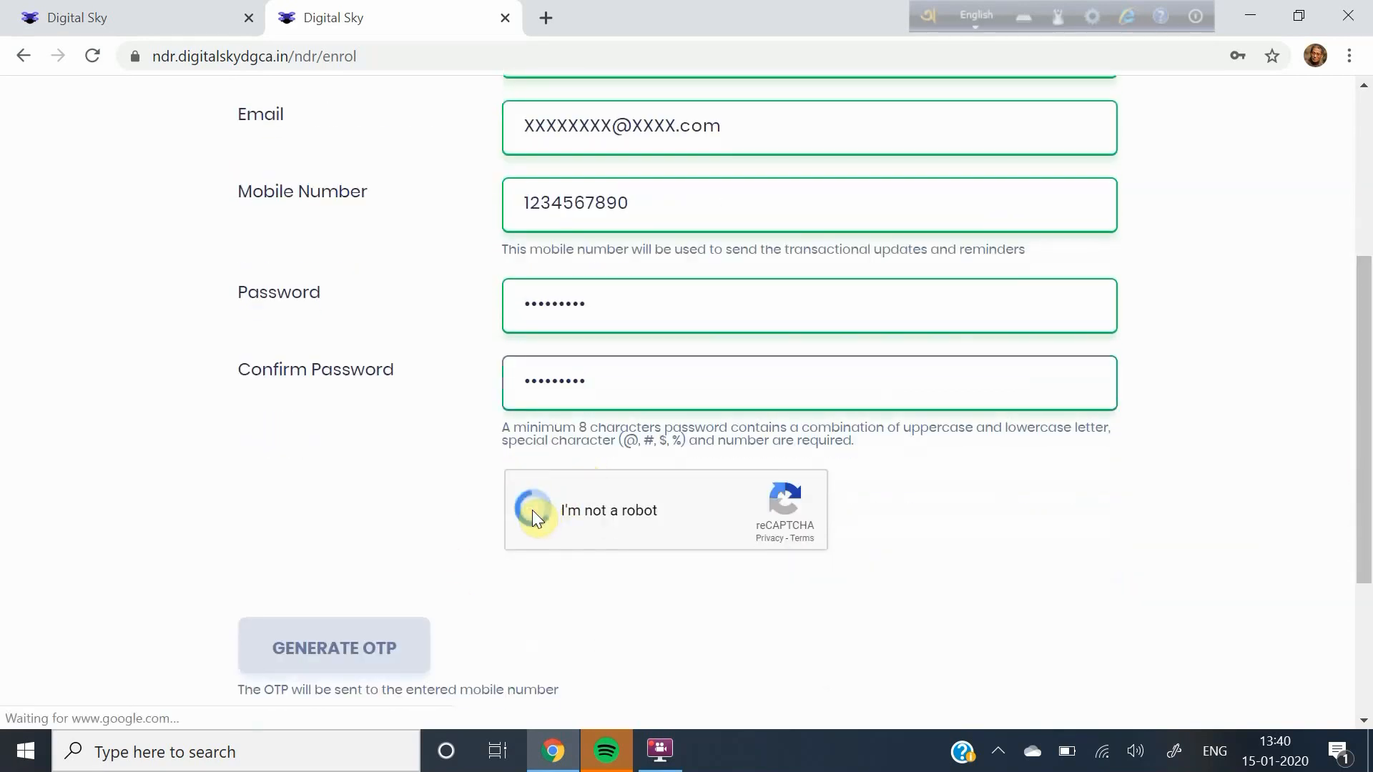
{"action": "left_click", "coordinate": [536, 511]}
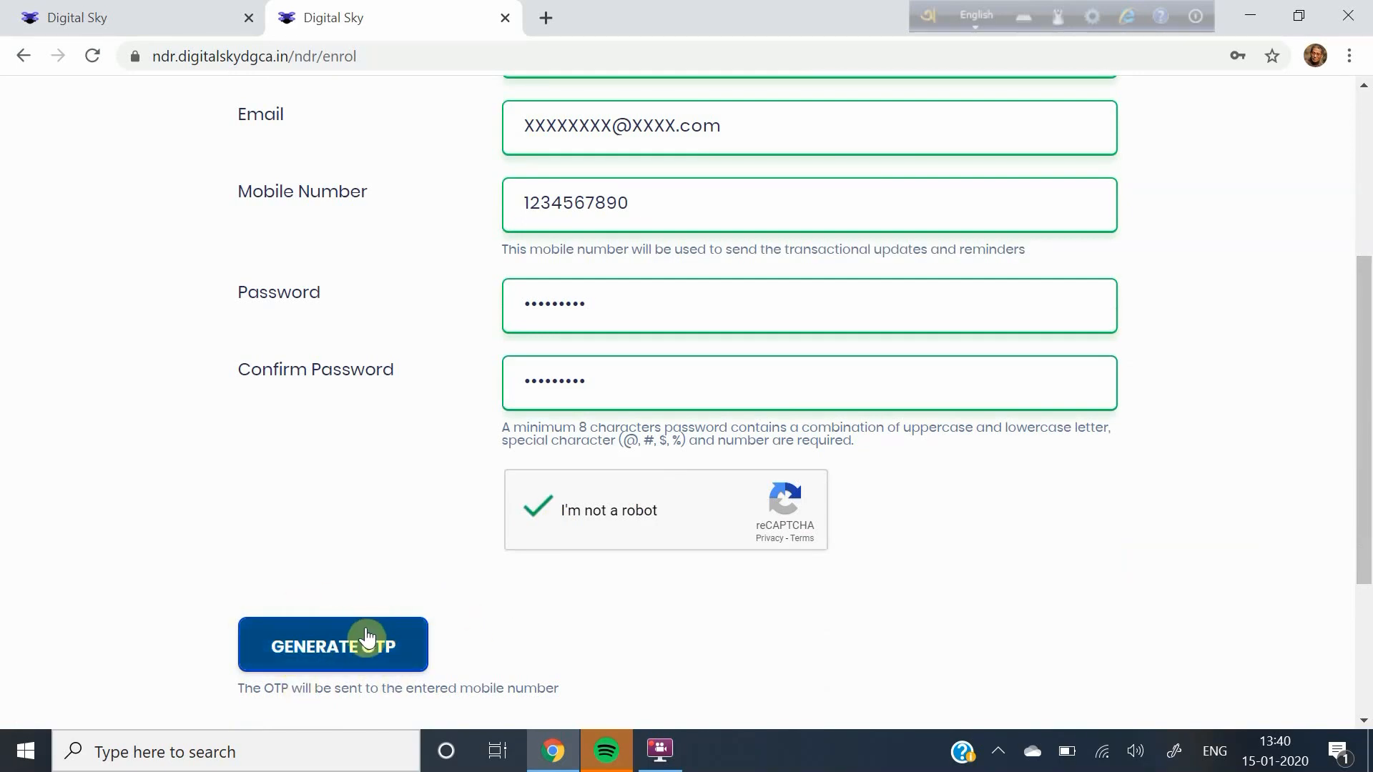
{"action": "mouse_move", "coordinate": [500, 651]}
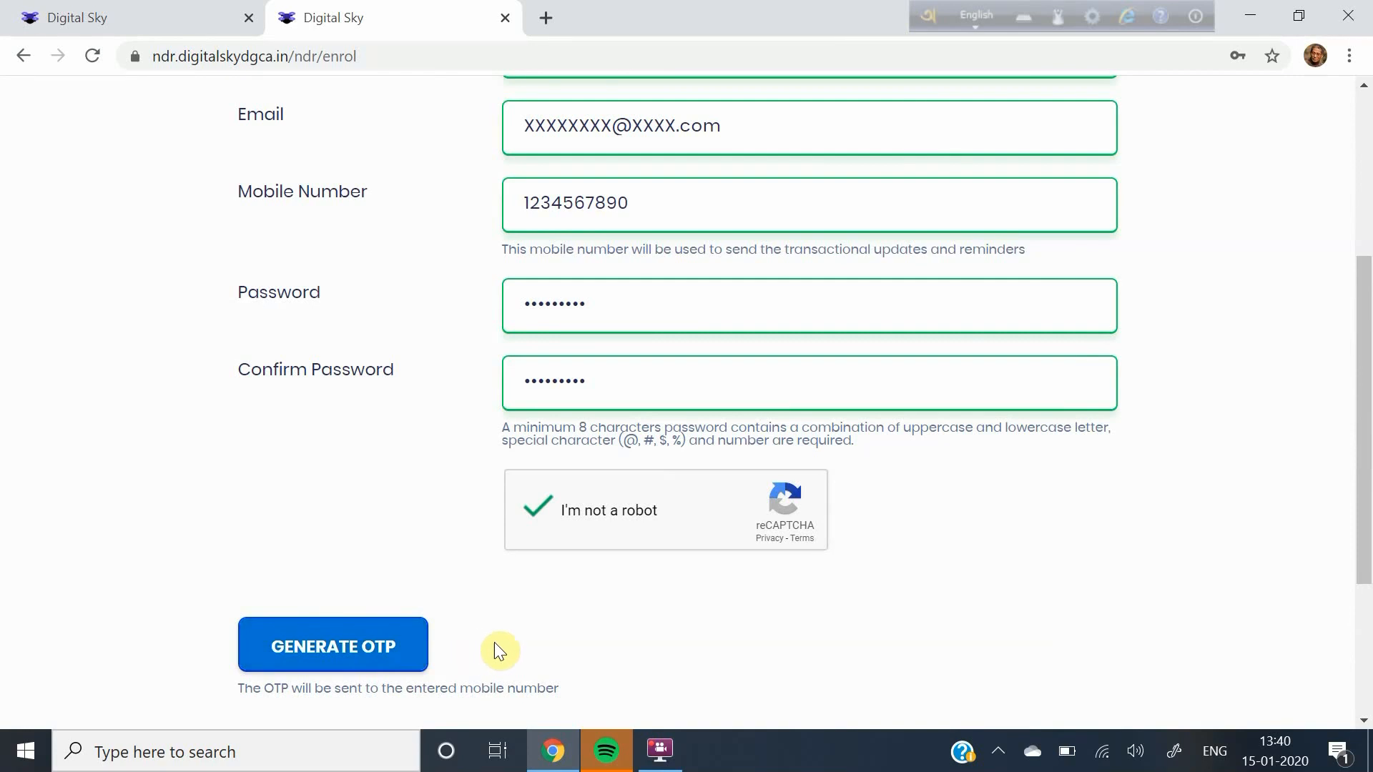
{"action": "scroll", "scroll_direction": "down", "scroll_amount": 3}
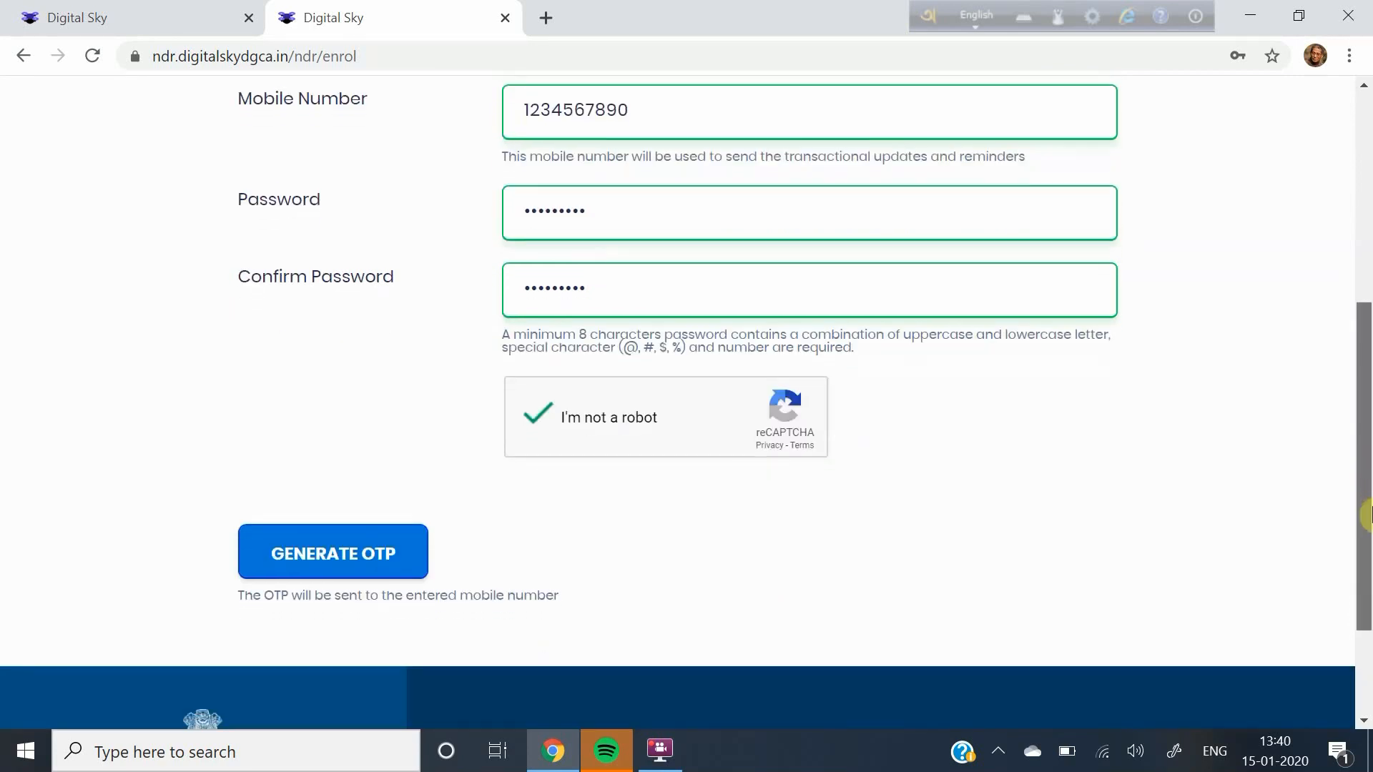
{"action": "scroll", "scroll_direction": "down", "scroll_amount": 3}
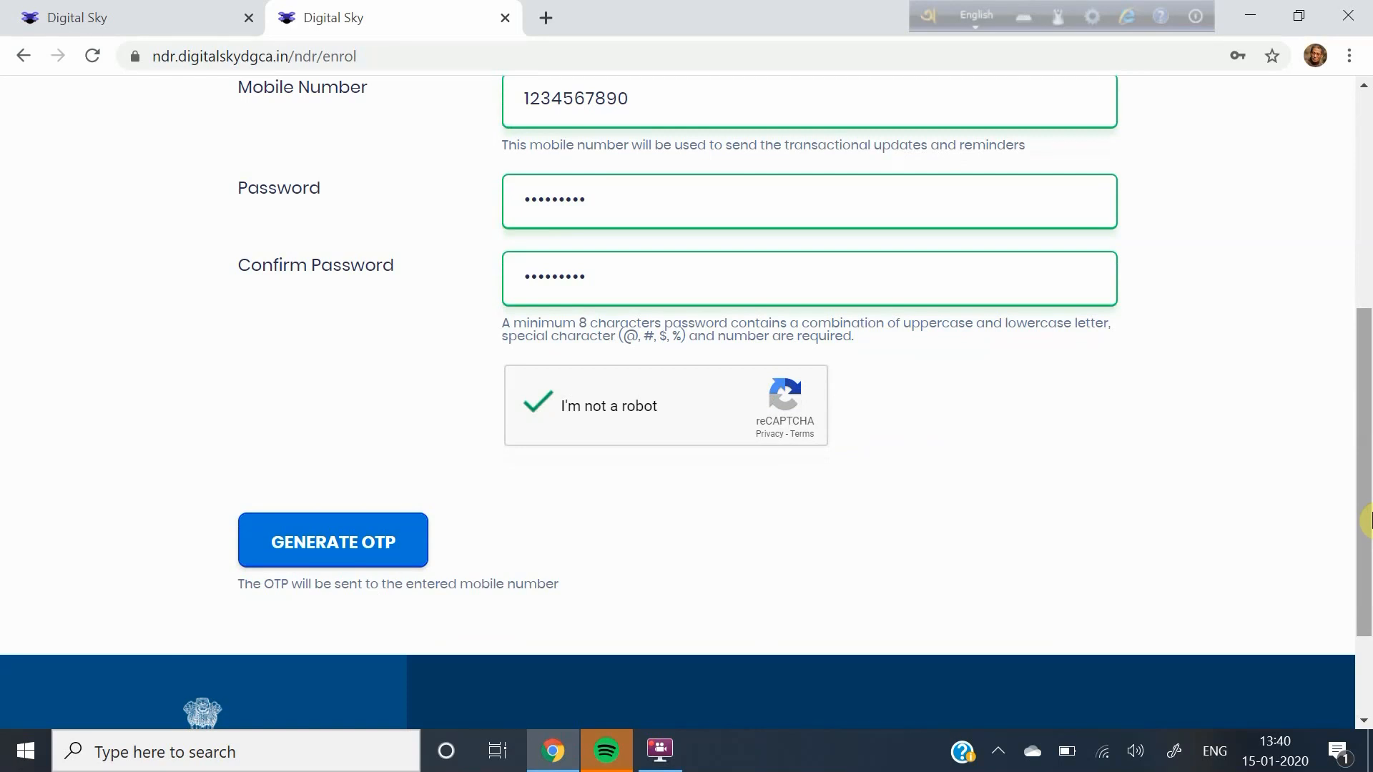
{"action": "mouse_move", "coordinate": [1362, 526]}
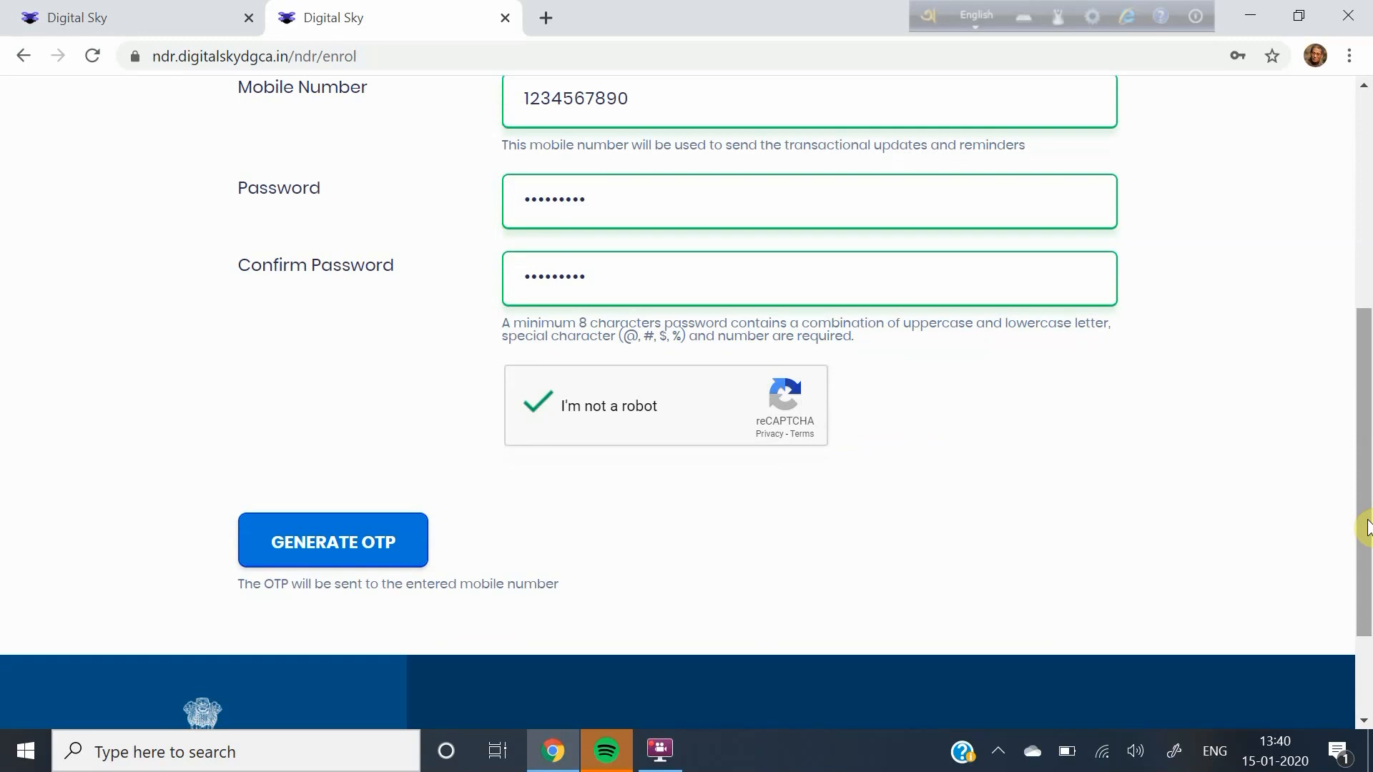
{"action": "scroll", "scroll_direction": "down", "scroll_amount": 3}
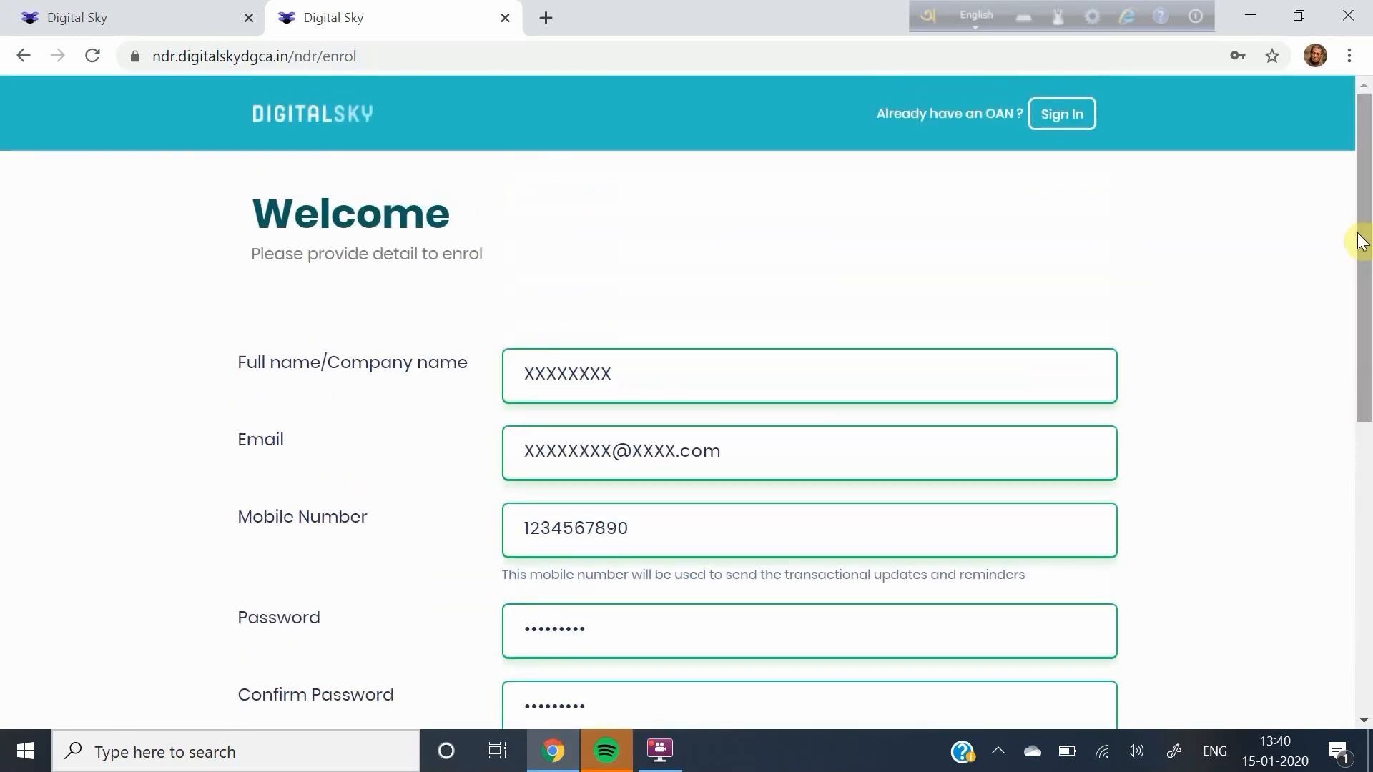
{"action": "mouse_move", "coordinate": [1075, 143]}
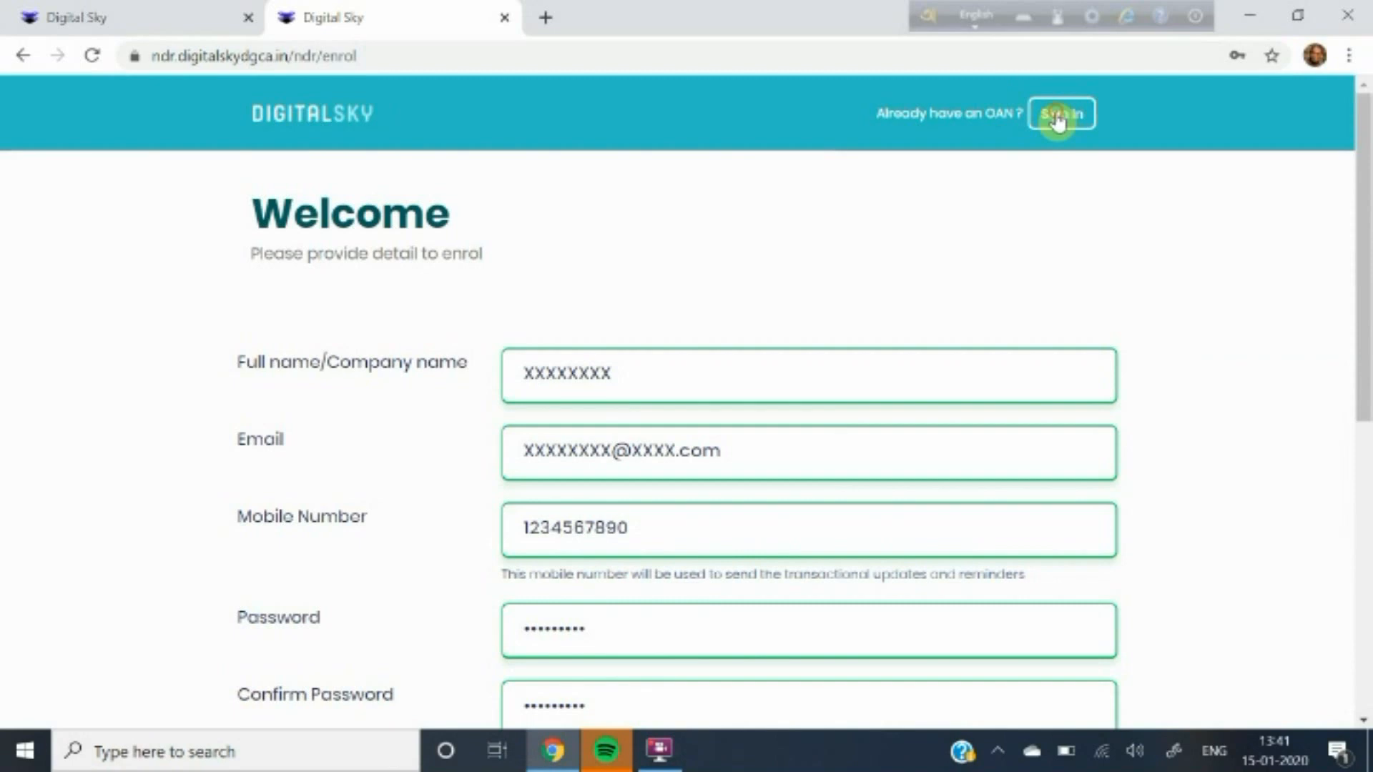
{"action": "left_click", "coordinate": [1061, 114]}
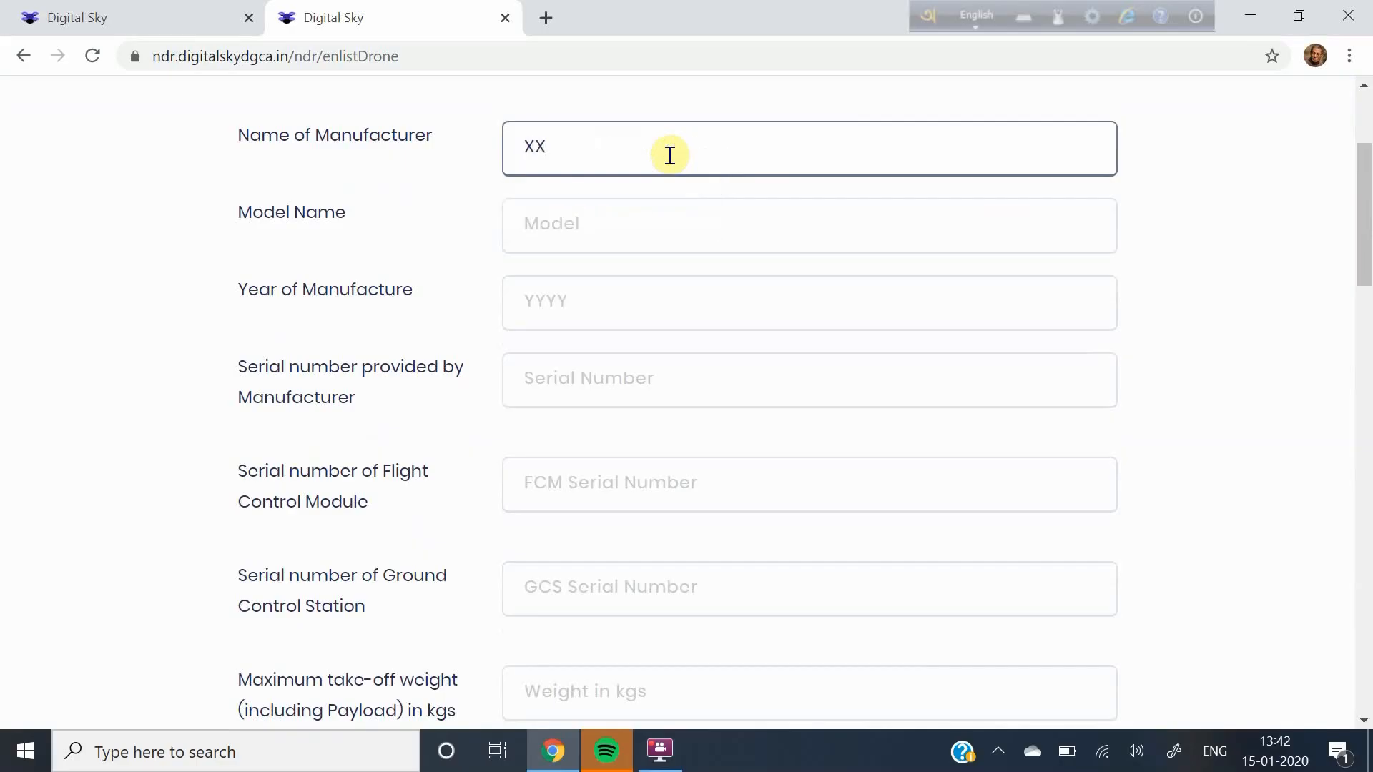
Step: Enter manufacturer, model, year 2015, and the manufacturer, FCM and GCS serial numbers
{"action": "type", "text": "XX"}
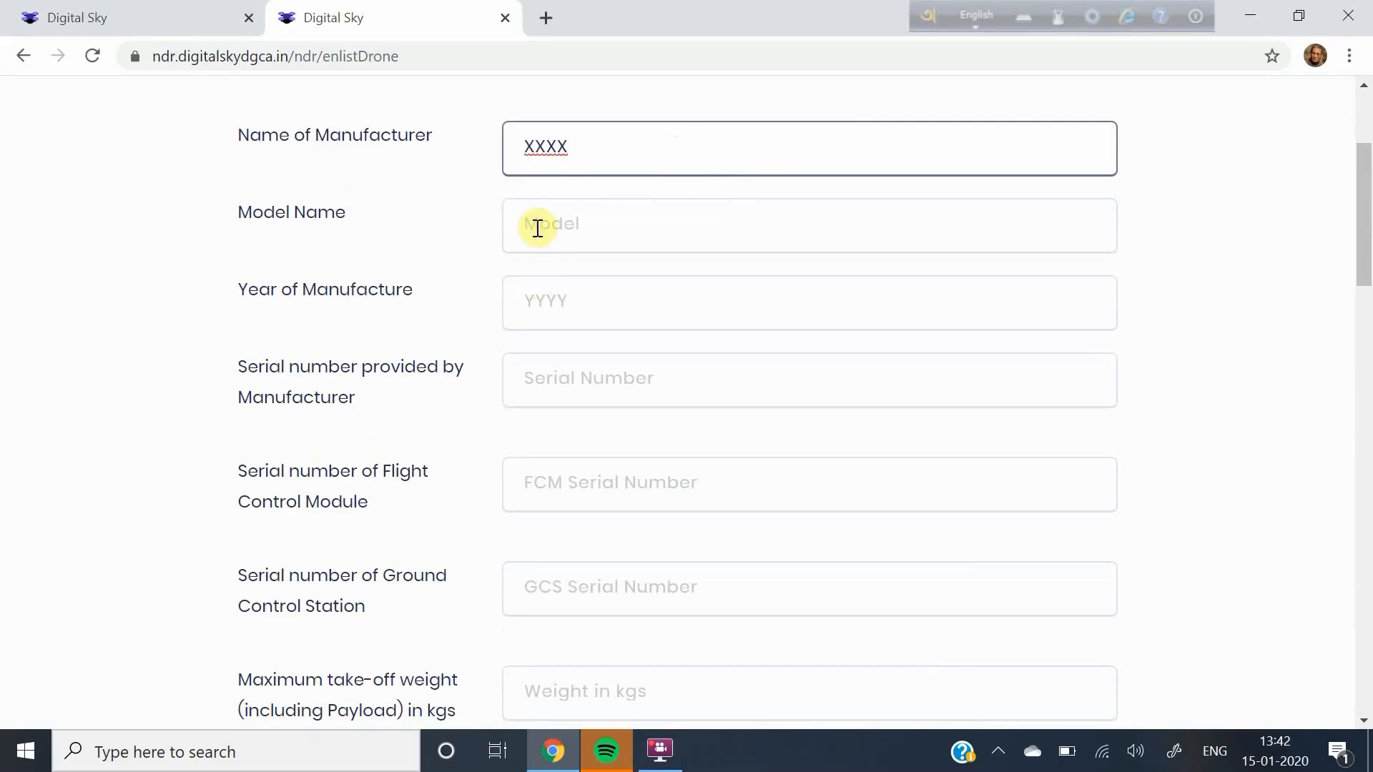
{"action": "type", "text": "XXXX"}
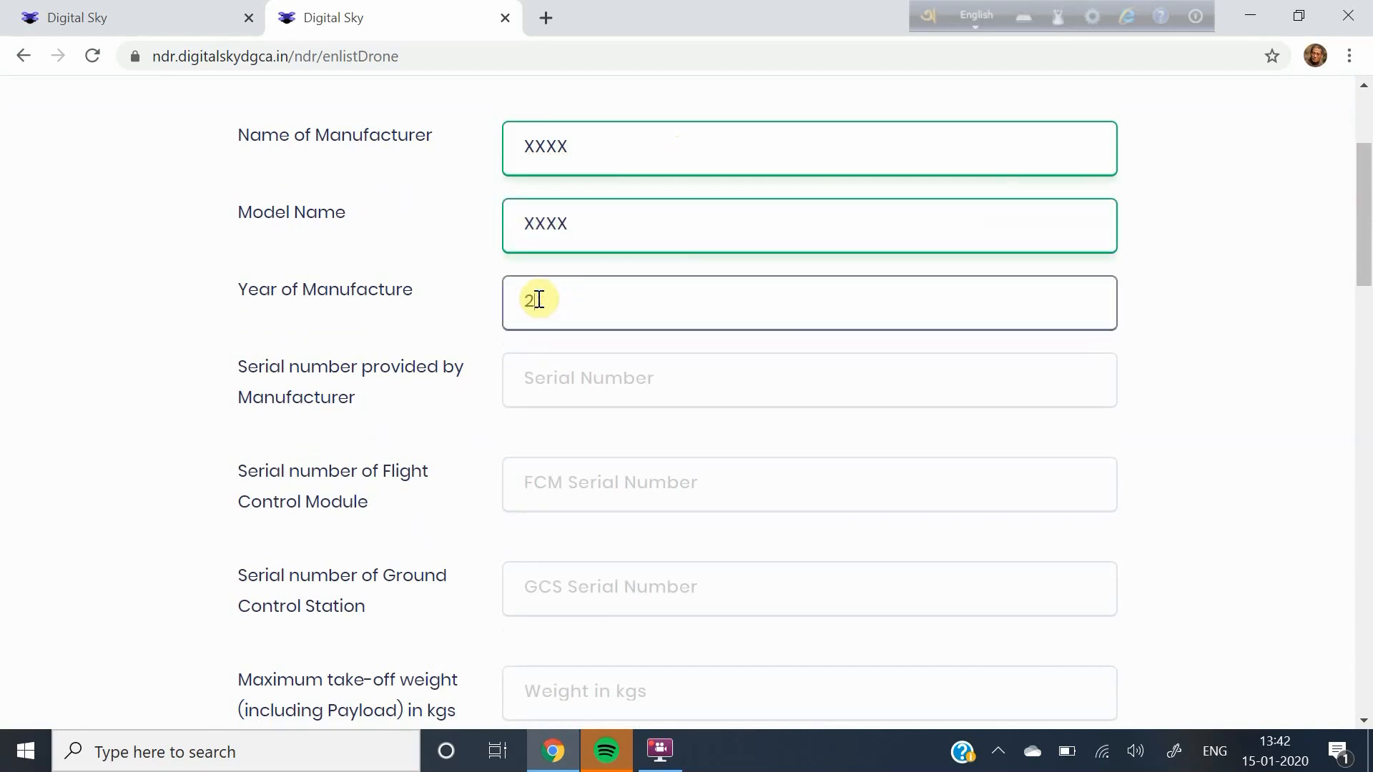
{"action": "type", "text": "01"}
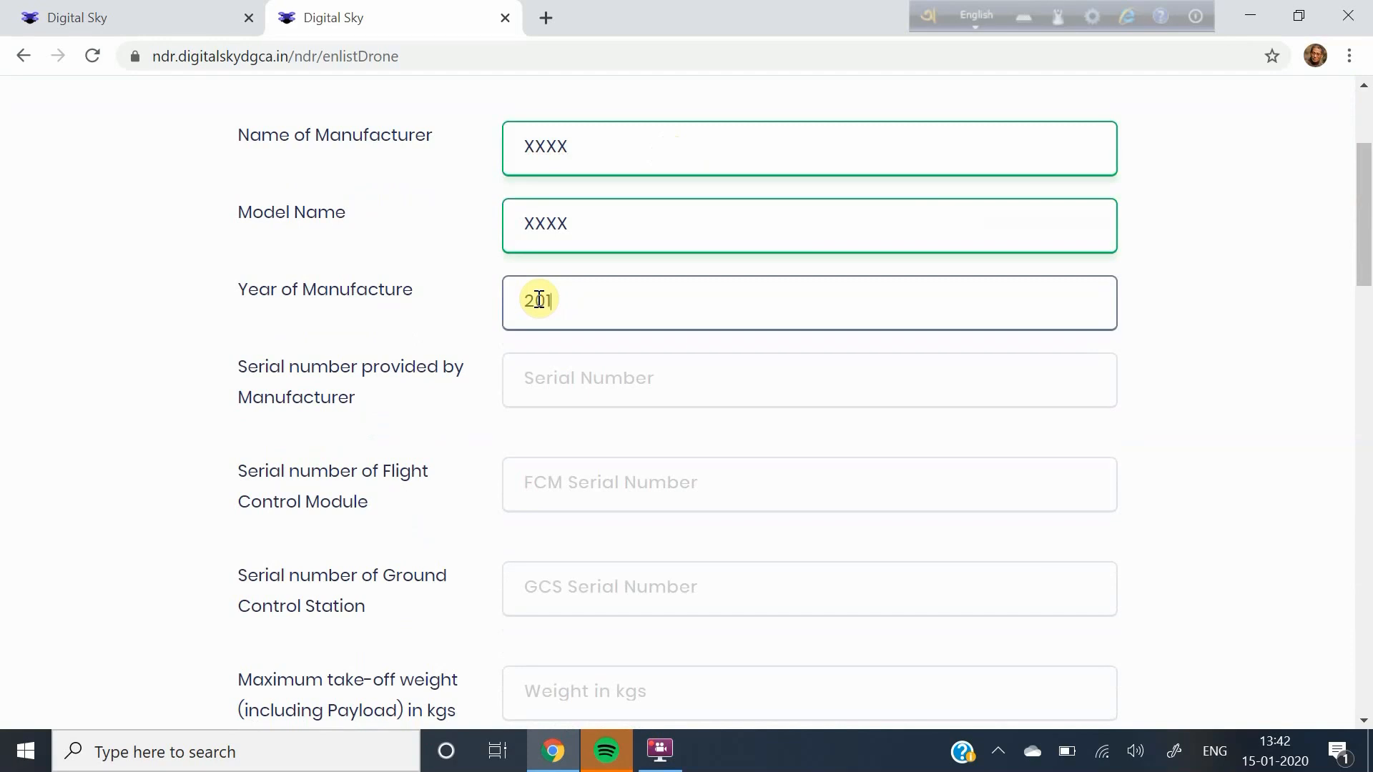
{"action": "type", "text": "XXX"}
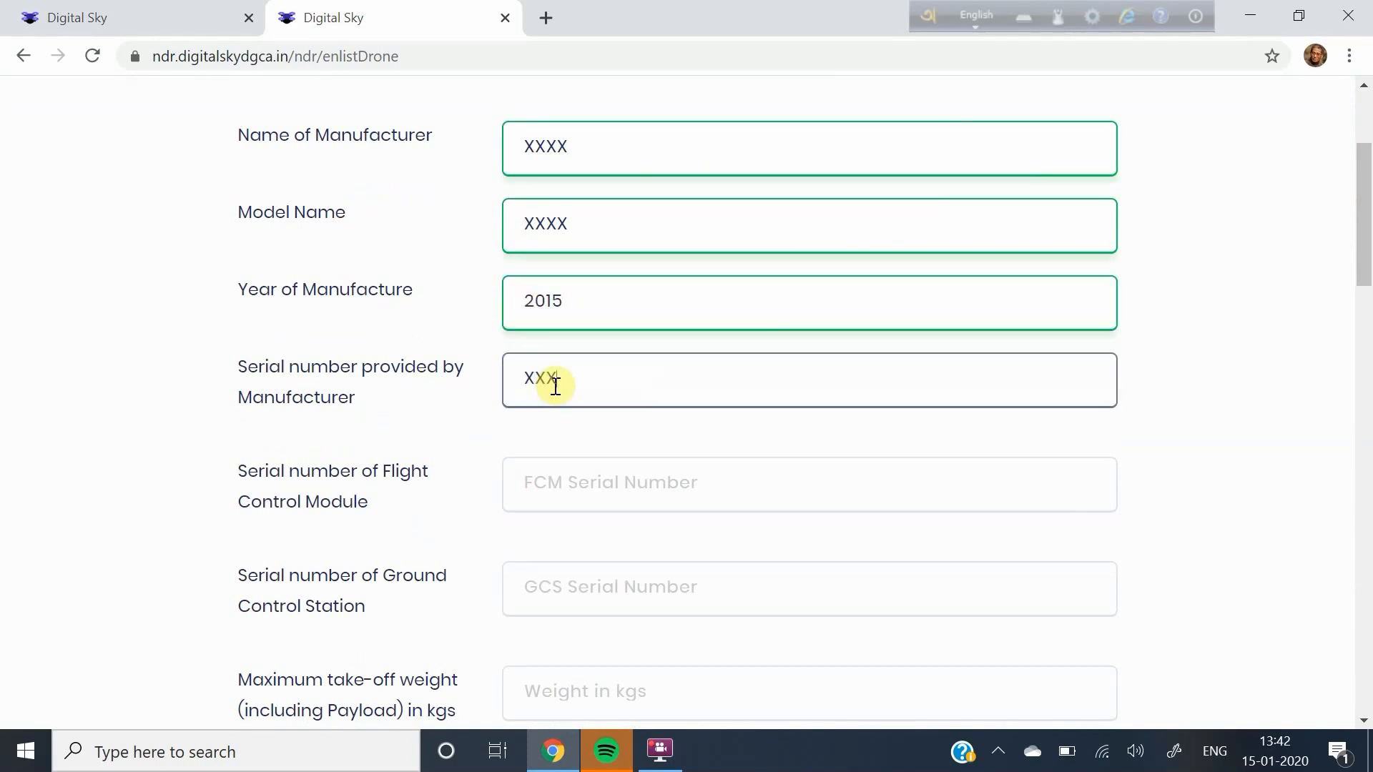
{"action": "type", "text": "XXXXXXXX"}
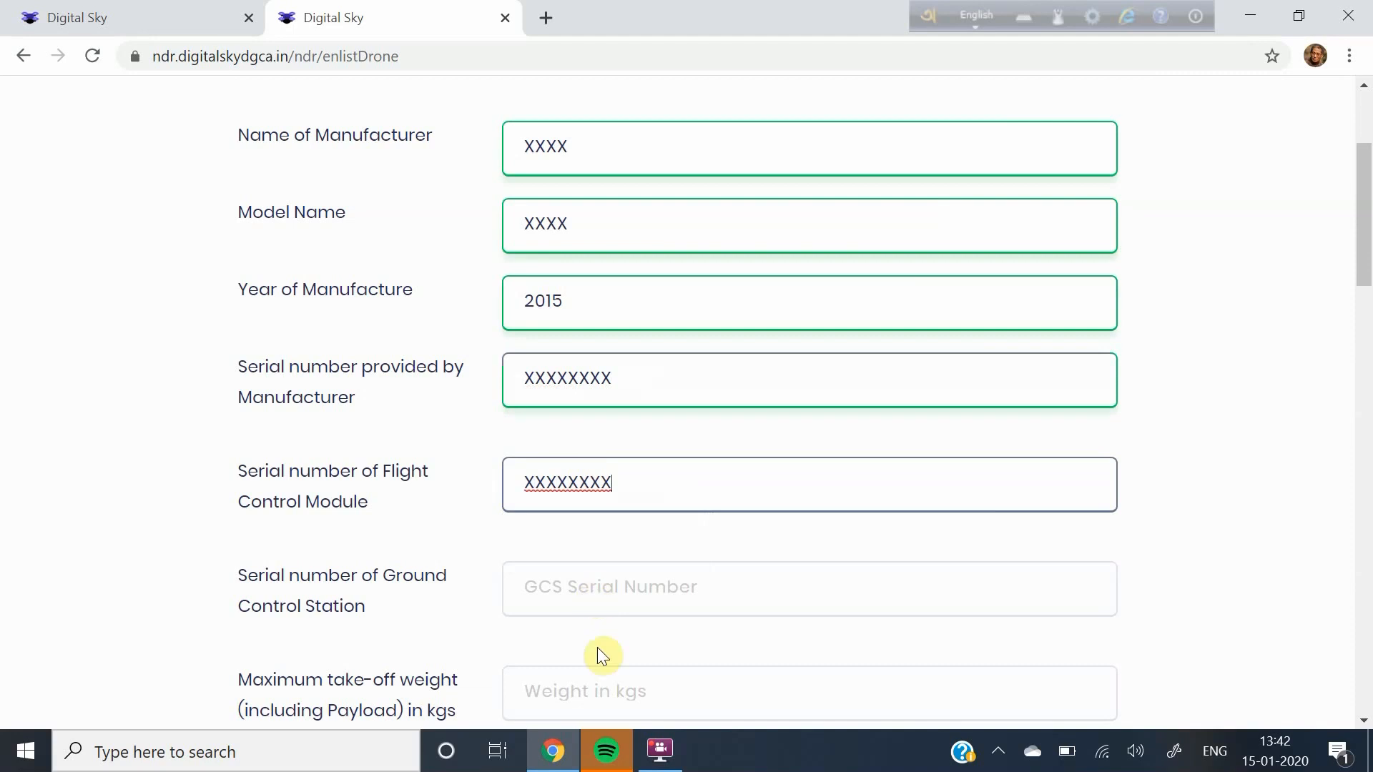
{"action": "type", "text": "VVVVVV"}
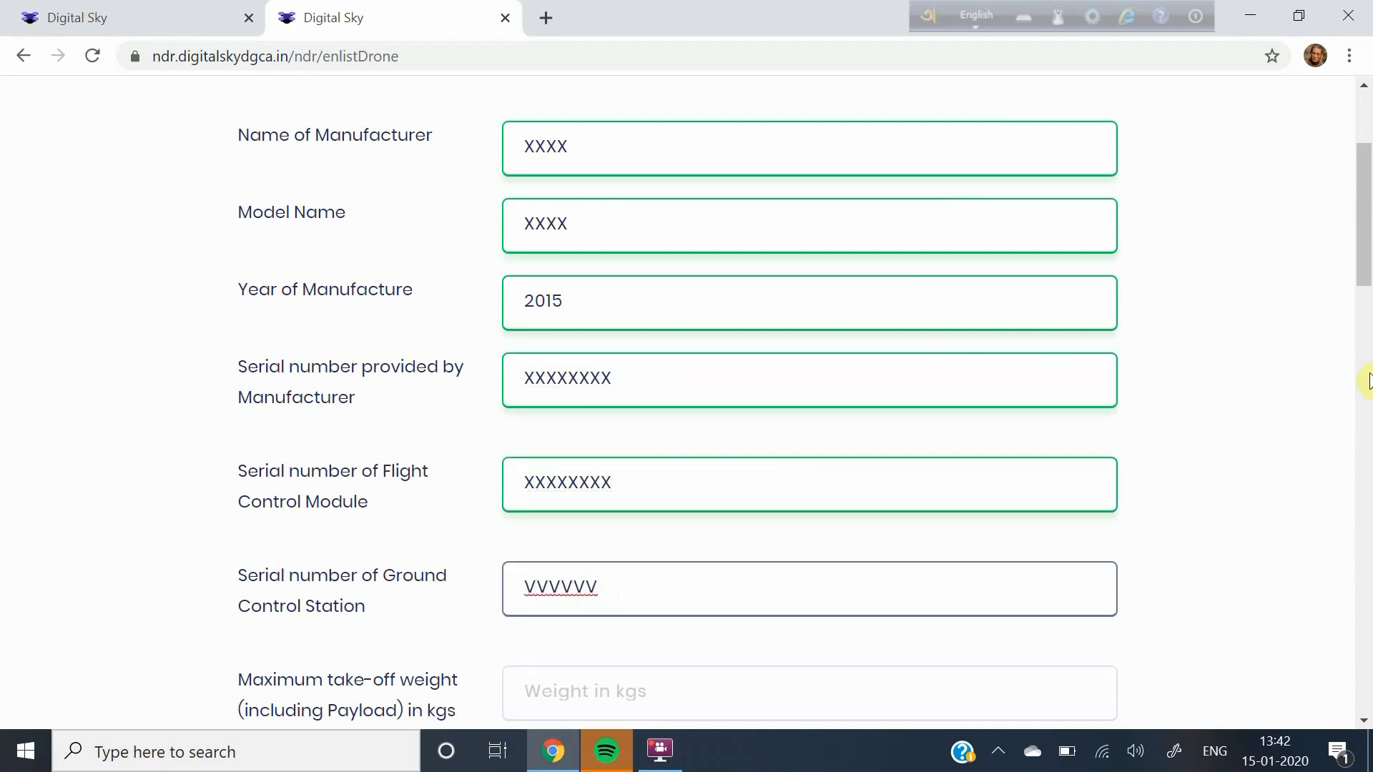
Step: Correct the maximum take-off weight to 0.700 kg for the MICRO drone
{"action": "scroll", "scroll_direction": "down", "scroll_amount": 3}
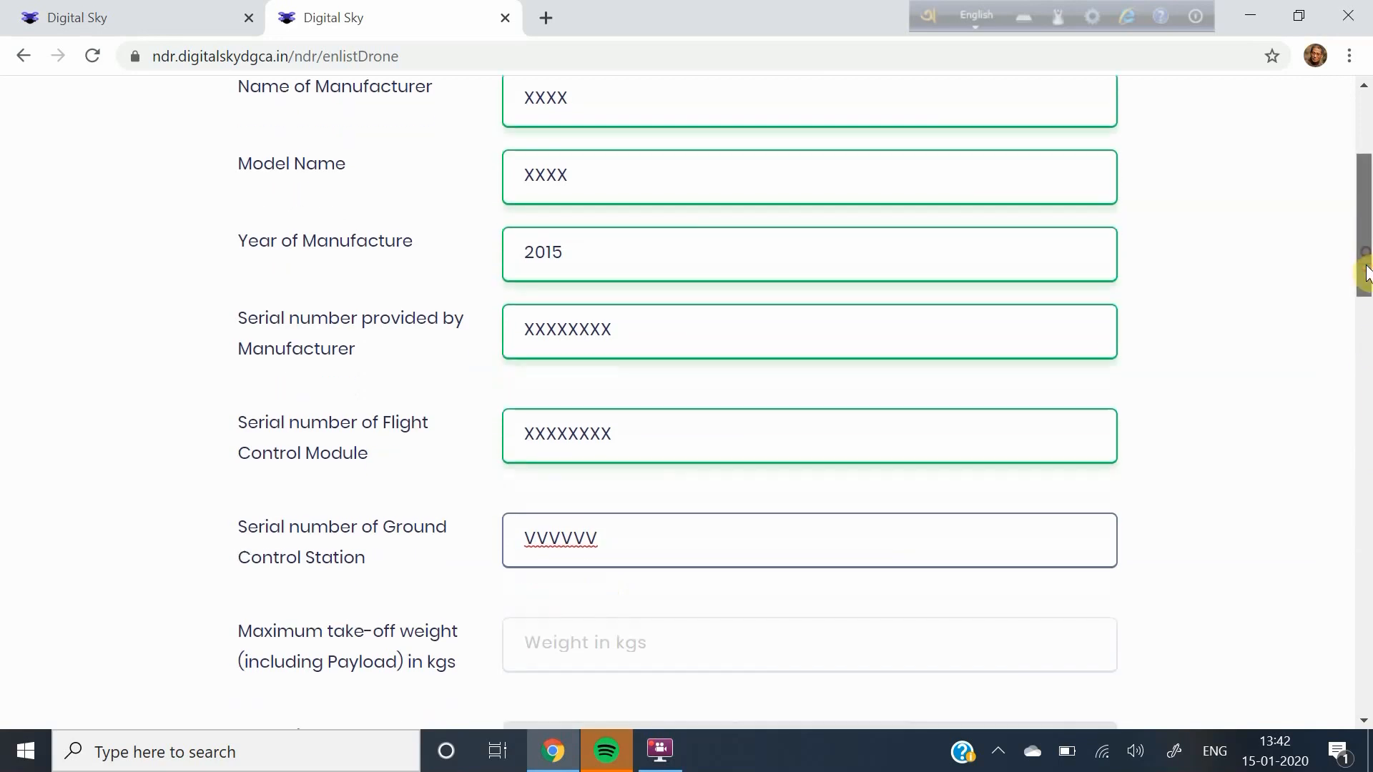
{"action": "scroll", "scroll_direction": "down", "scroll_amount": 3}
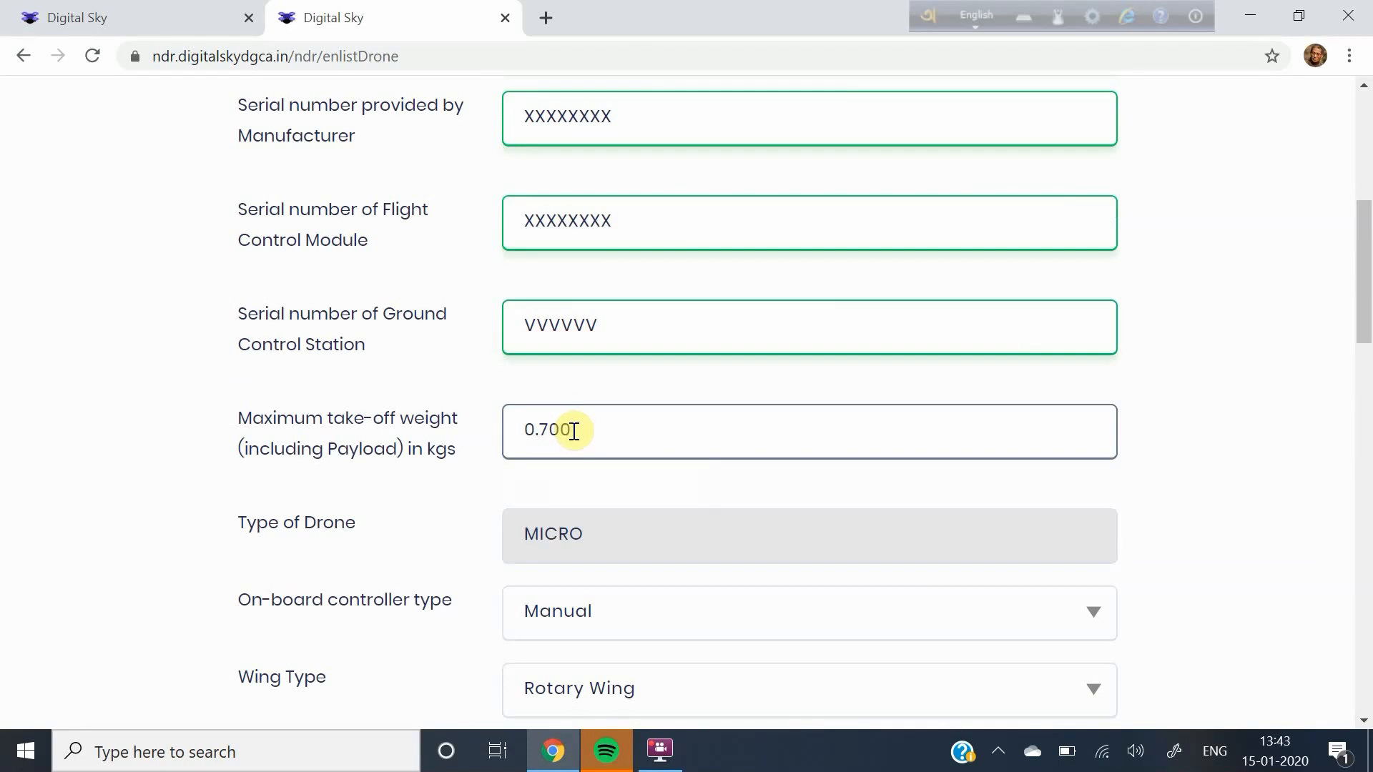
{"action": "mouse_move", "coordinate": [596, 553]}
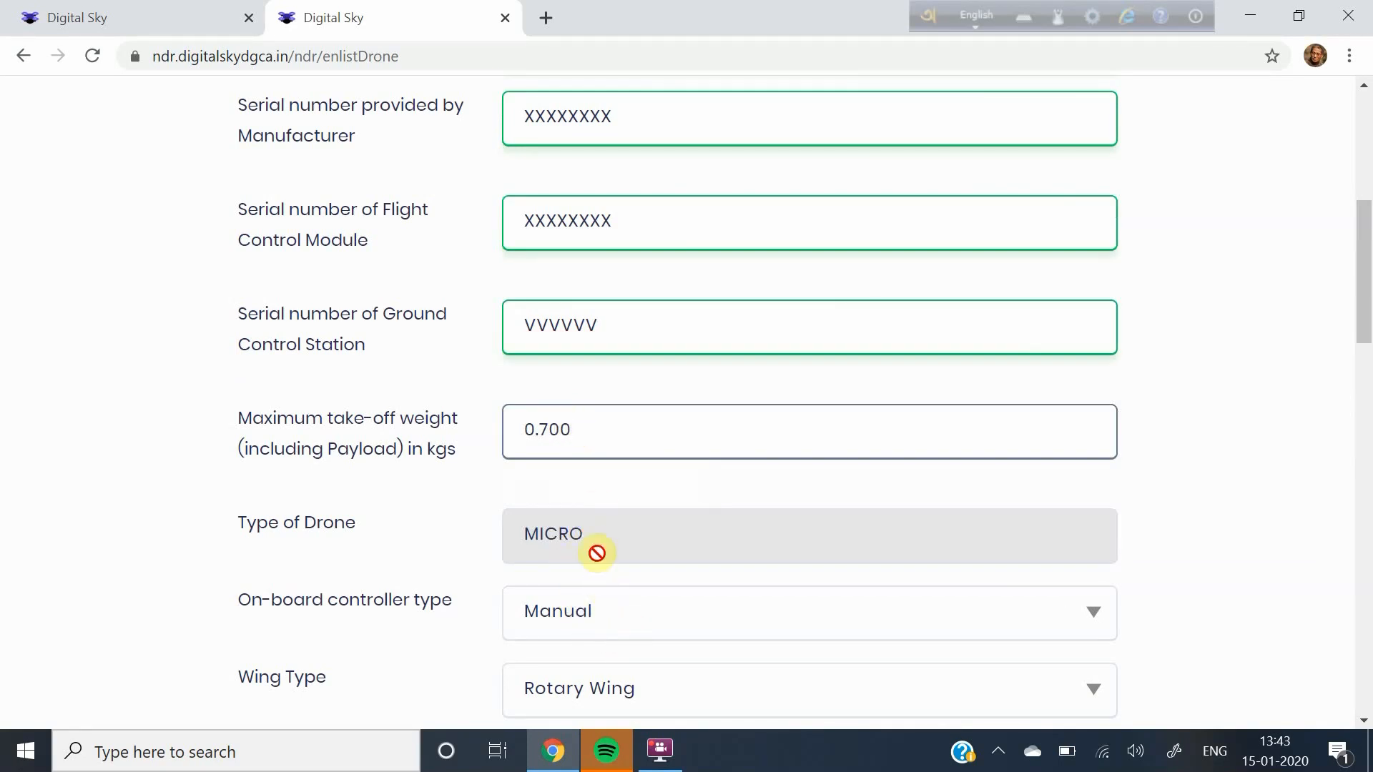
{"action": "mouse_move", "coordinate": [588, 432]}
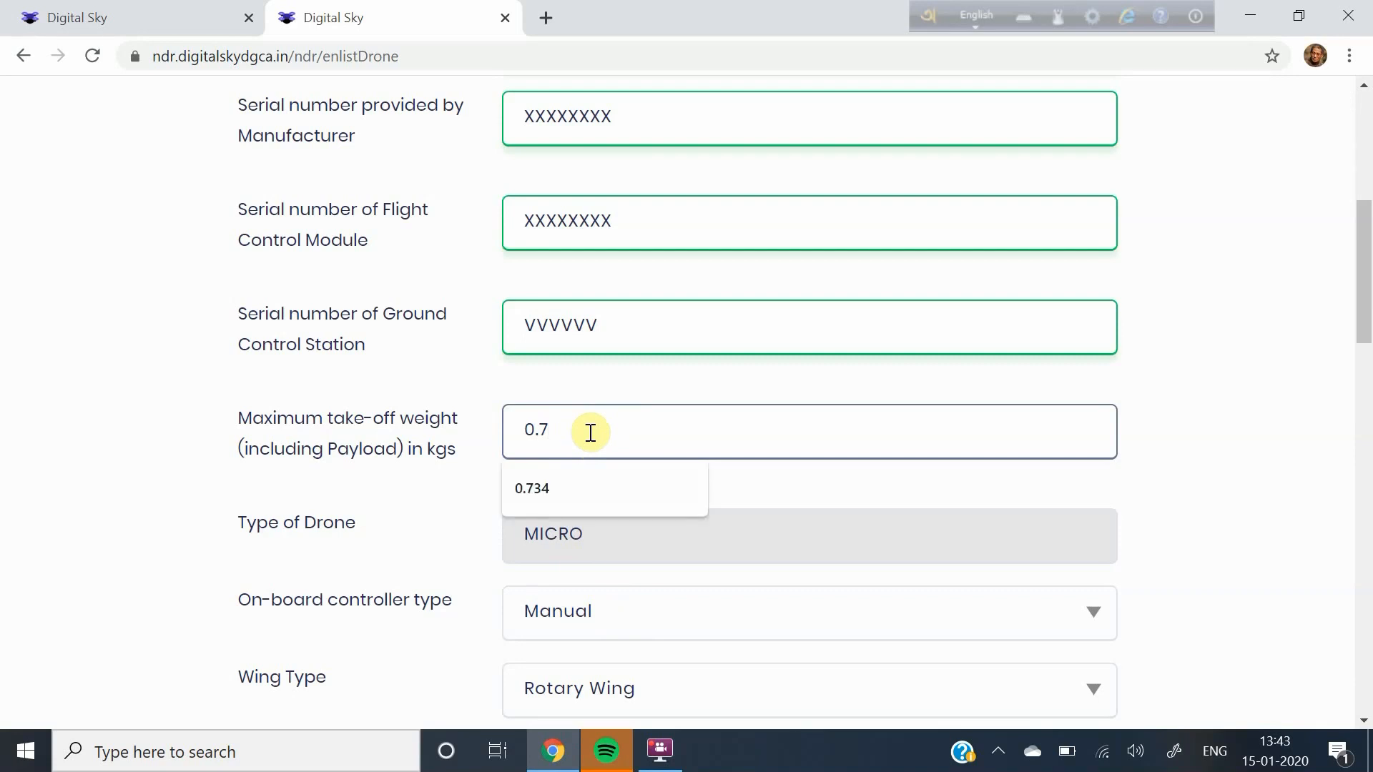
{"action": "left_click", "coordinate": [530, 488]}
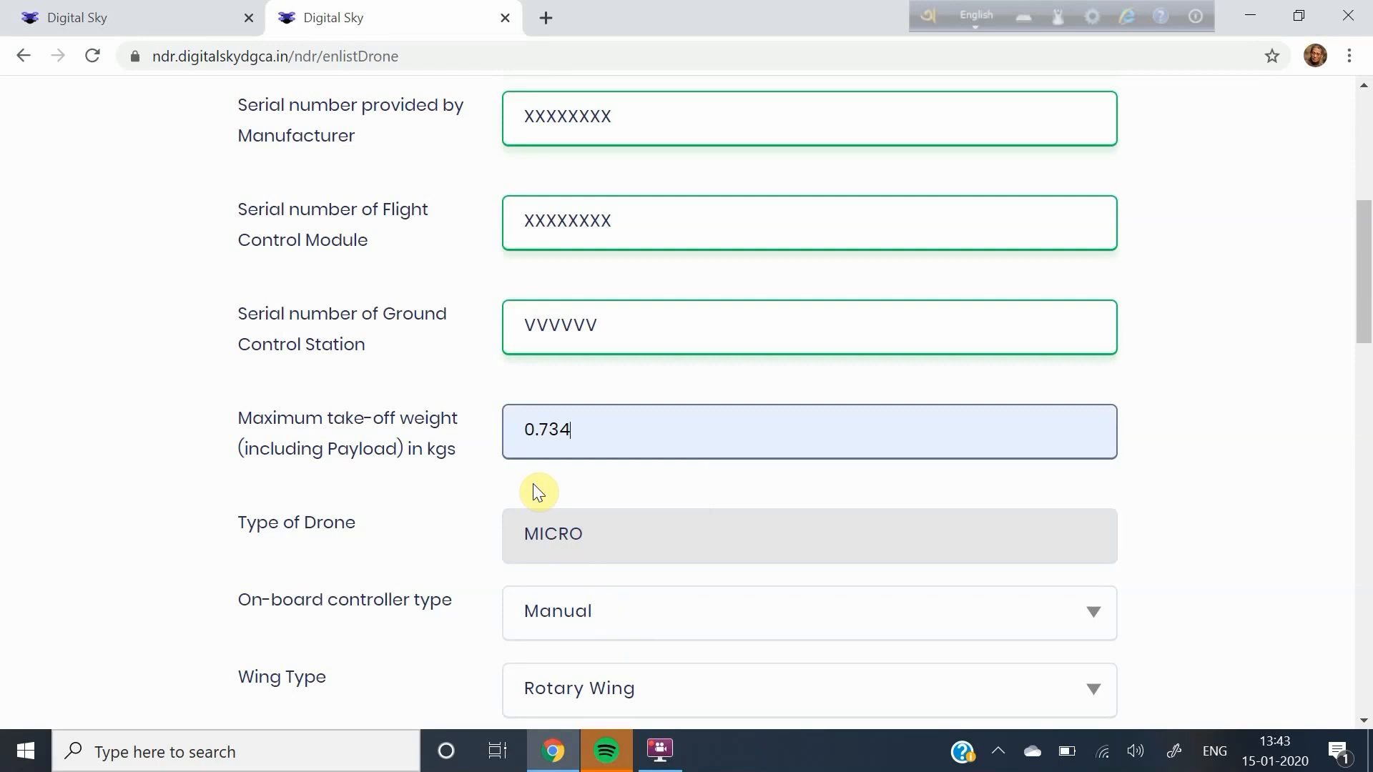
{"action": "key", "text": "BackSpace"}
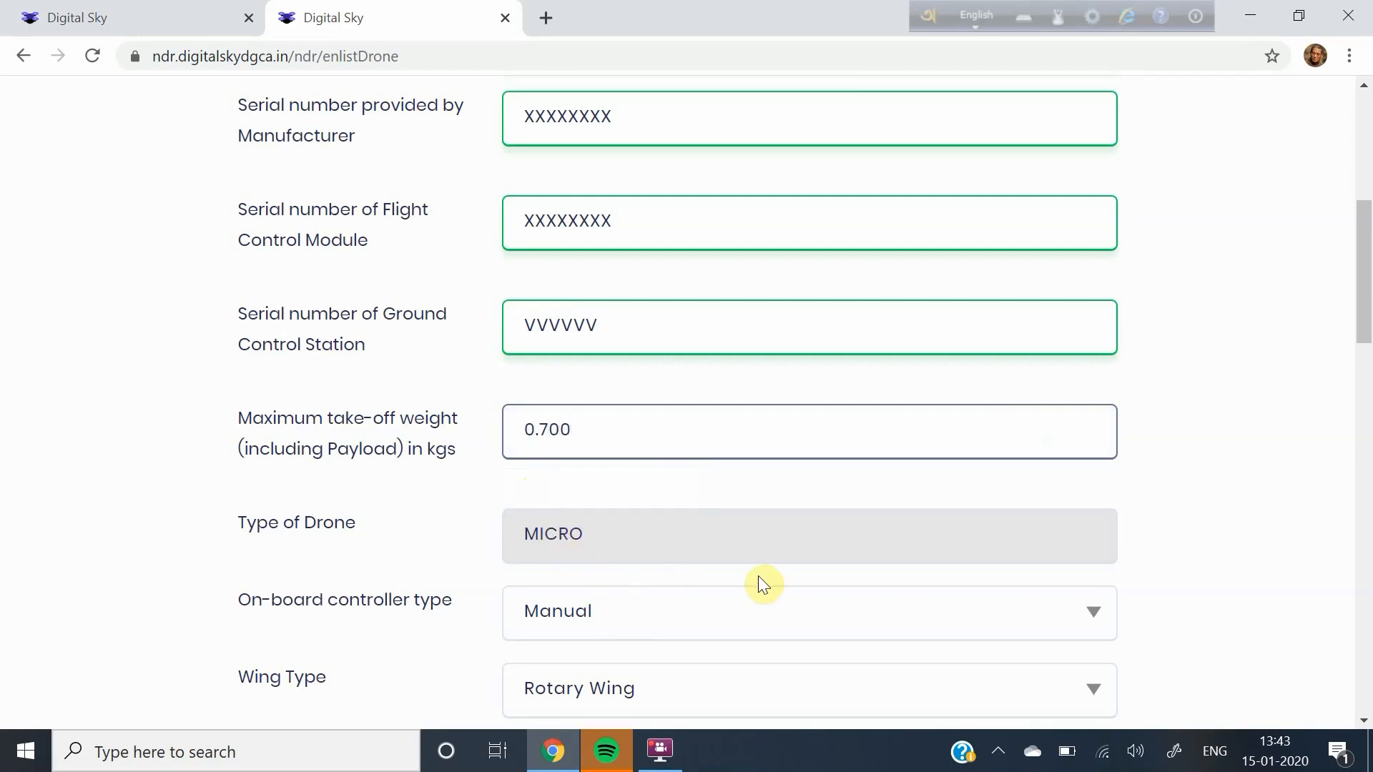
{"action": "left_click", "coordinate": [808, 430]}
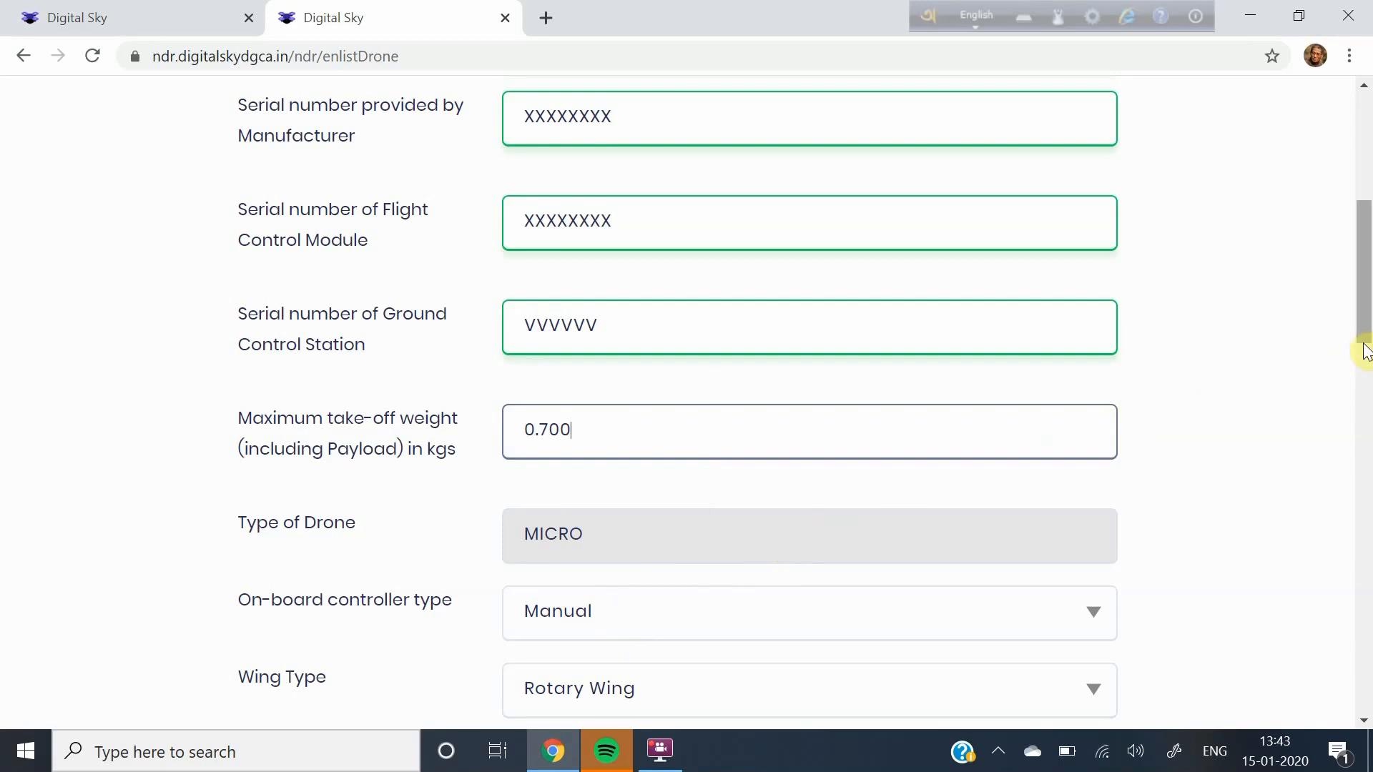
{"action": "scroll", "scroll_direction": "down", "scroll_amount": 3}
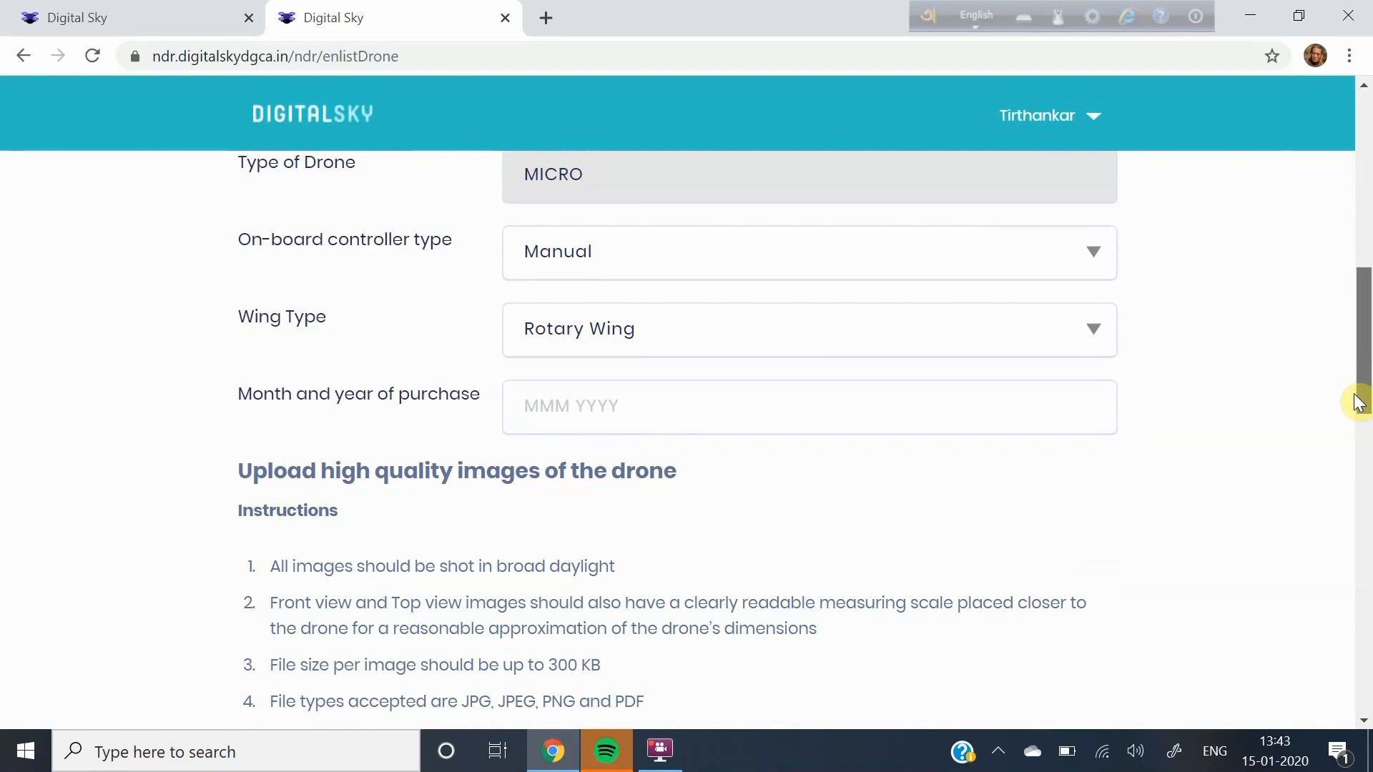
Step: Enter JAN 2000 as the drone's month and year of purchase
{"action": "scroll", "scroll_direction": "down", "scroll_amount": 3}
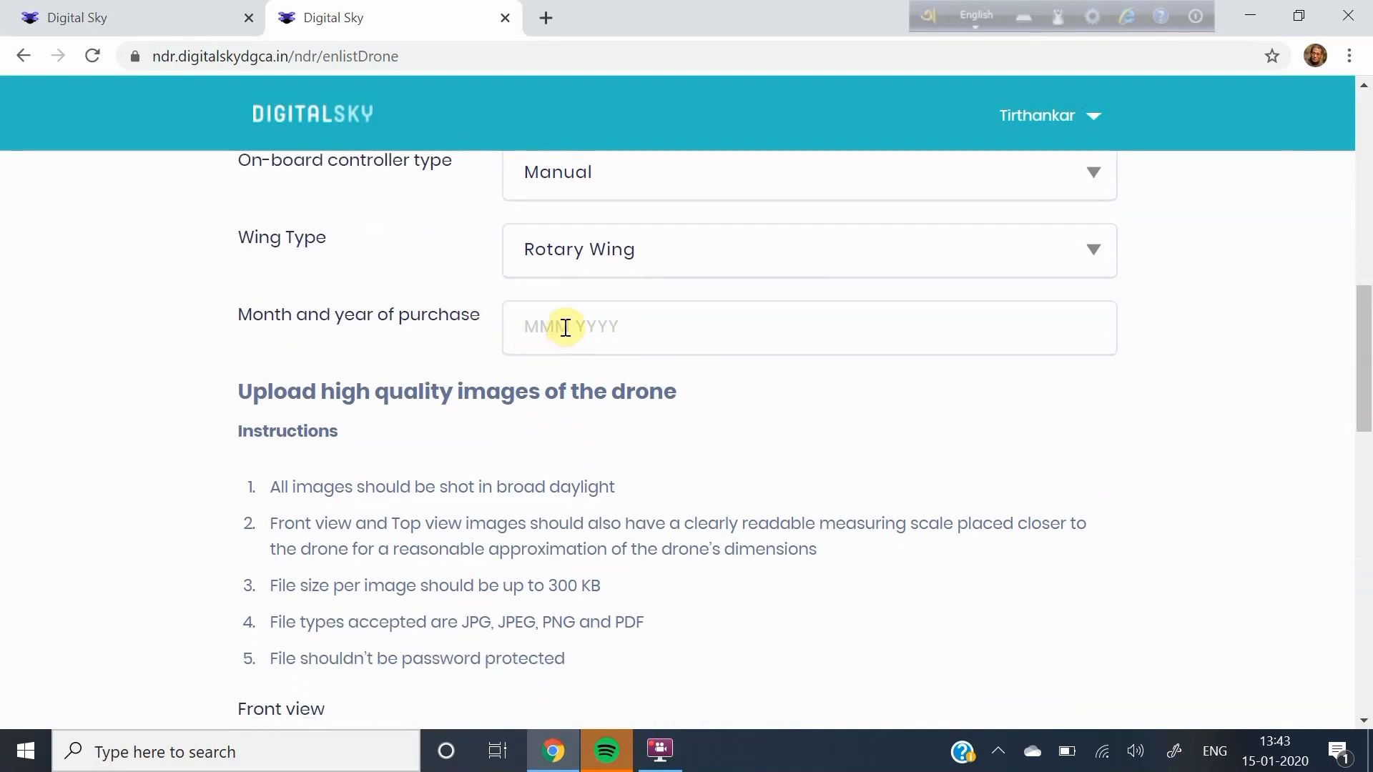
{"action": "type", "text": "JAN"}
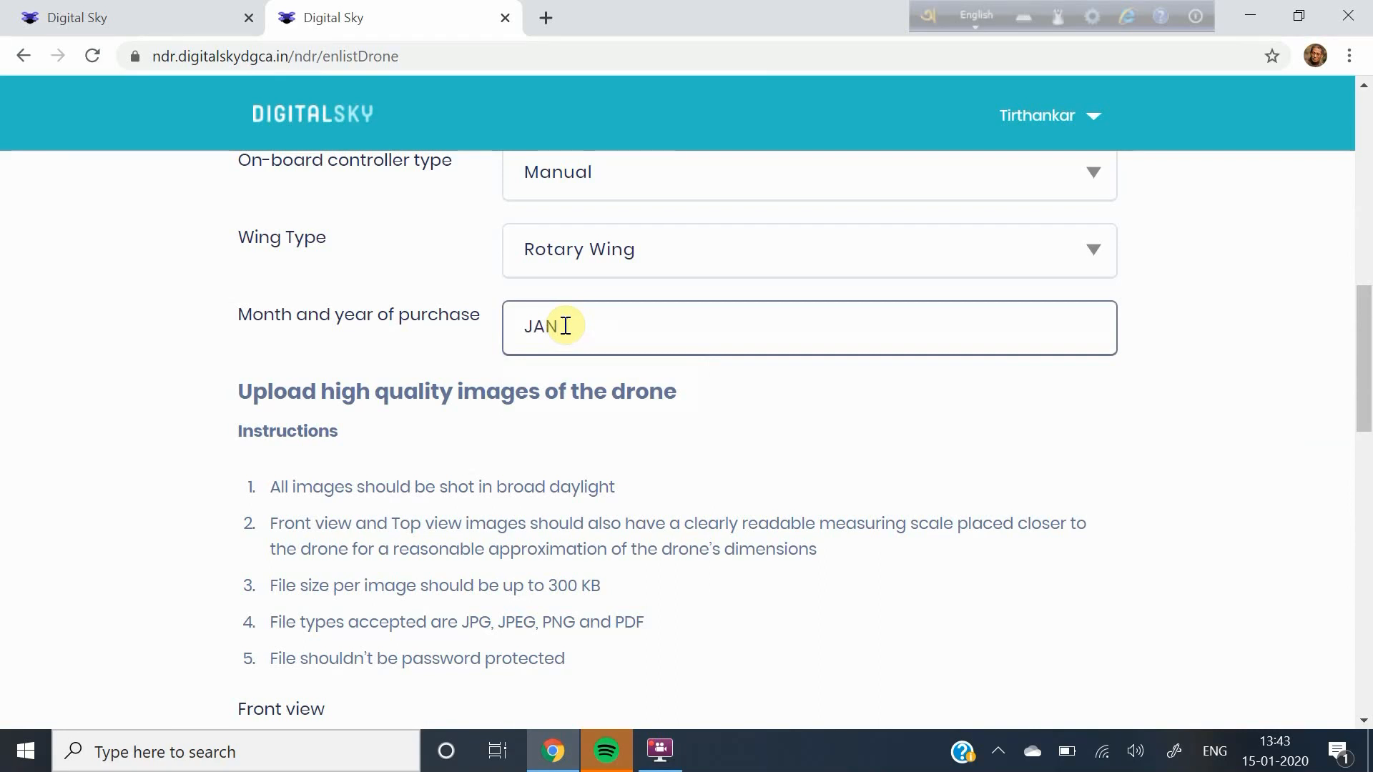
{"action": "type", "text": "2000"}
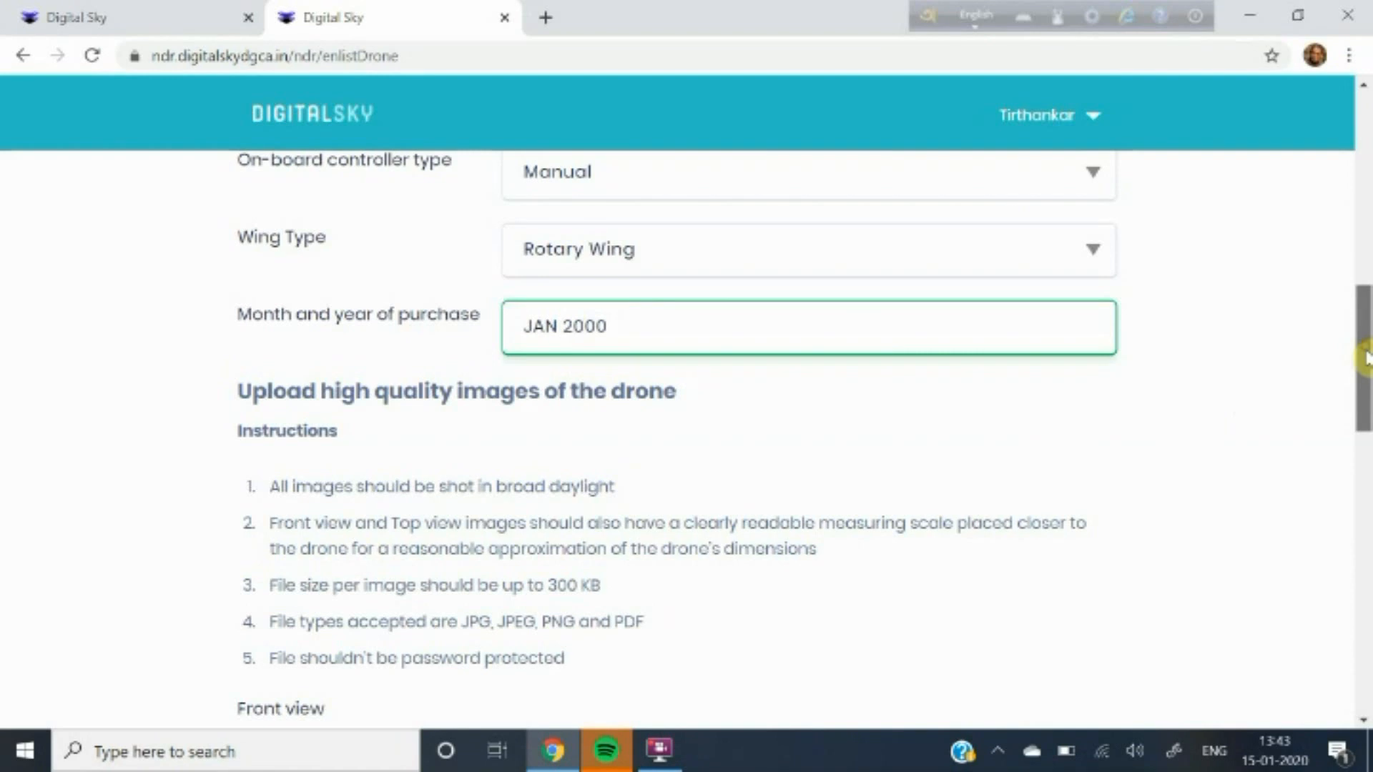
{"action": "scroll", "scroll_direction": "down", "scroll_amount": 3}
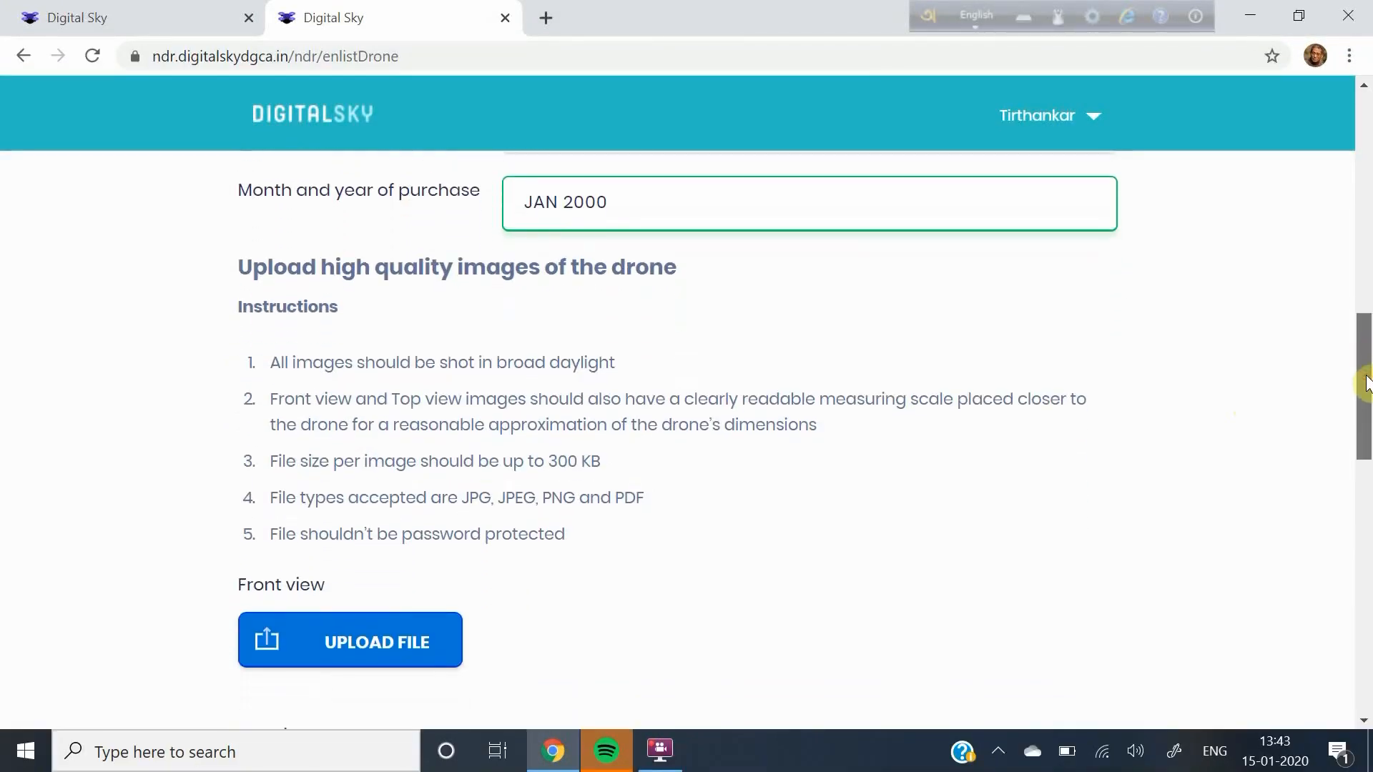
{"action": "scroll", "scroll_direction": "down", "scroll_amount": 3}
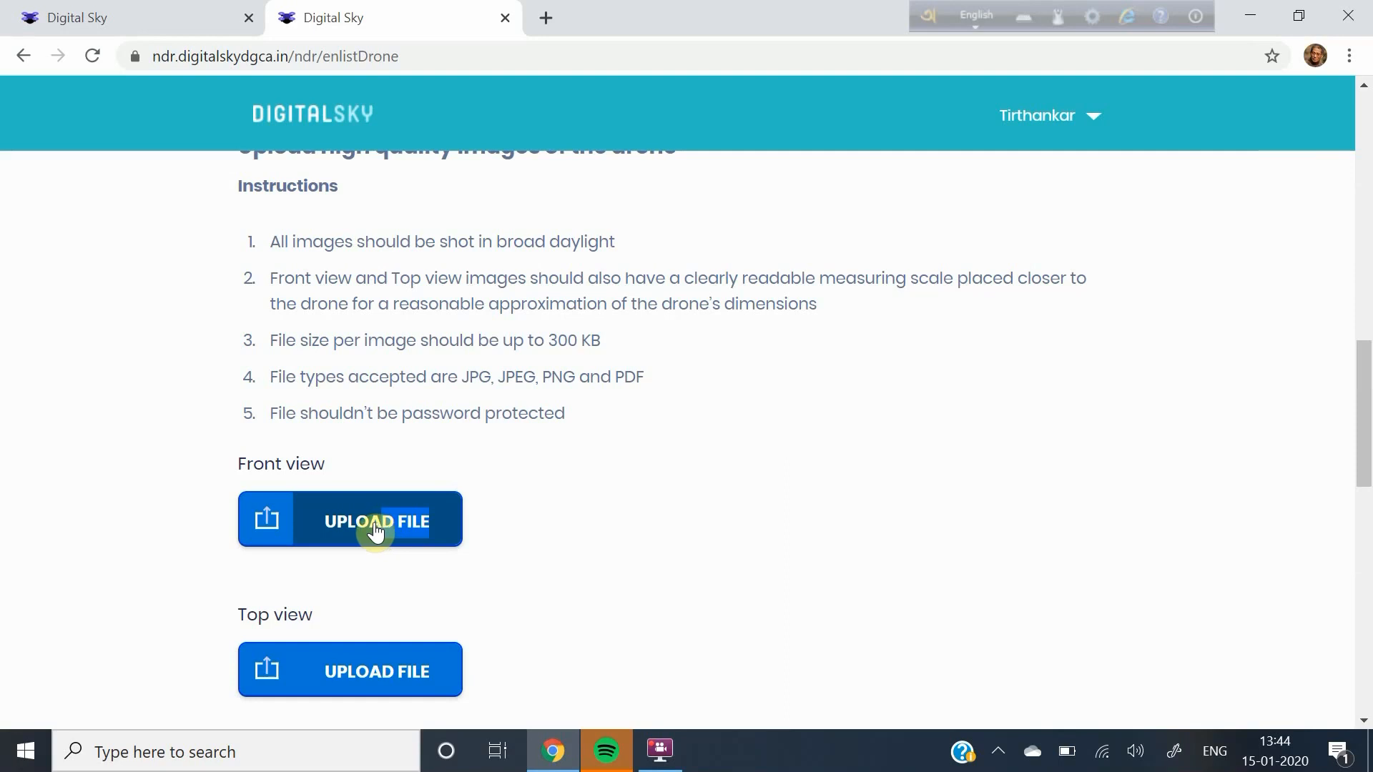
{"action": "left_click", "coordinate": [375, 521]}
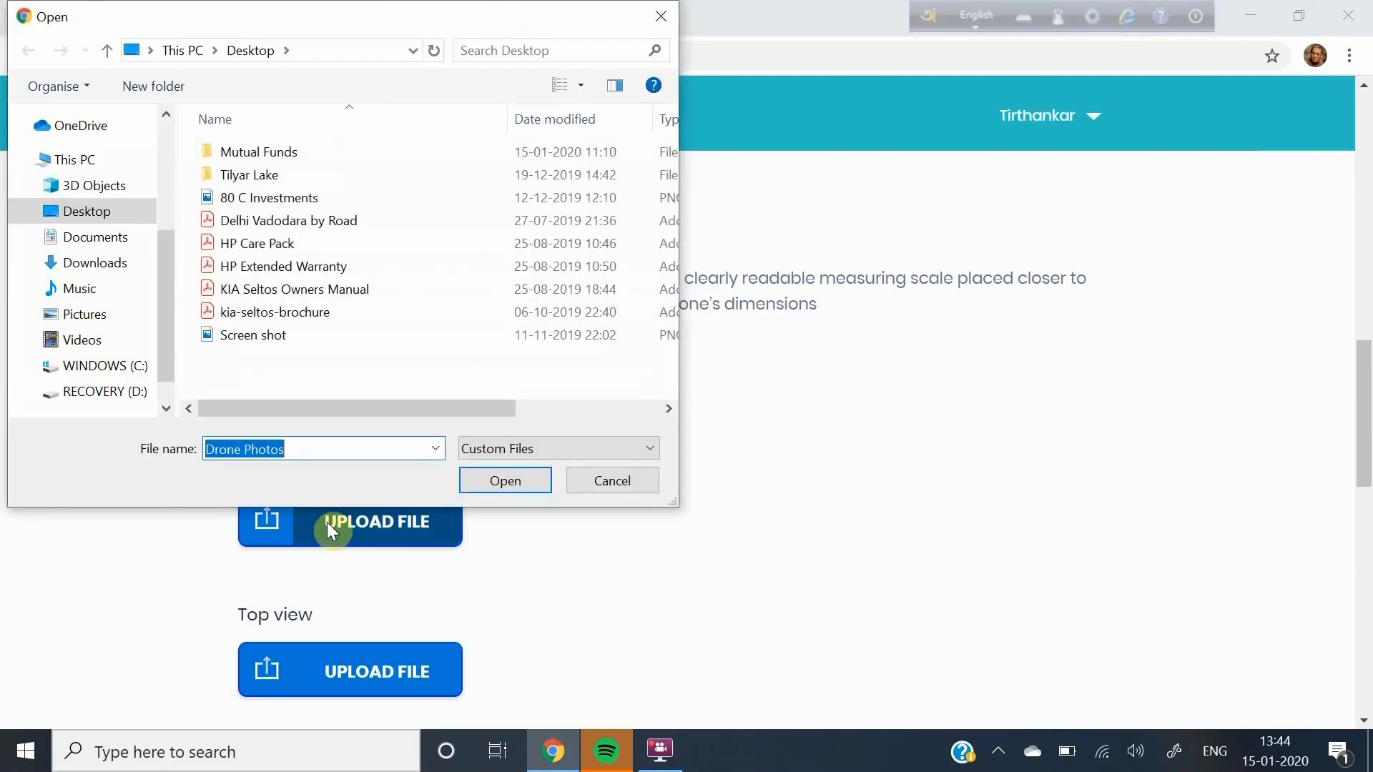
{"action": "mouse_move", "coordinate": [390, 429]}
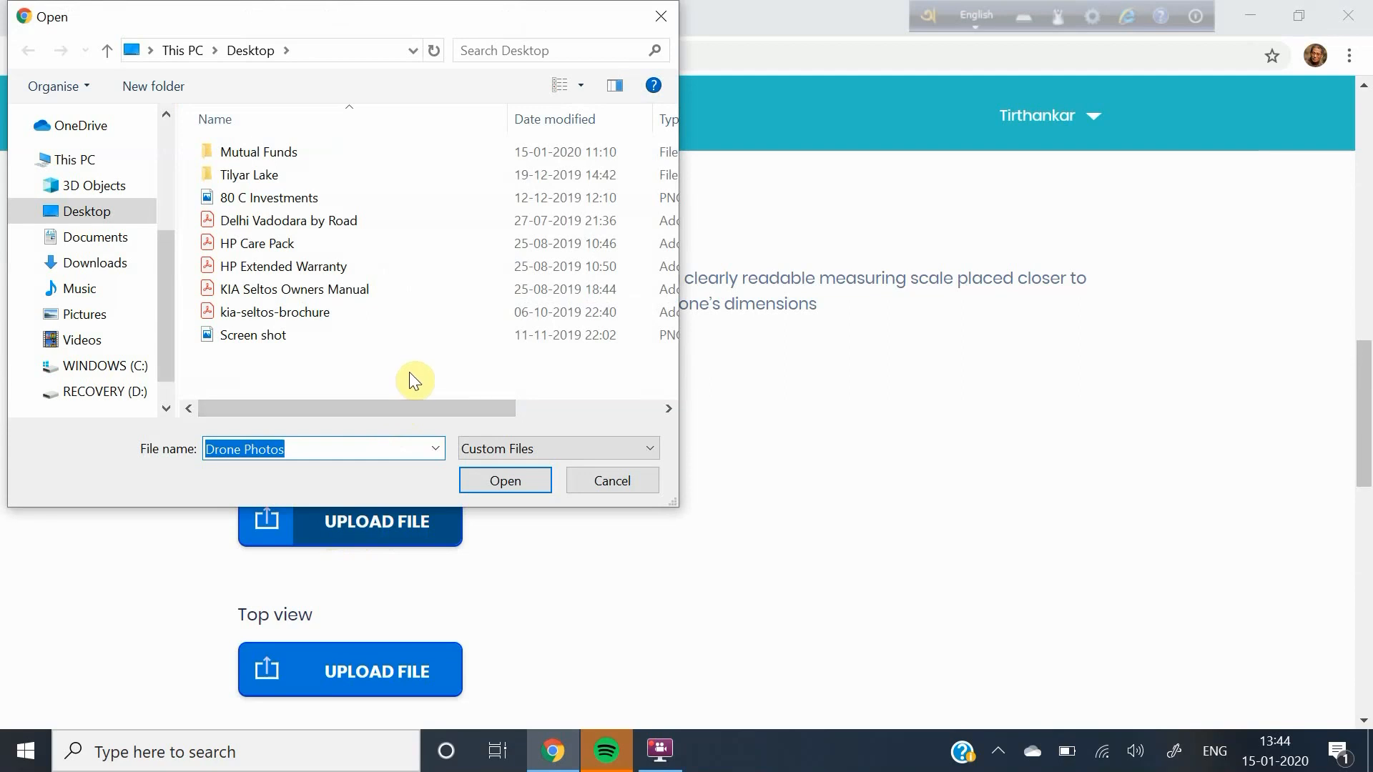
{"action": "mouse_move", "coordinate": [559, 445]}
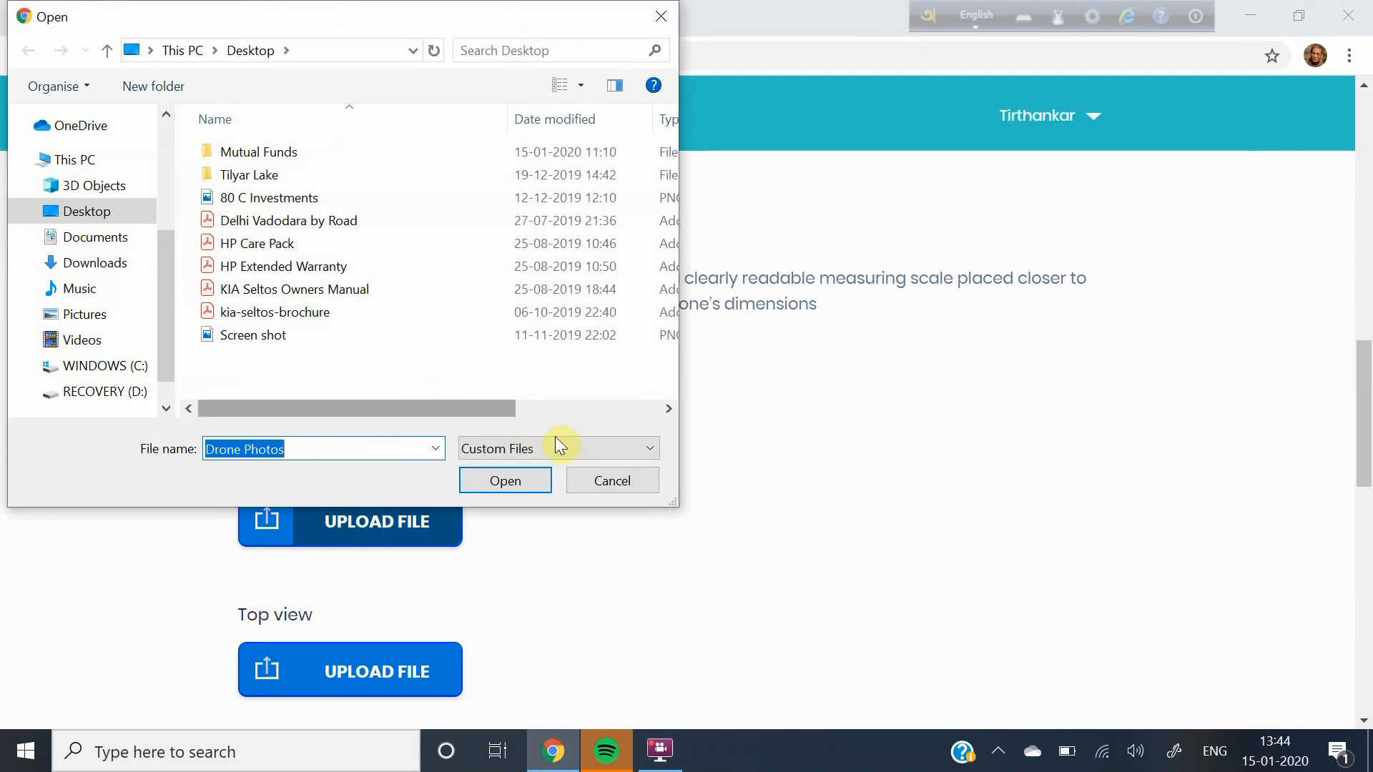
{"action": "left_click", "coordinate": [612, 480]}
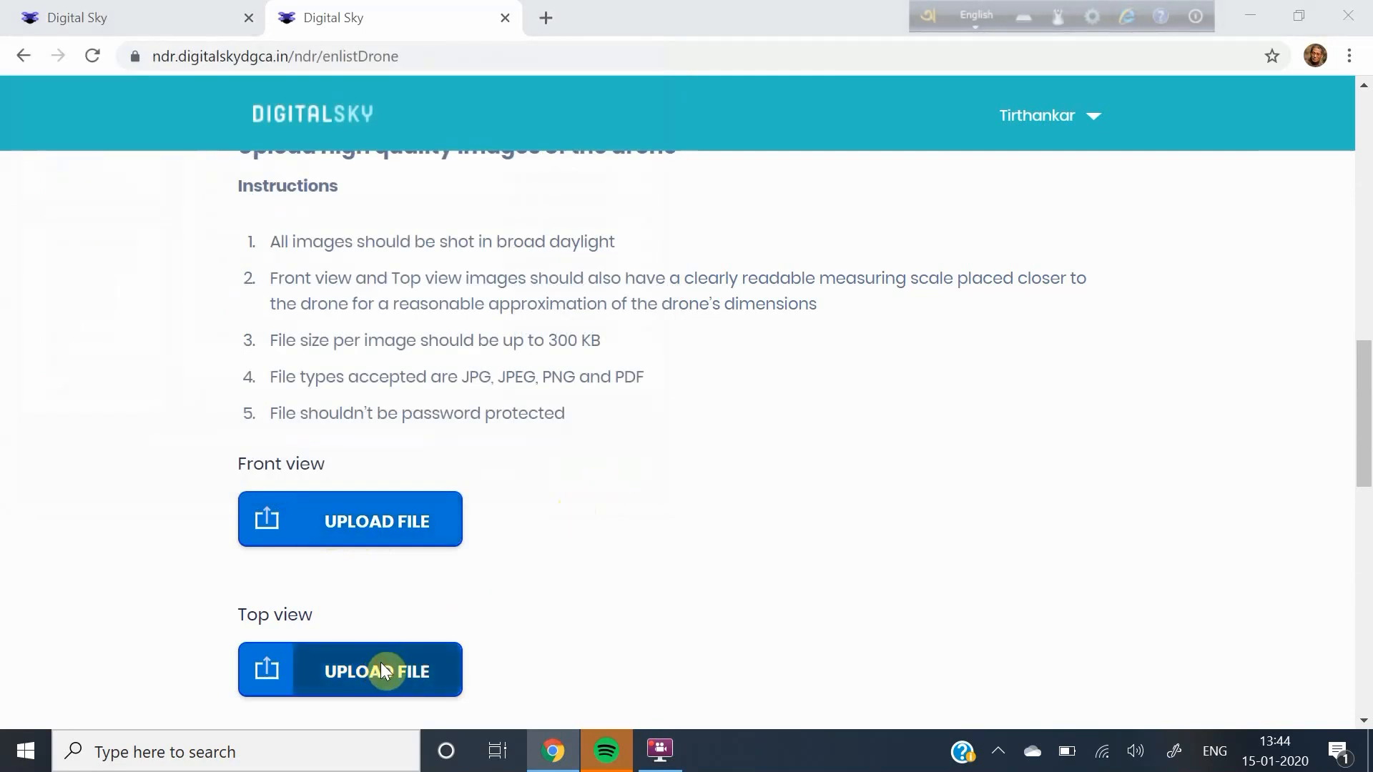
{"action": "left_click", "coordinate": [350, 670]}
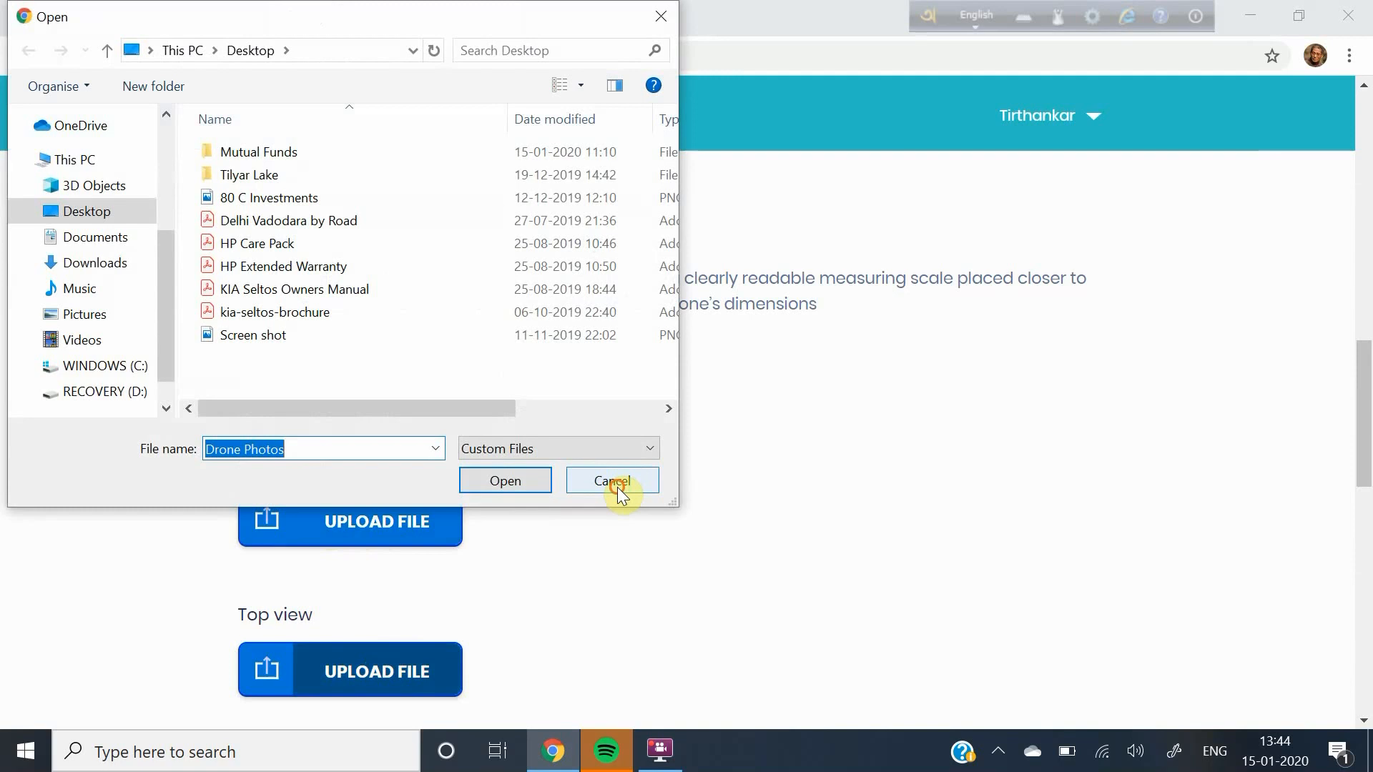
{"action": "left_click", "coordinate": [610, 480]}
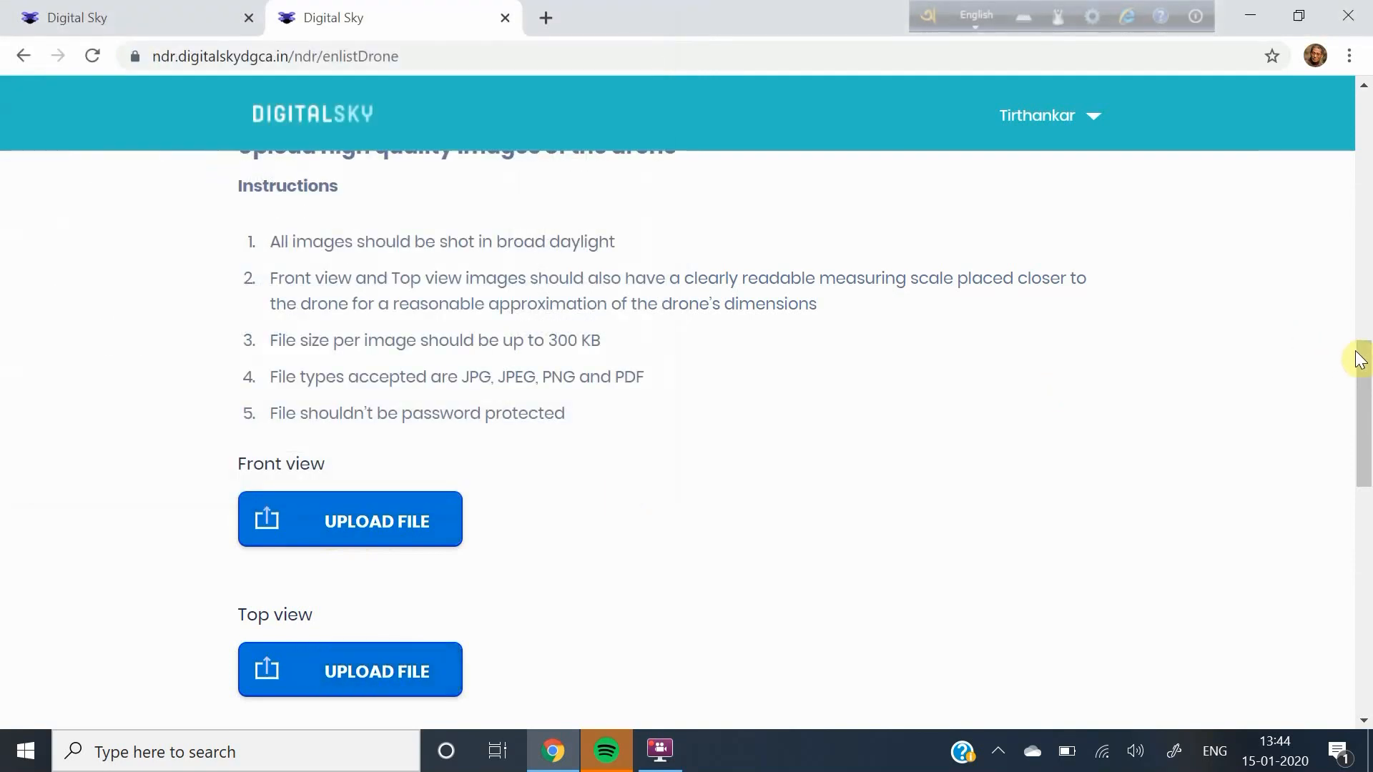
{"action": "scroll", "scroll_direction": "down", "scroll_amount": 3}
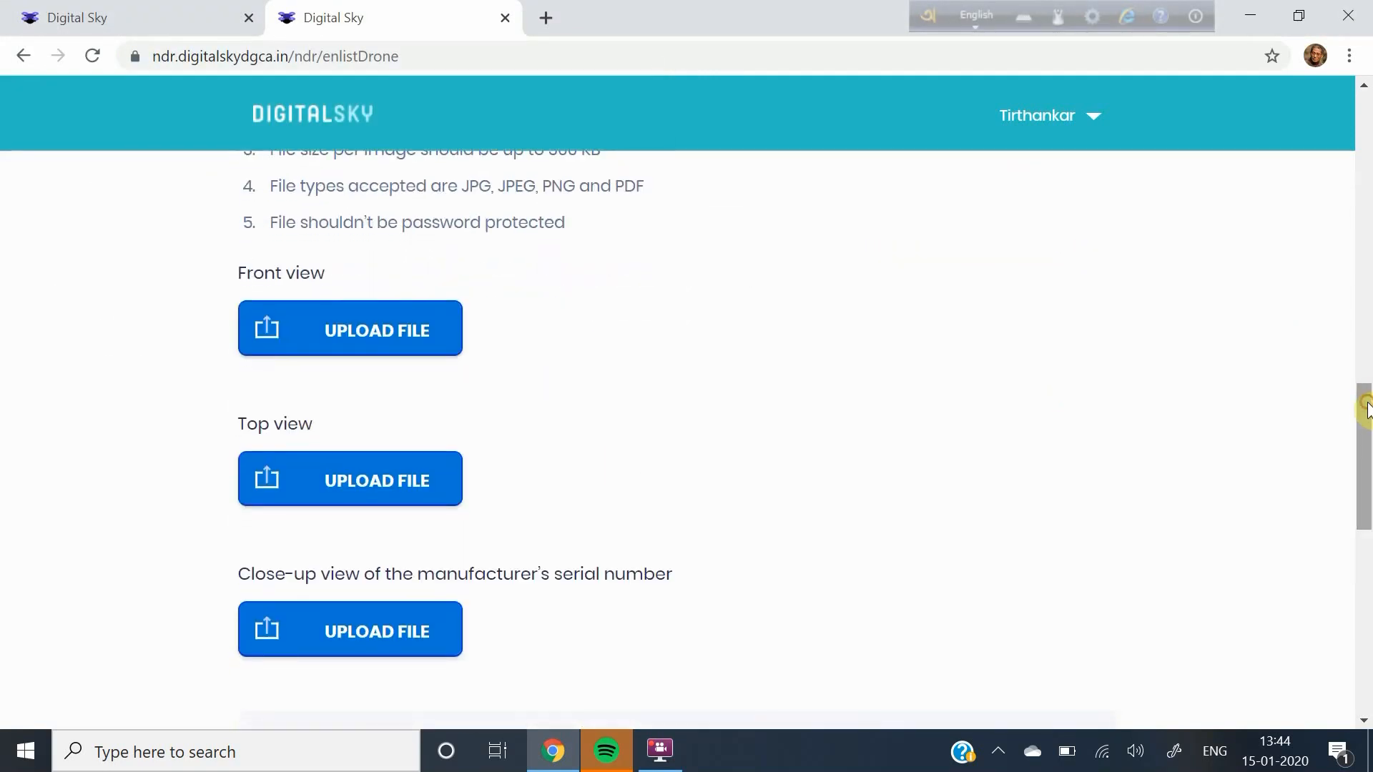
{"action": "left_click", "coordinate": [376, 630]}
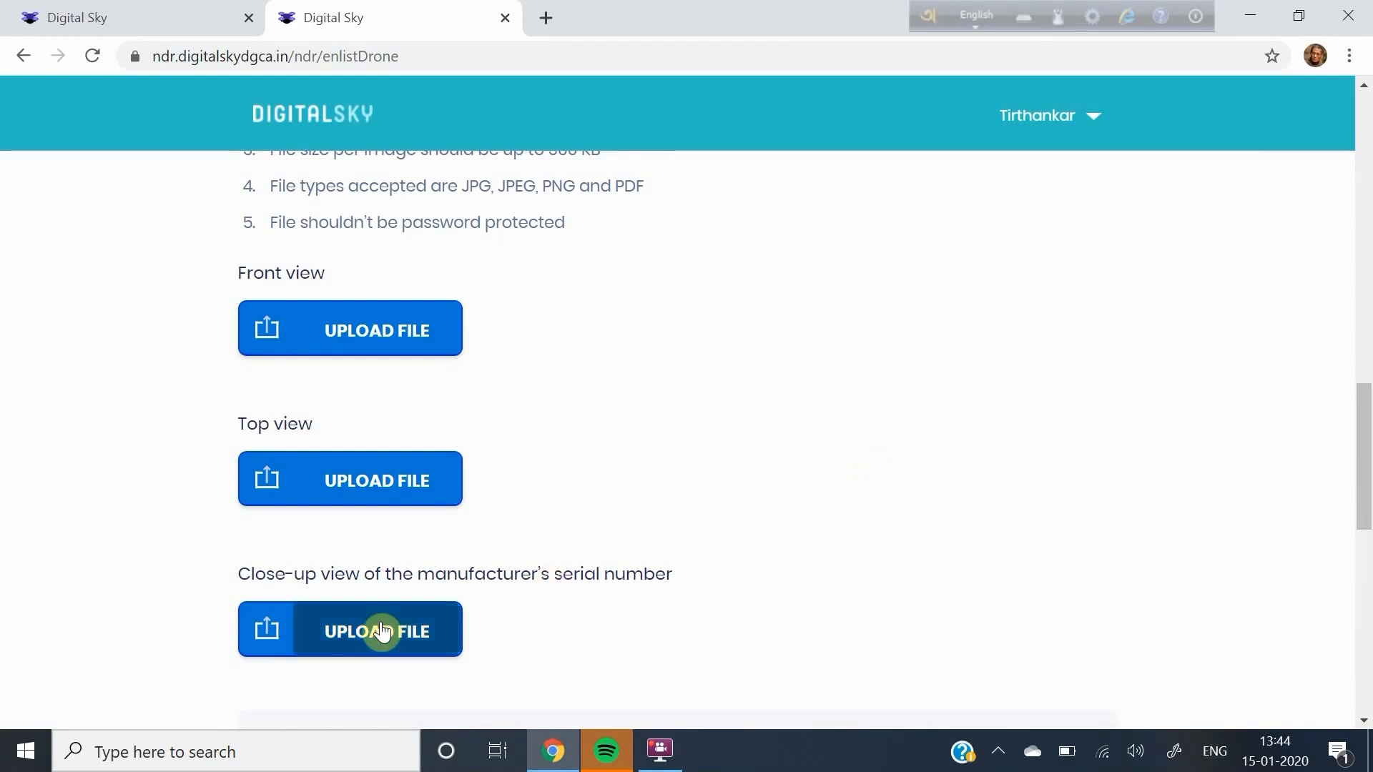
{"action": "left_click", "coordinate": [350, 630]}
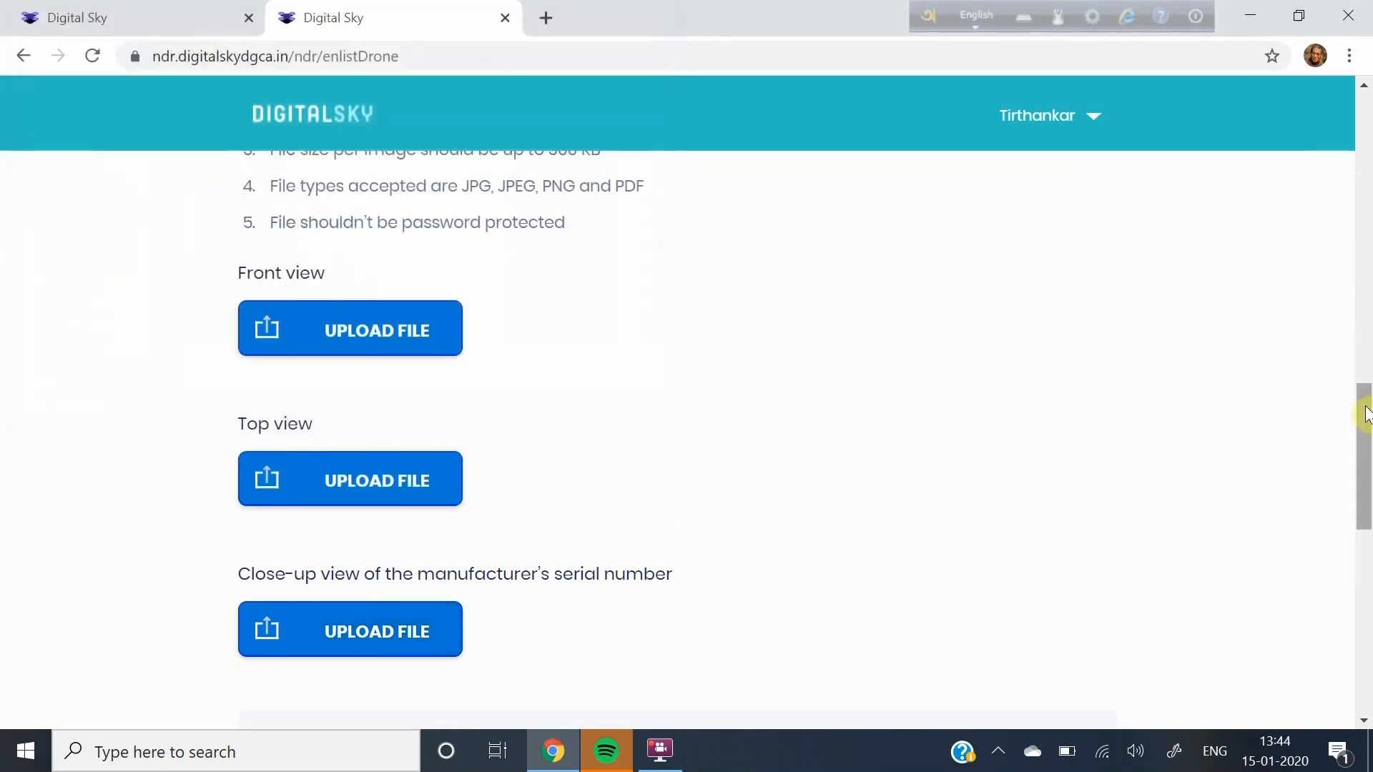
Step: Tick the 'I hereby' declaration and the 'I'm not a robot' reCAPTCHA on the enlistment form
{"action": "scroll", "scroll_direction": "down", "scroll_amount": 3}
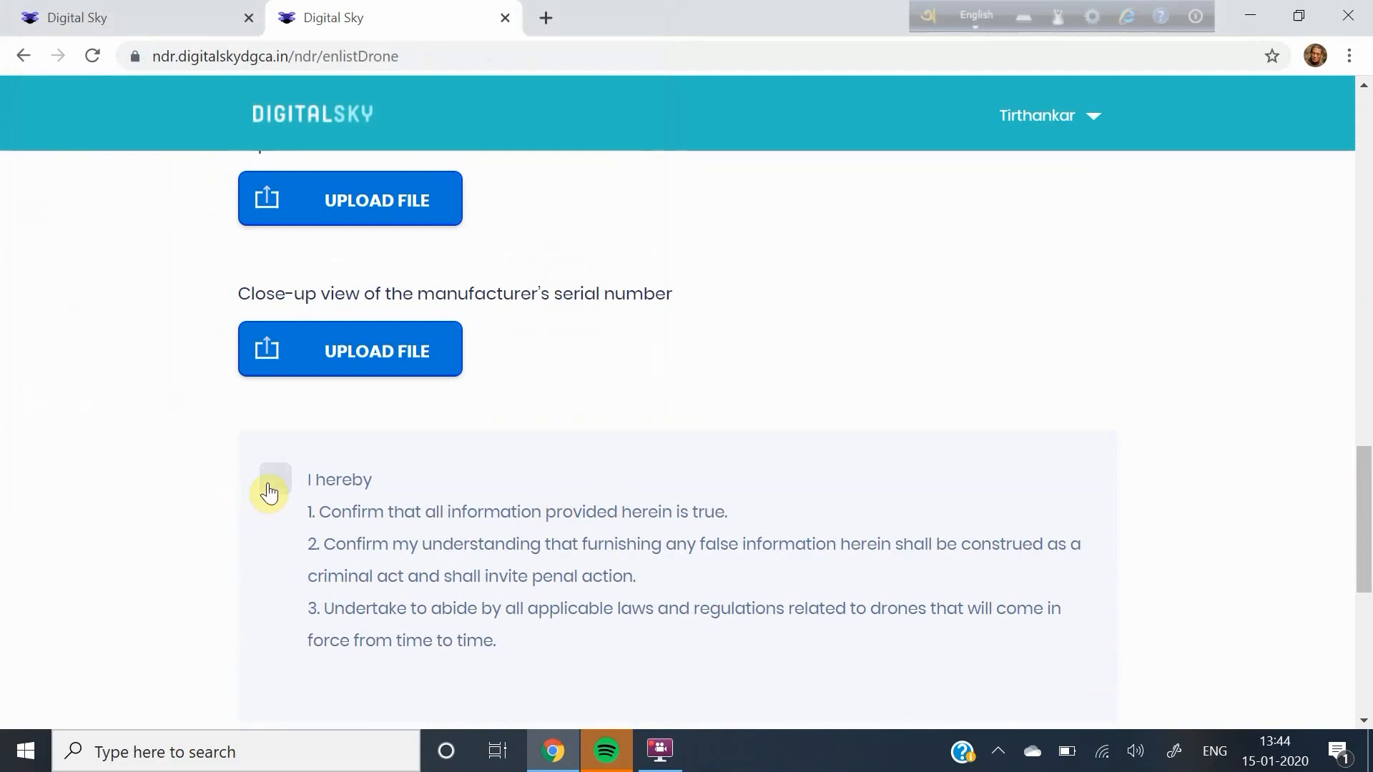
{"action": "left_click", "coordinate": [274, 479]}
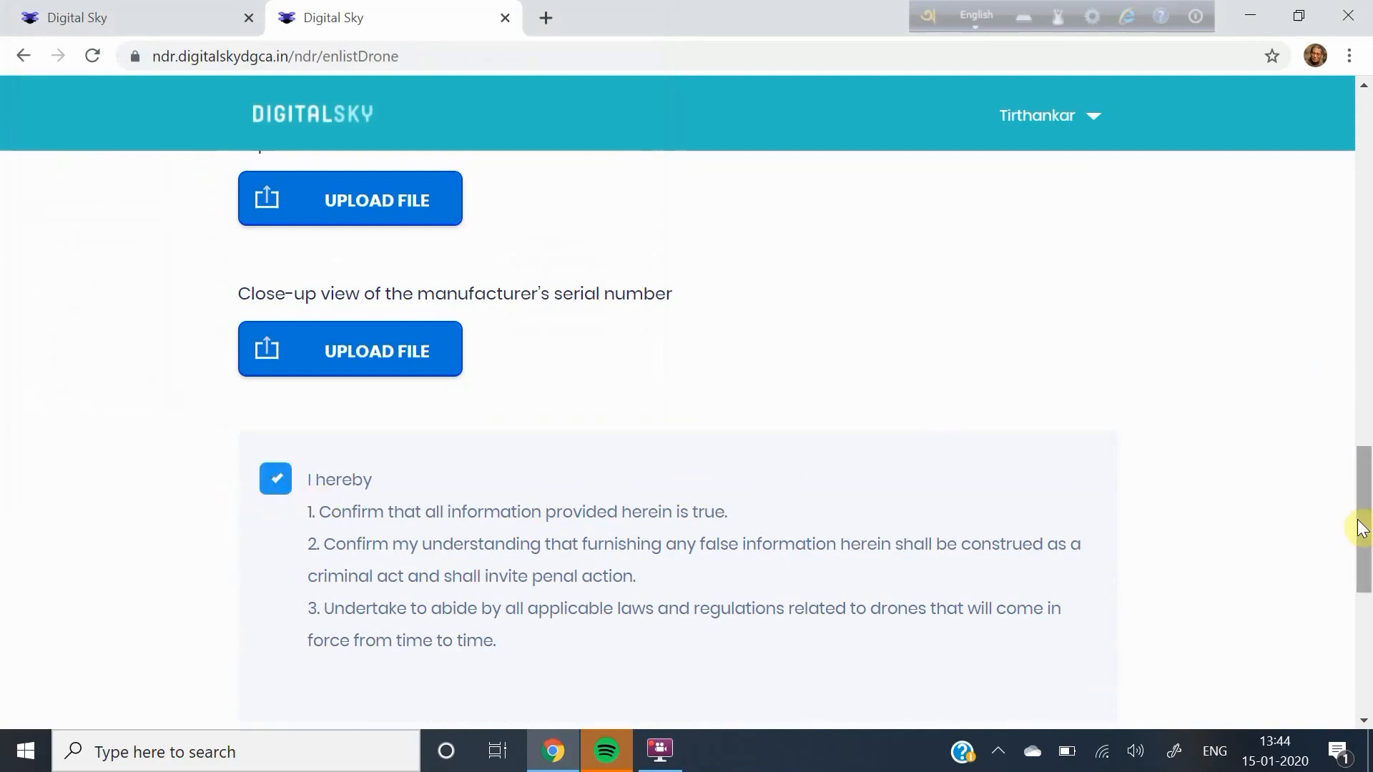
{"action": "scroll", "scroll_direction": "down", "scroll_amount": 3}
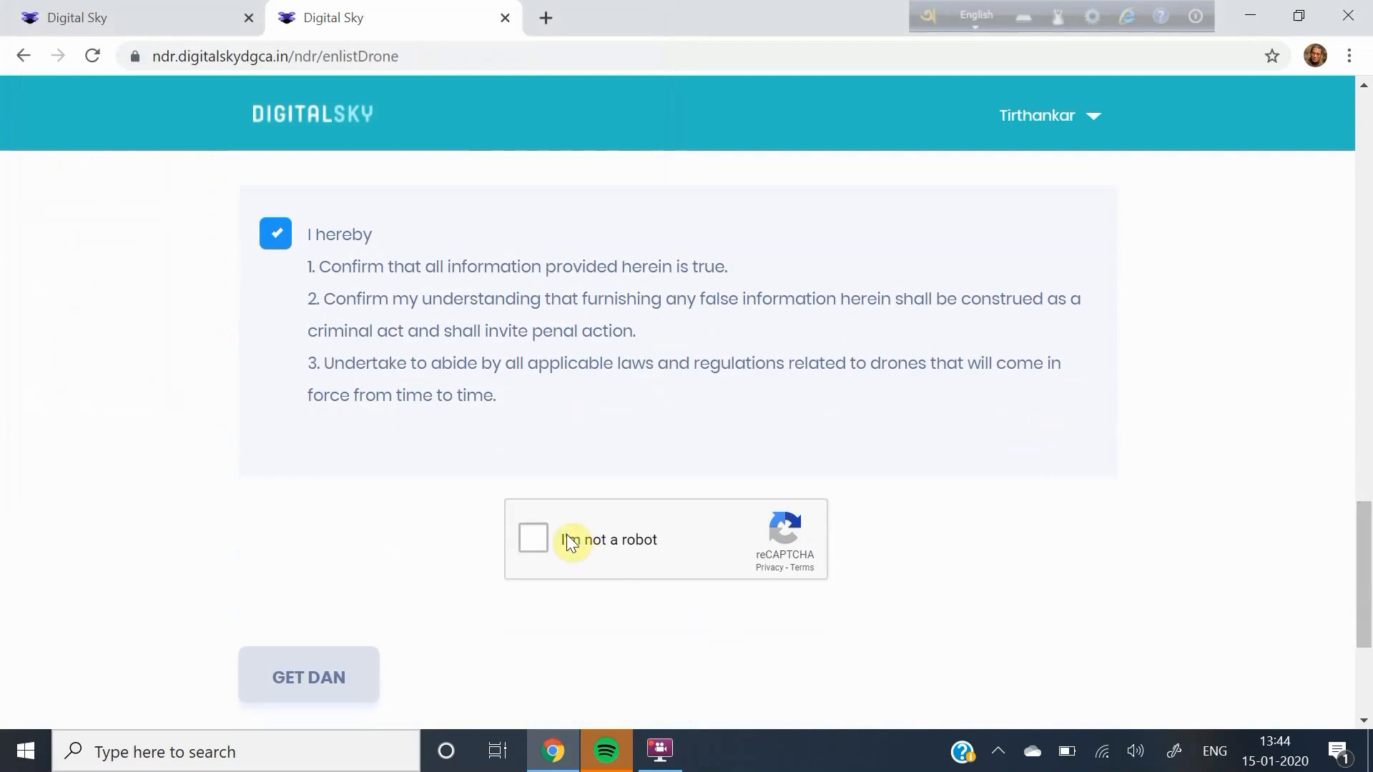
{"action": "left_click", "coordinate": [532, 538]}
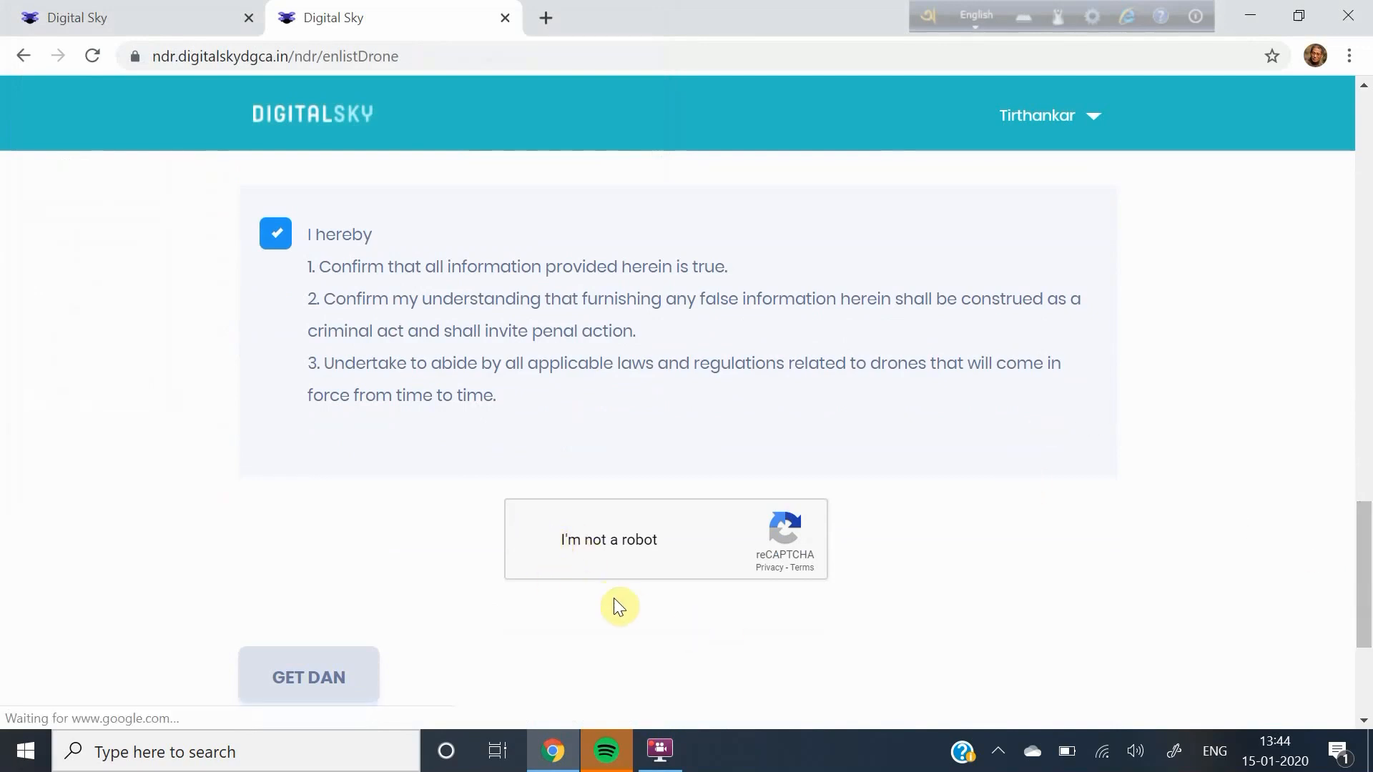
{"action": "left_click", "coordinate": [539, 540]}
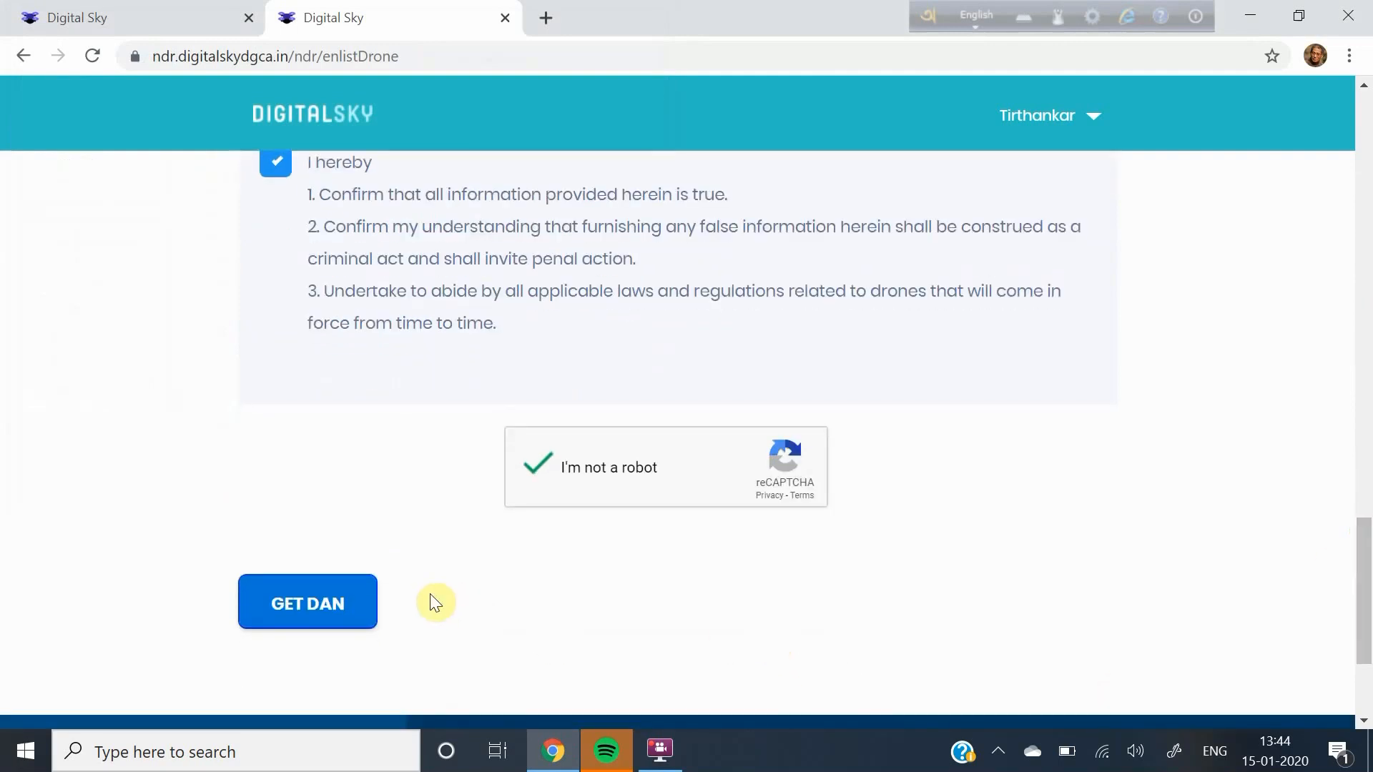
{"action": "mouse_move", "coordinate": [416, 604]}
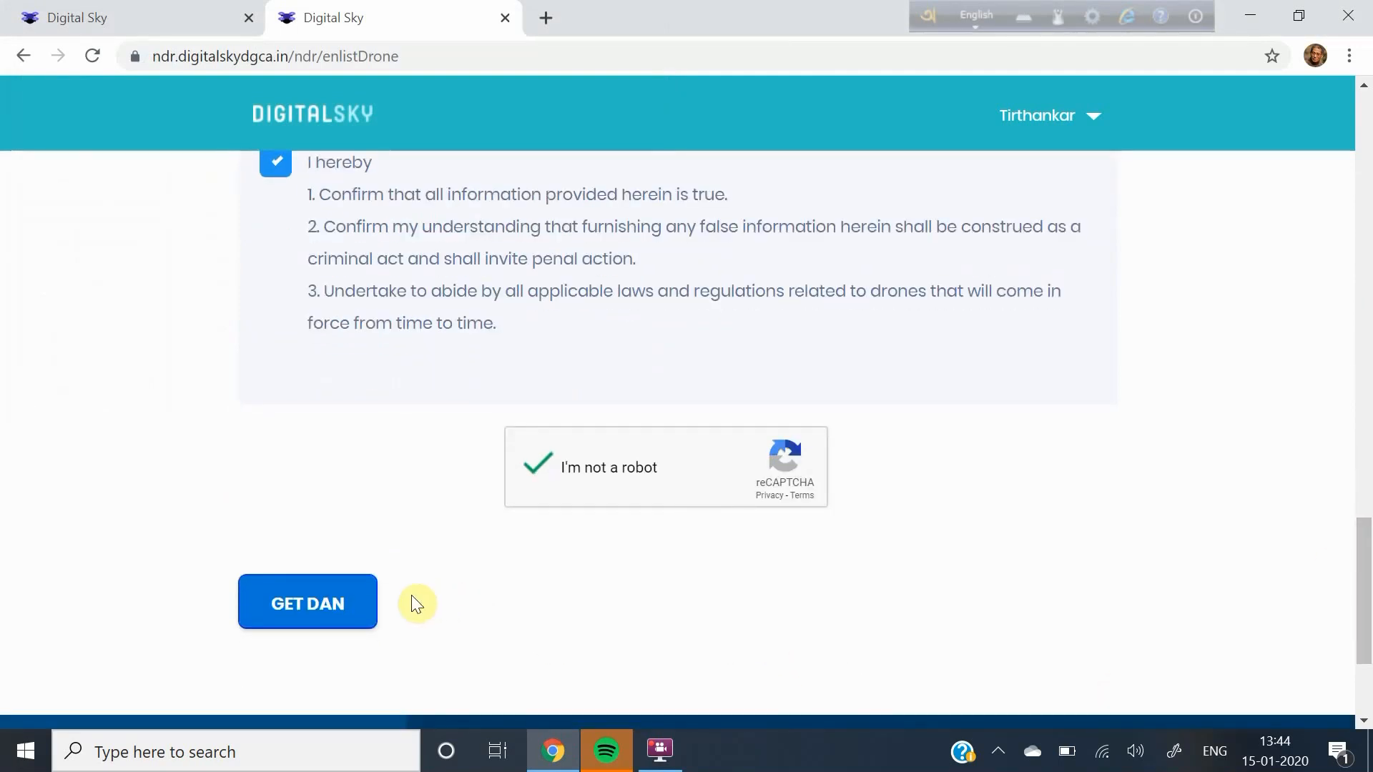